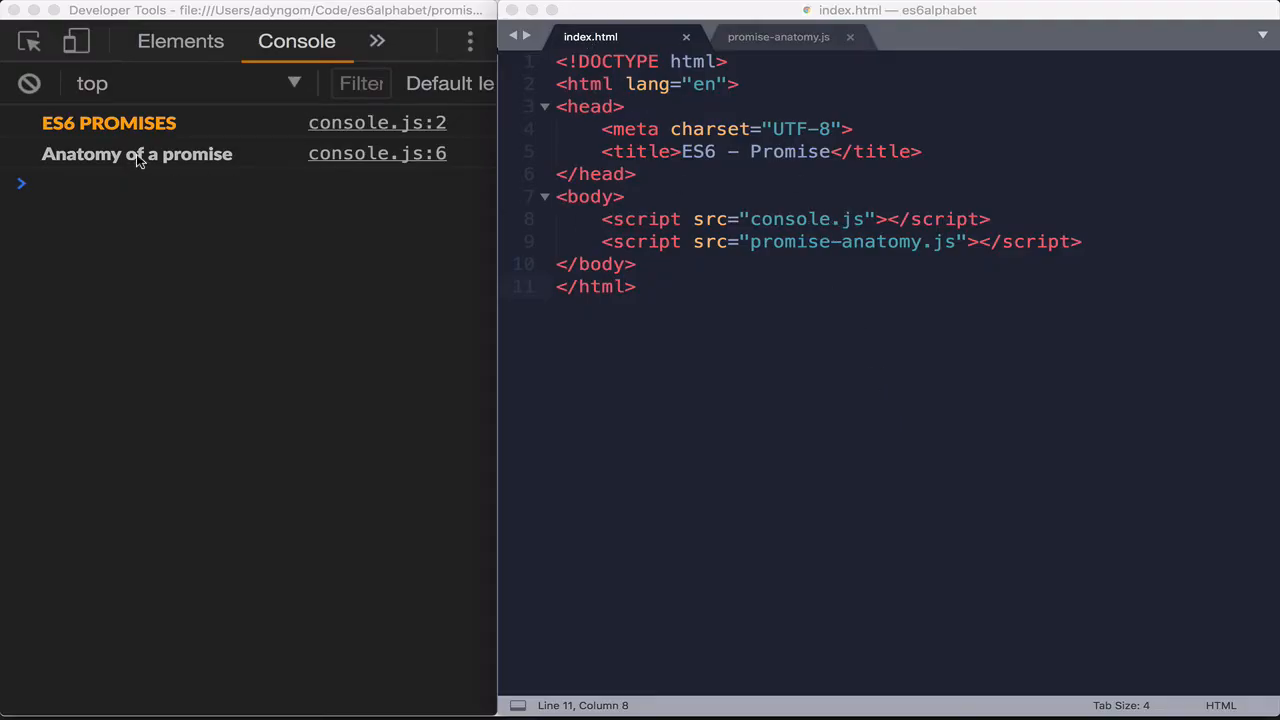
{"action": "mouse_move", "coordinate": [1090, 248]}
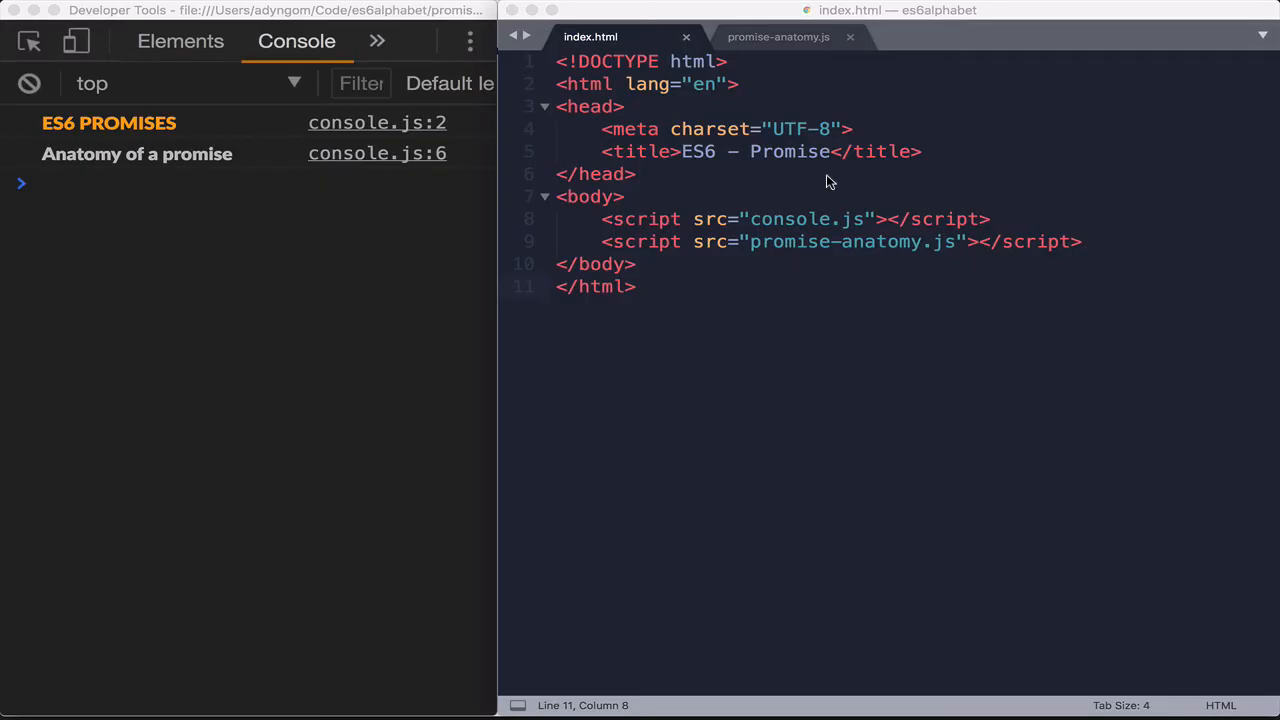
In promise-anatomy.js, declare let singles = [1,2,3,4,5,6,7,8,9]; on line 1
{"action": "left_click", "coordinate": [778, 37]}
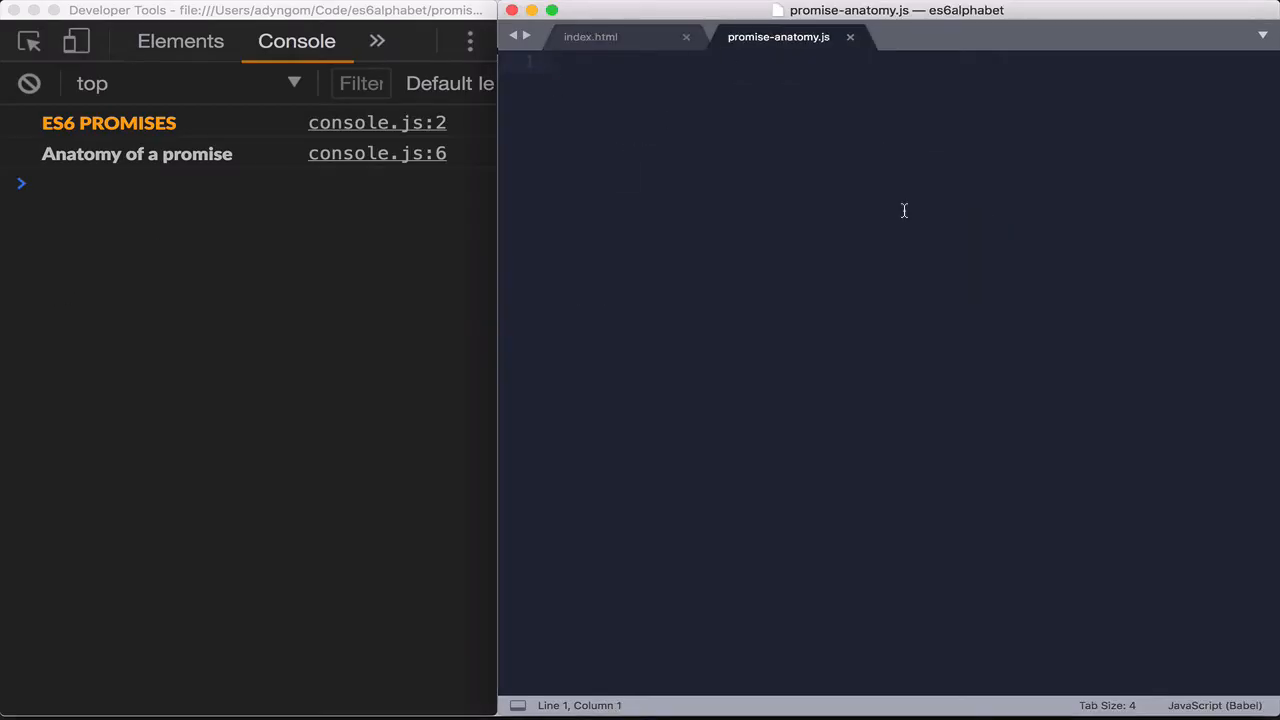
{"action": "type", "text": "let"}
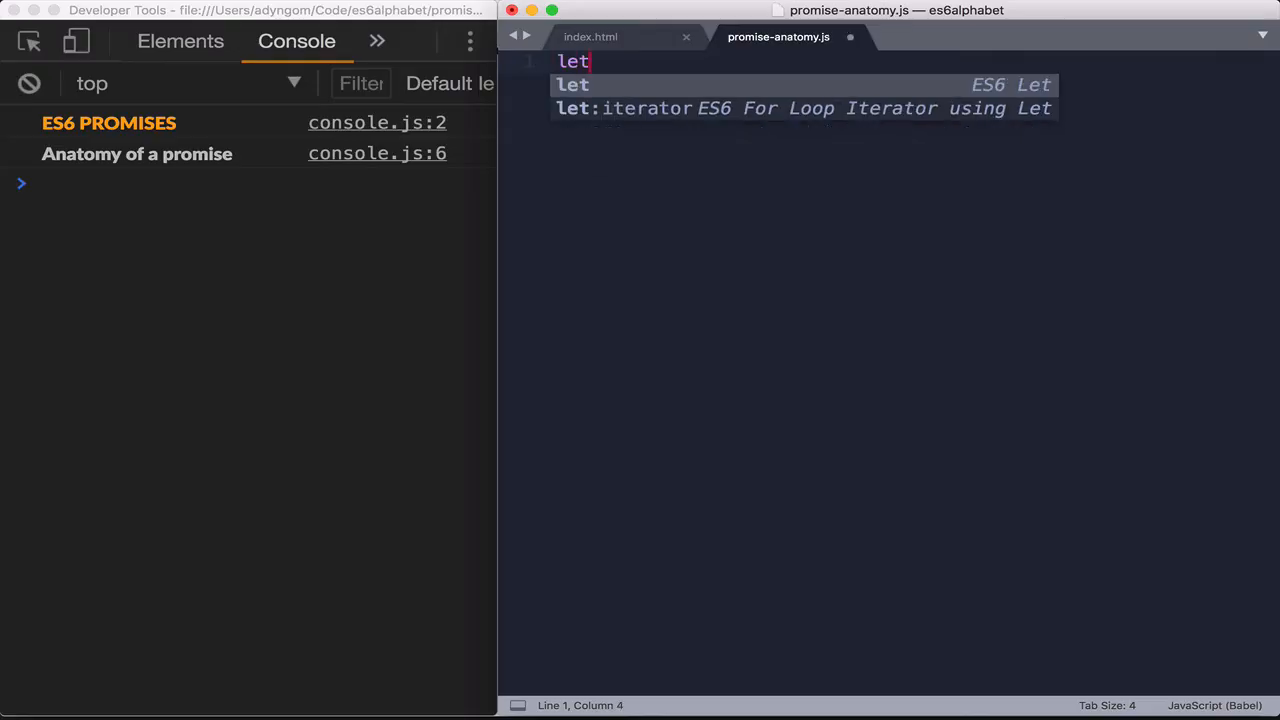
{"action": "type", "text": "sing"}
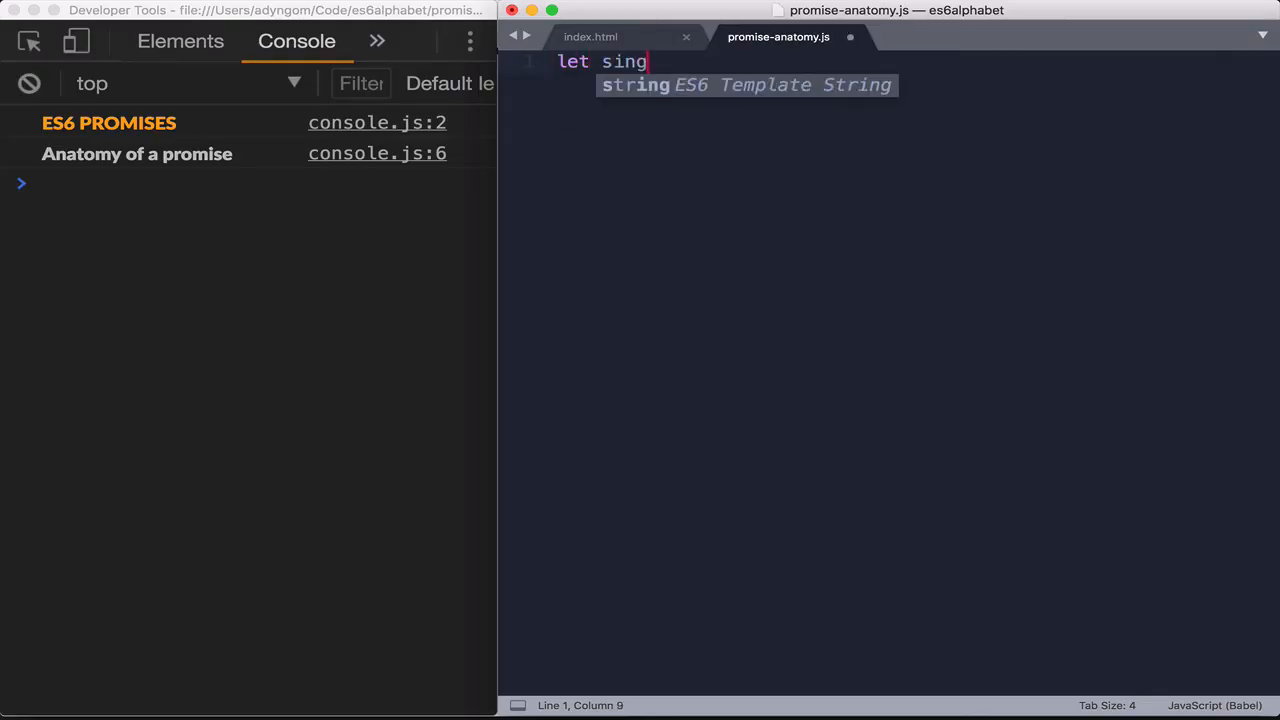
{"action": "type", "text": "les ="}
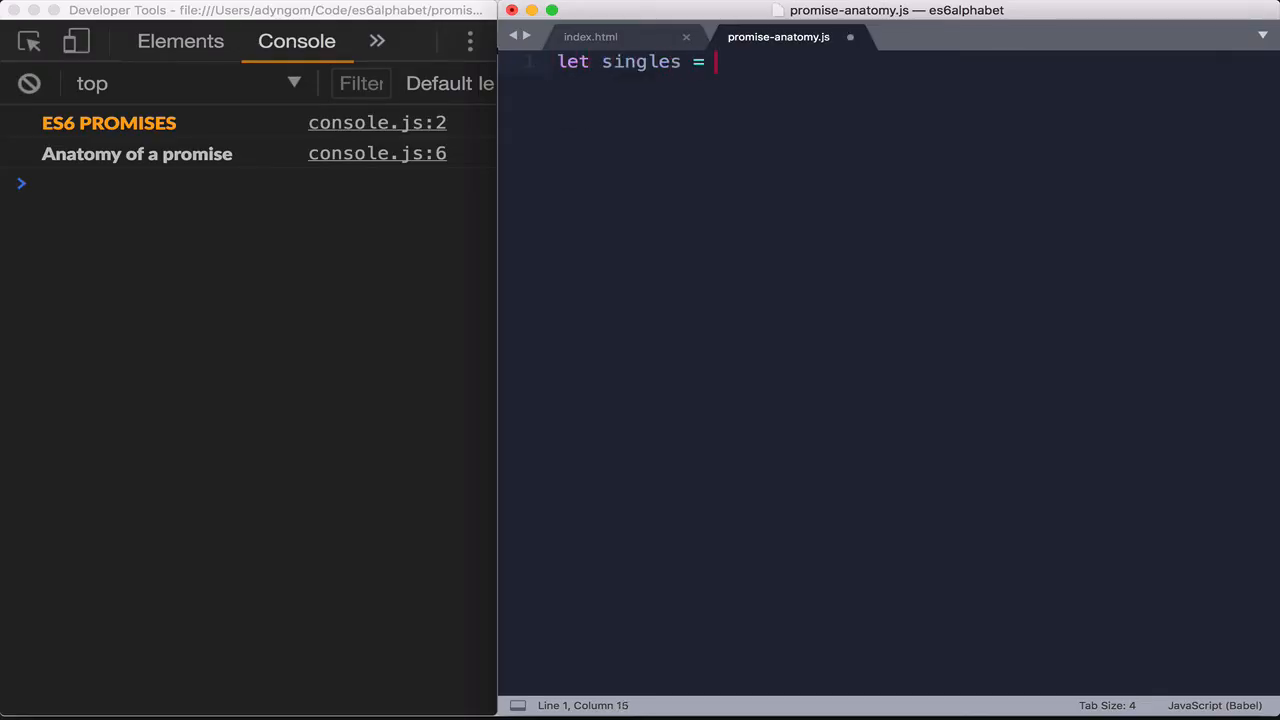
{"action": "type", "text": "[1]"}
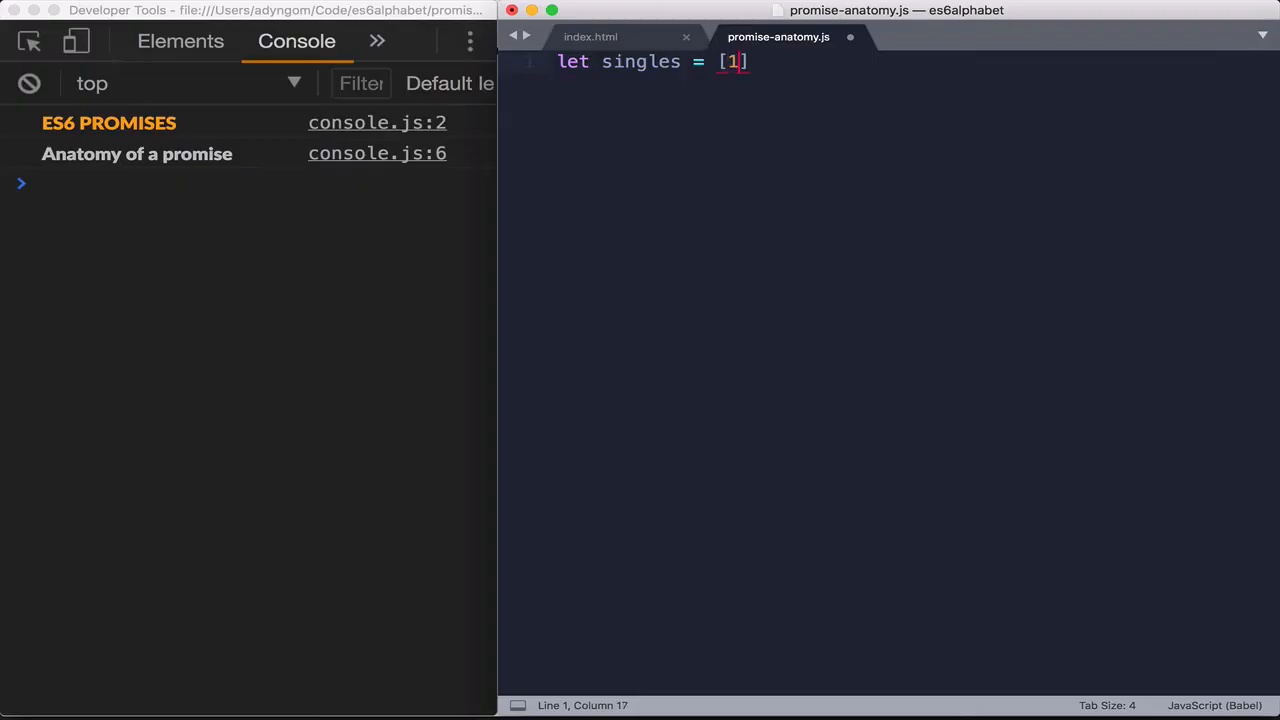
{"action": "type", "text": ",2,3,"}
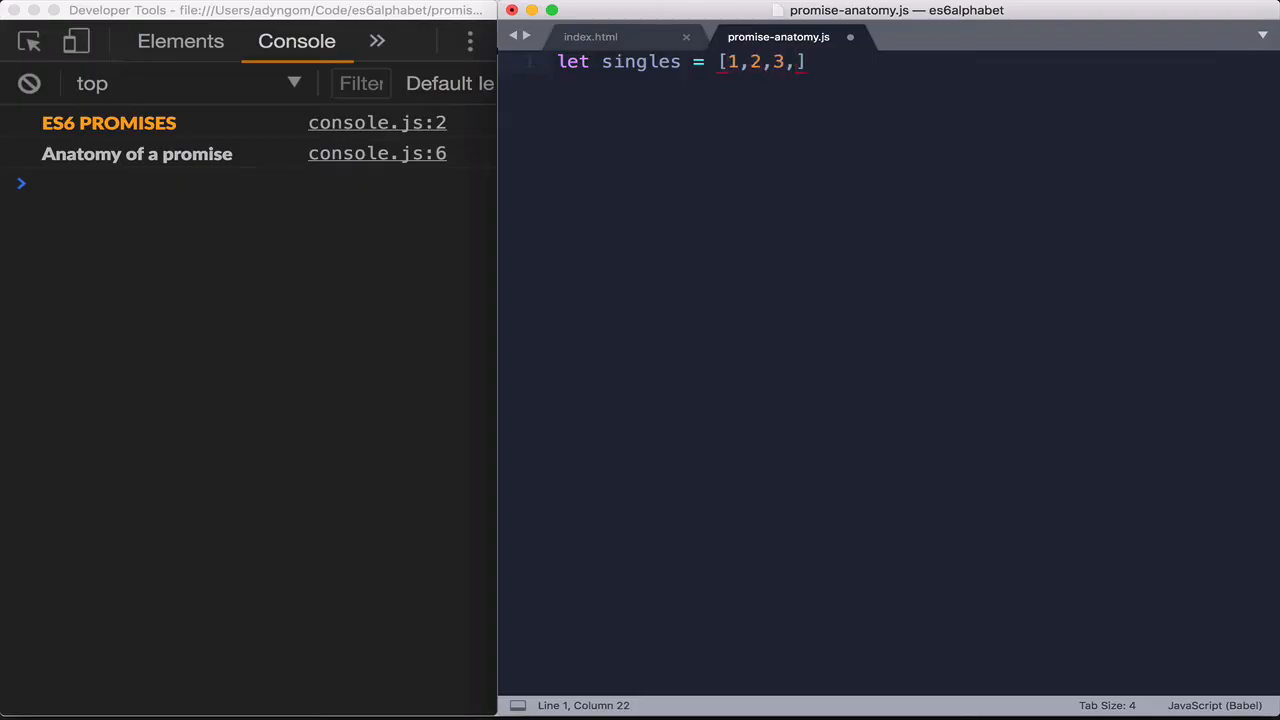
{"action": "type", "text": "4,5,,"}
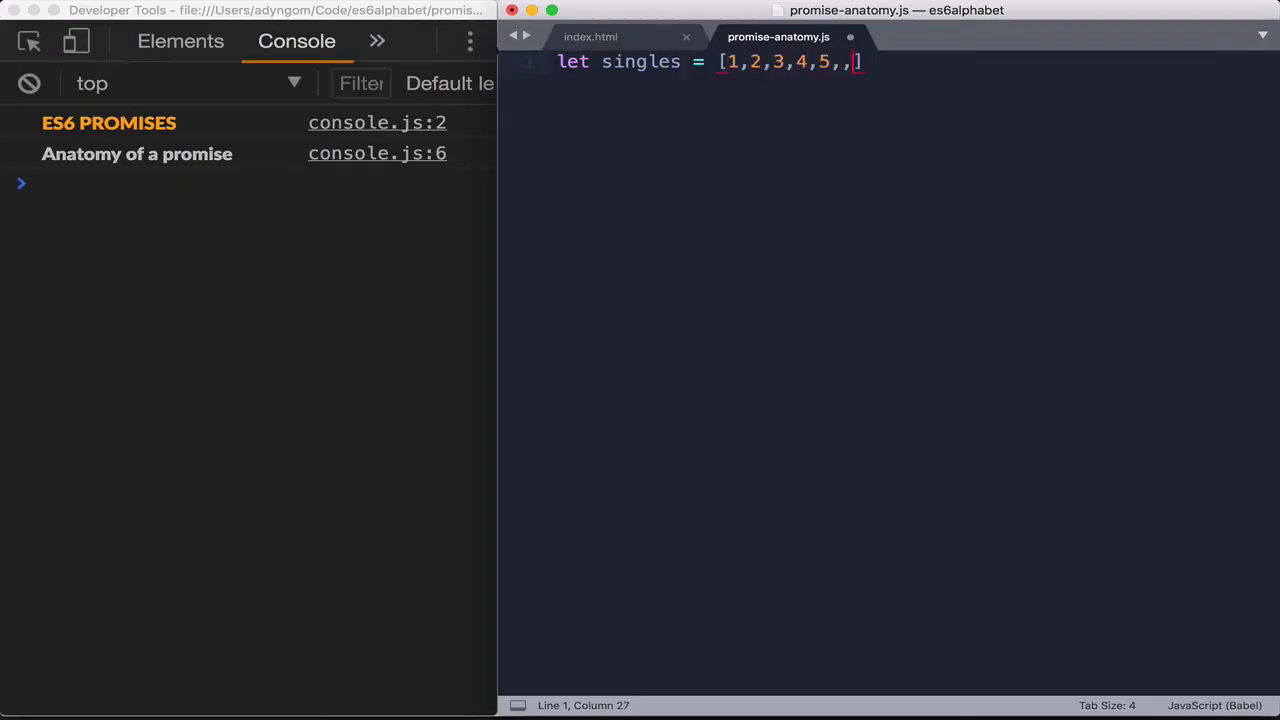
{"action": "type", "text": "6"}
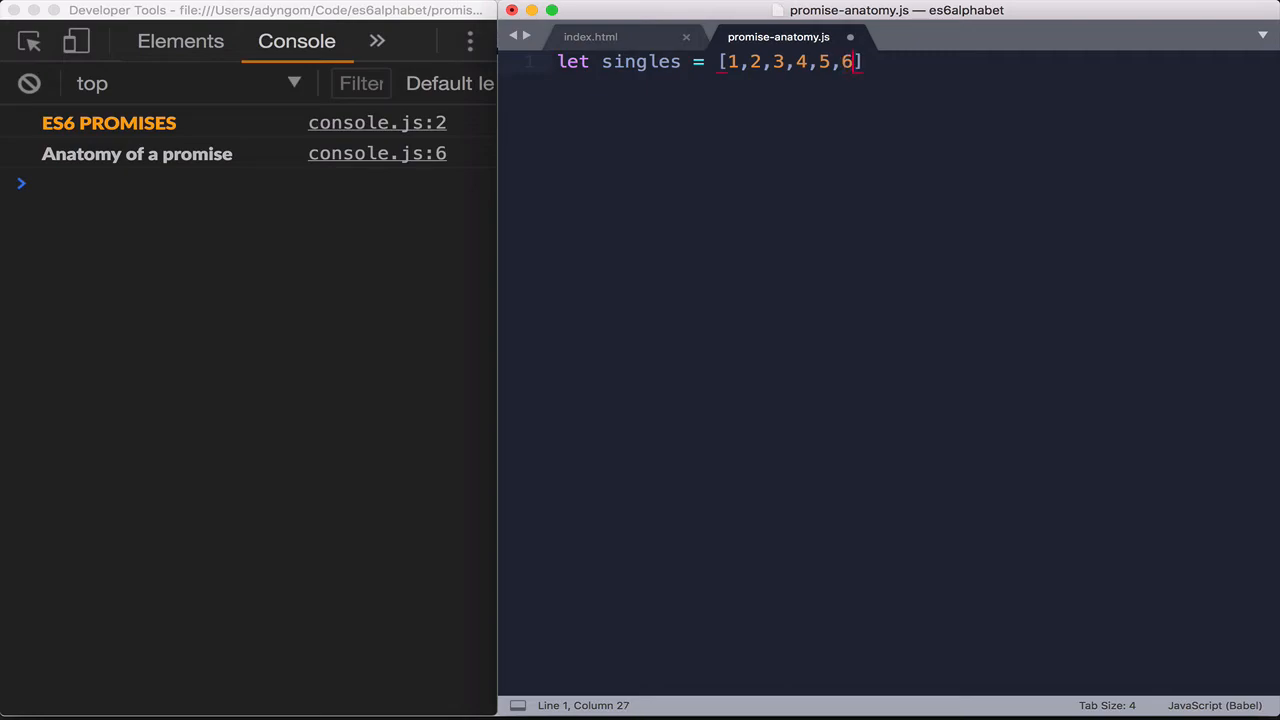
{"action": "type", "text": ",7,8,"}
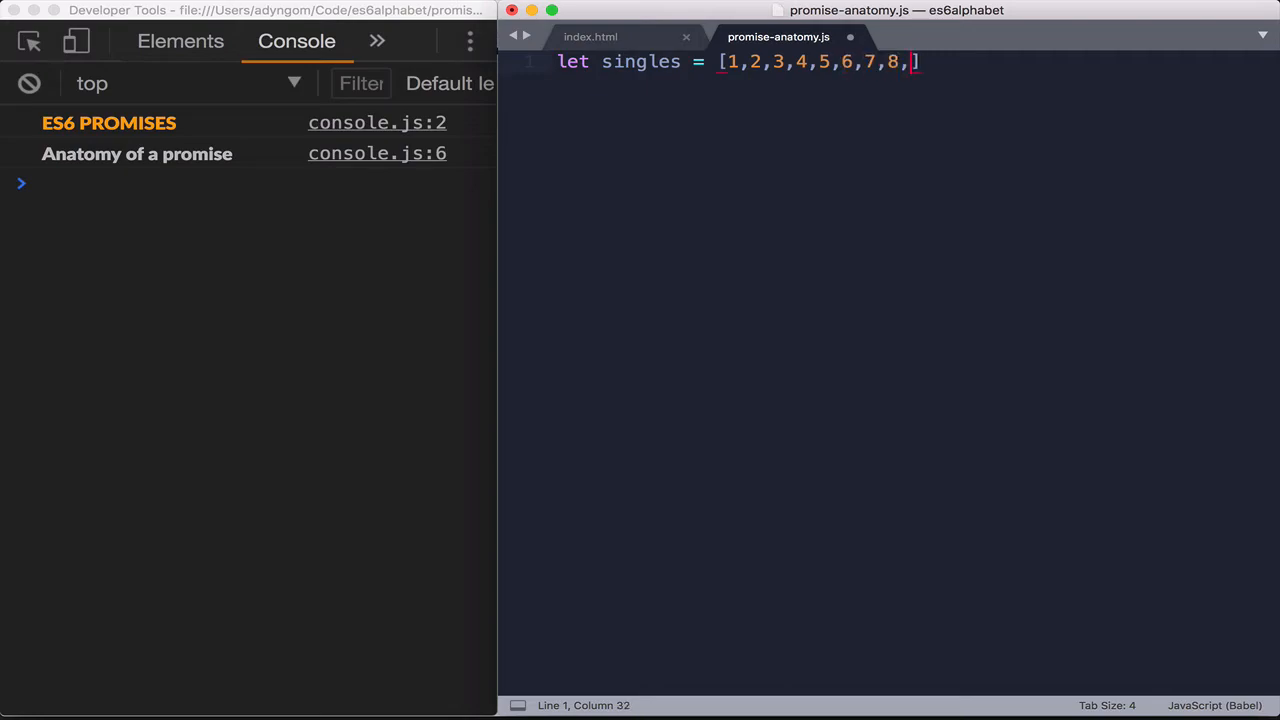
{"action": "type", "text": "9"}
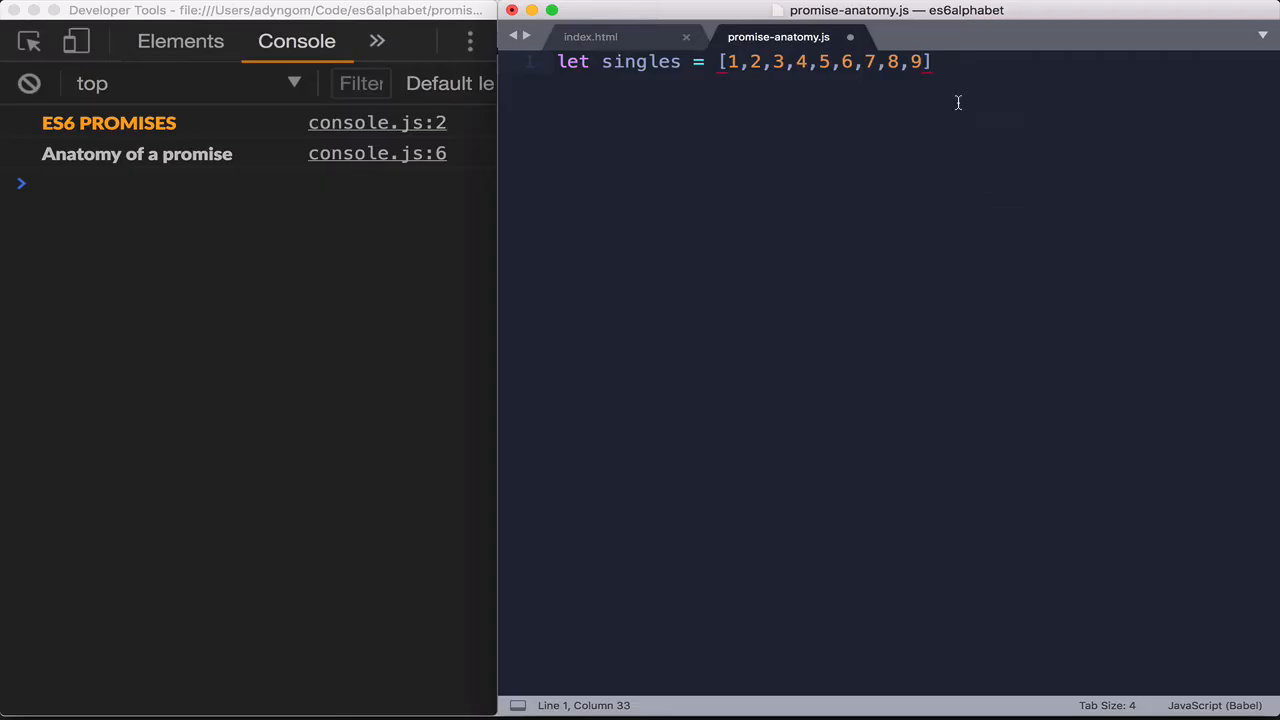
{"action": "type", "text": ";"}
{"action": "type", "text": "let doubl"}
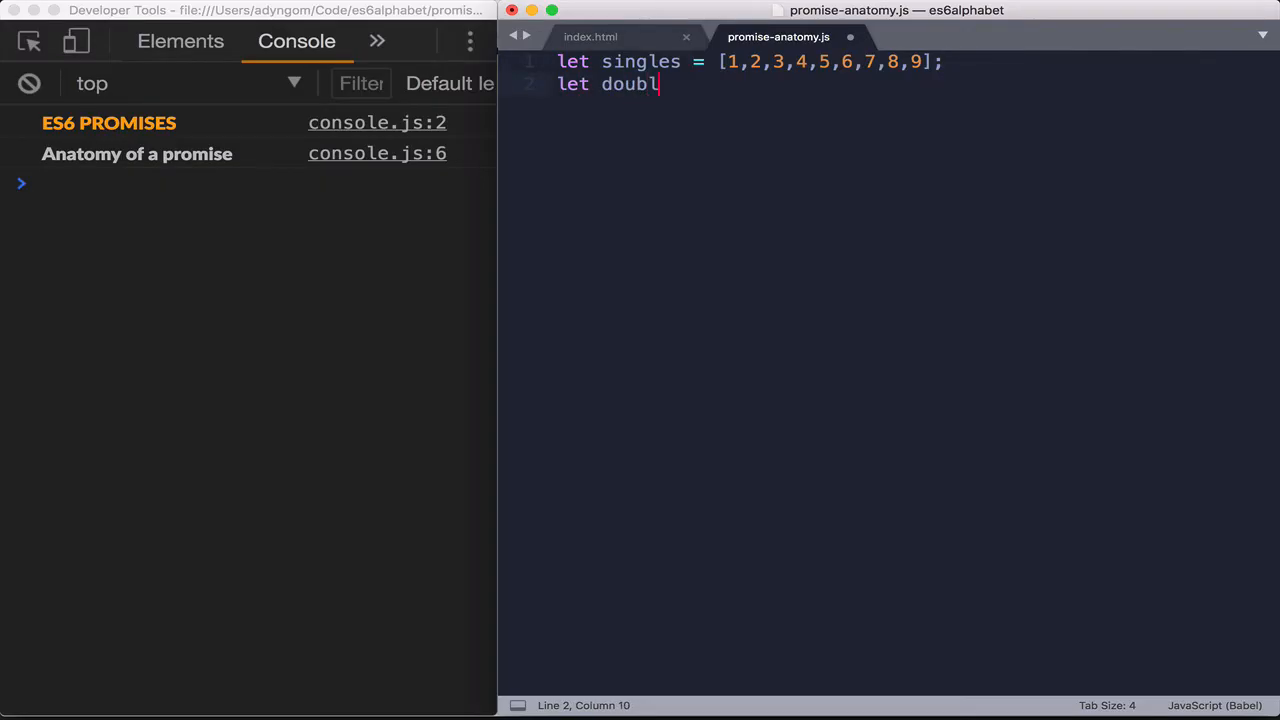
Declare let doubles = new Promise((resolve, reject) => { }); with an empty body
{"action": "type", "text": "es ="}
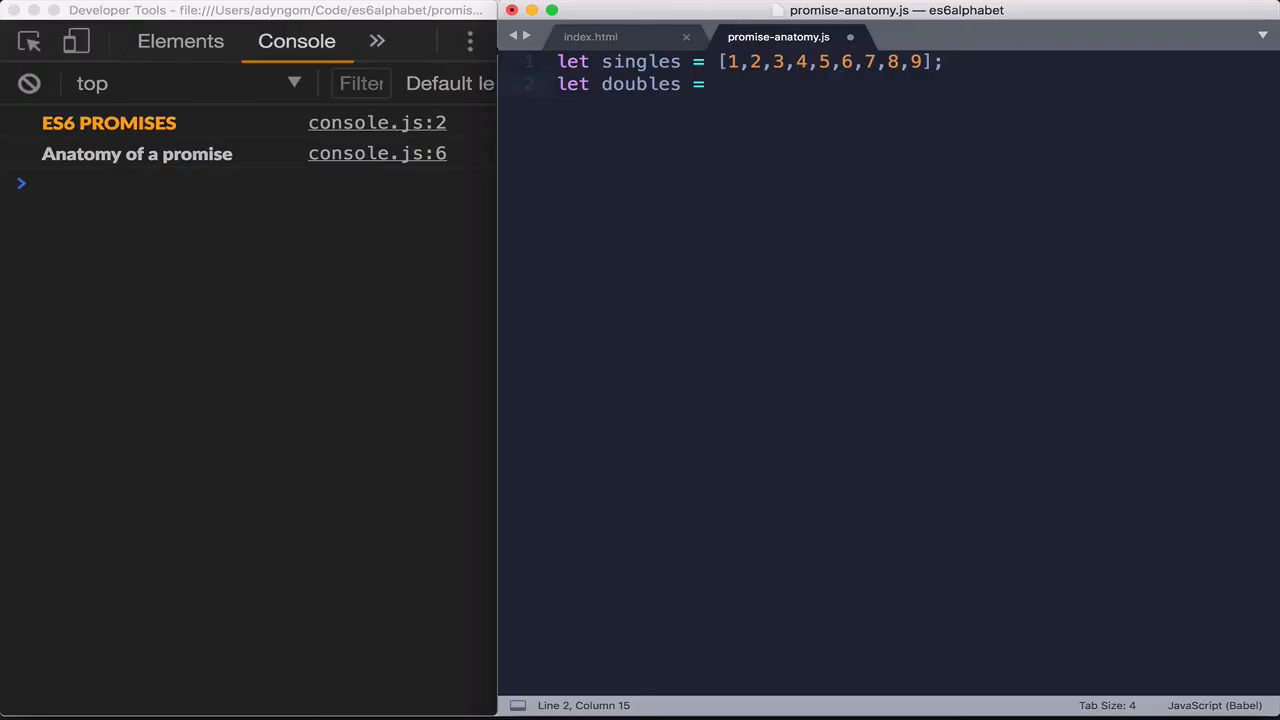
{"action": "type", "text": "new"}
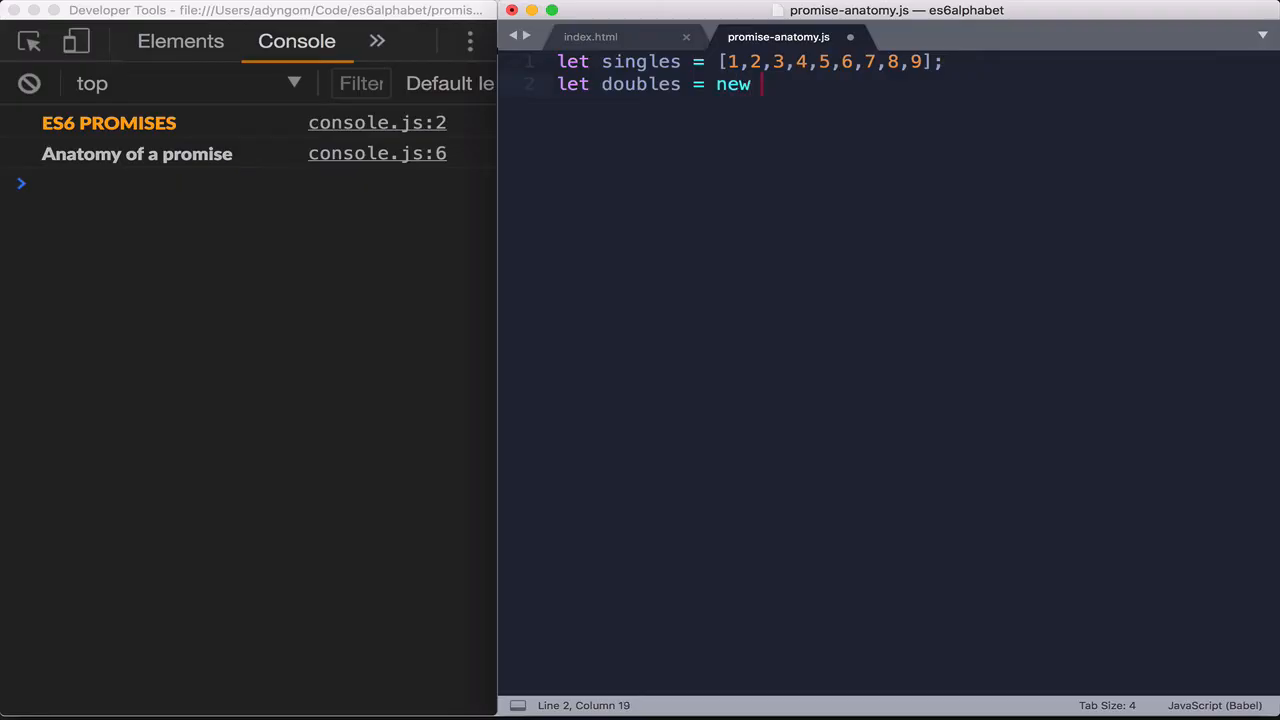
{"action": "type", "text": "Promise"}
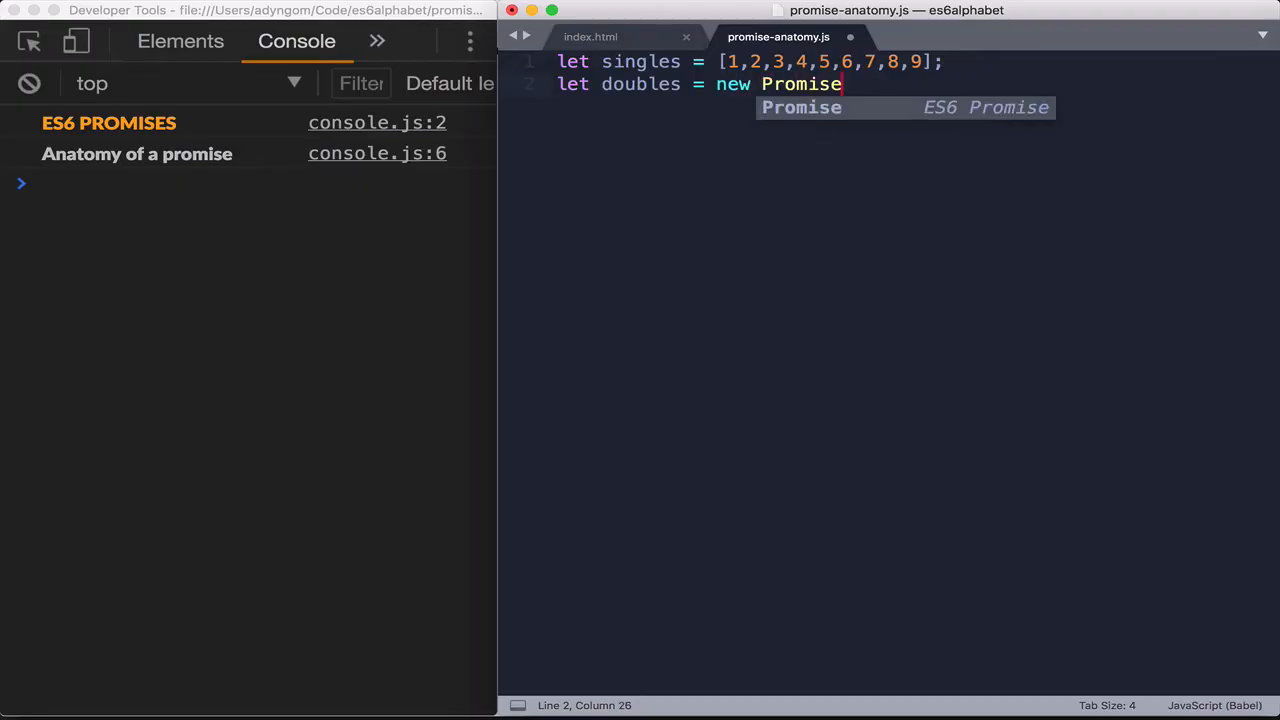
{"action": "type", "text": "())"}
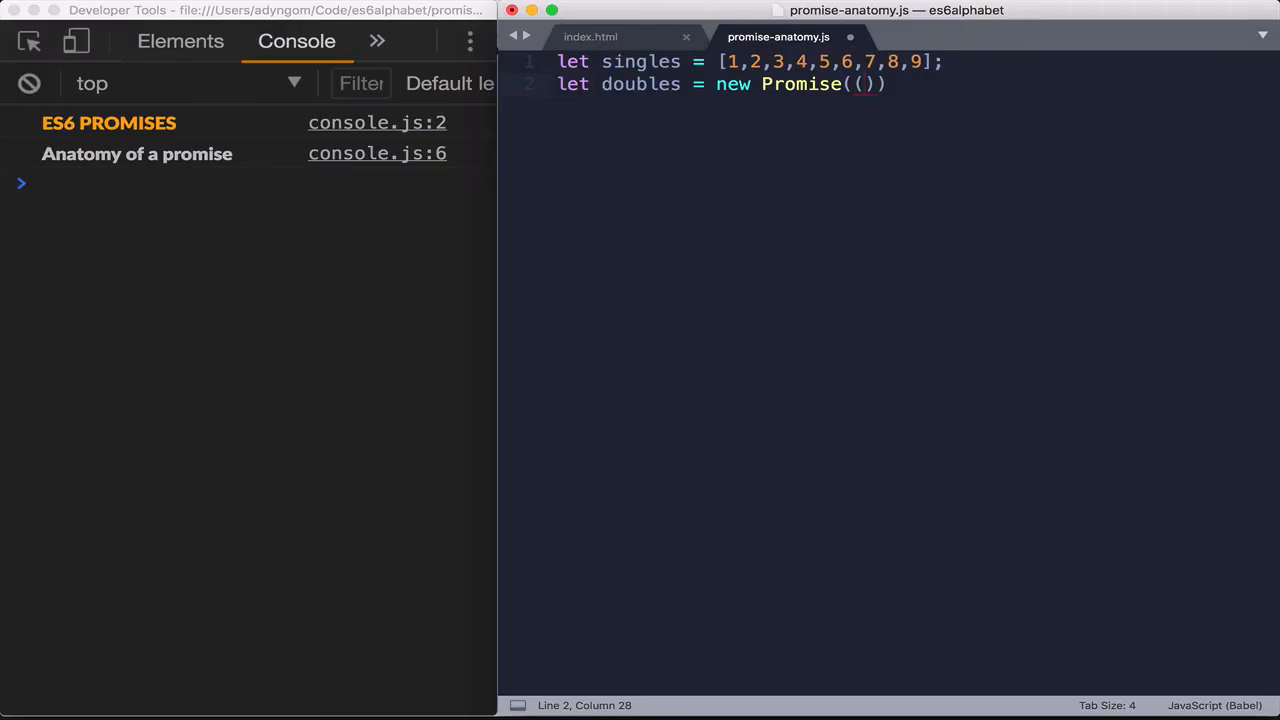
{"action": "type", "text": "re"}
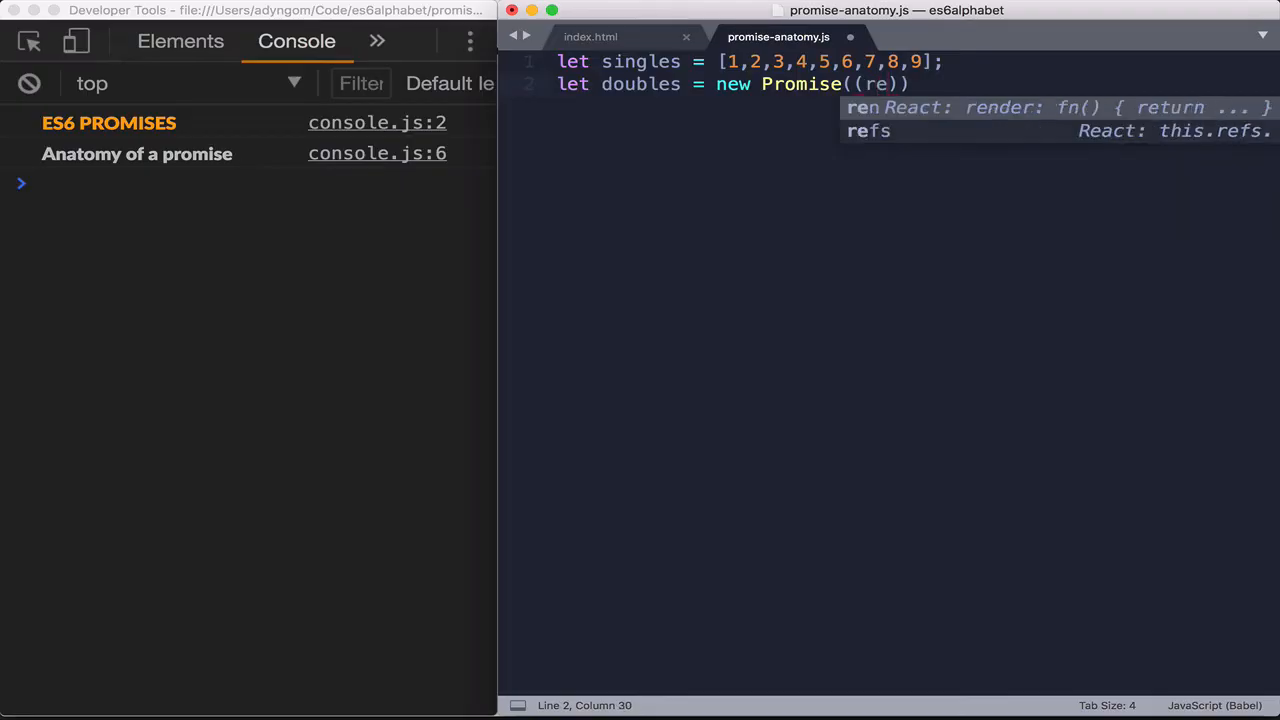
{"action": "type", "text": "solve"}
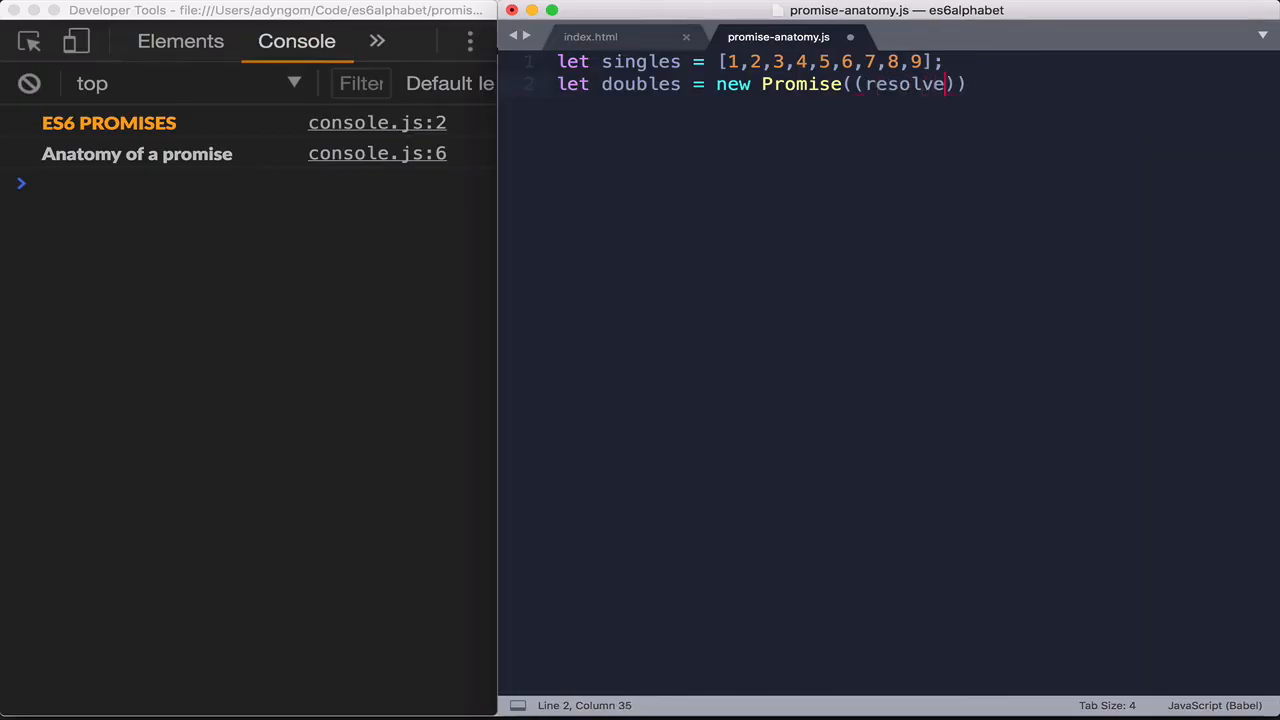
{"action": "type", "text": ","}
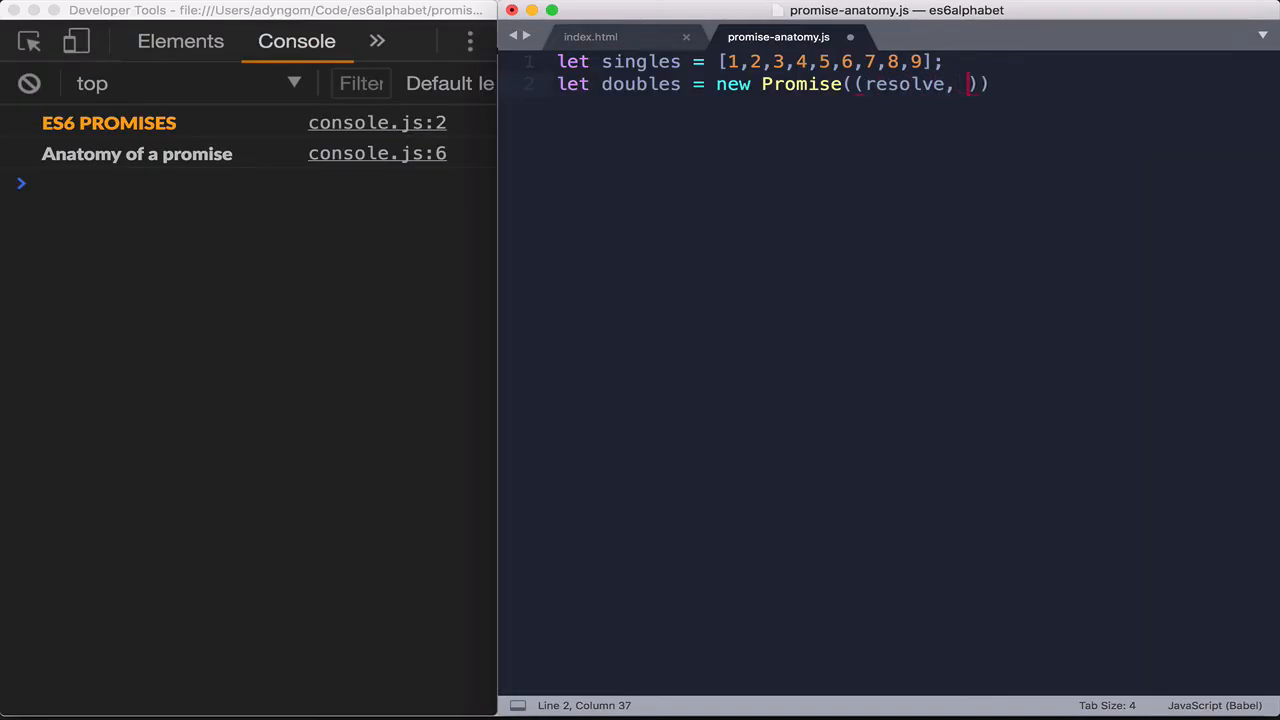
{"action": "type", "text": "reject"}
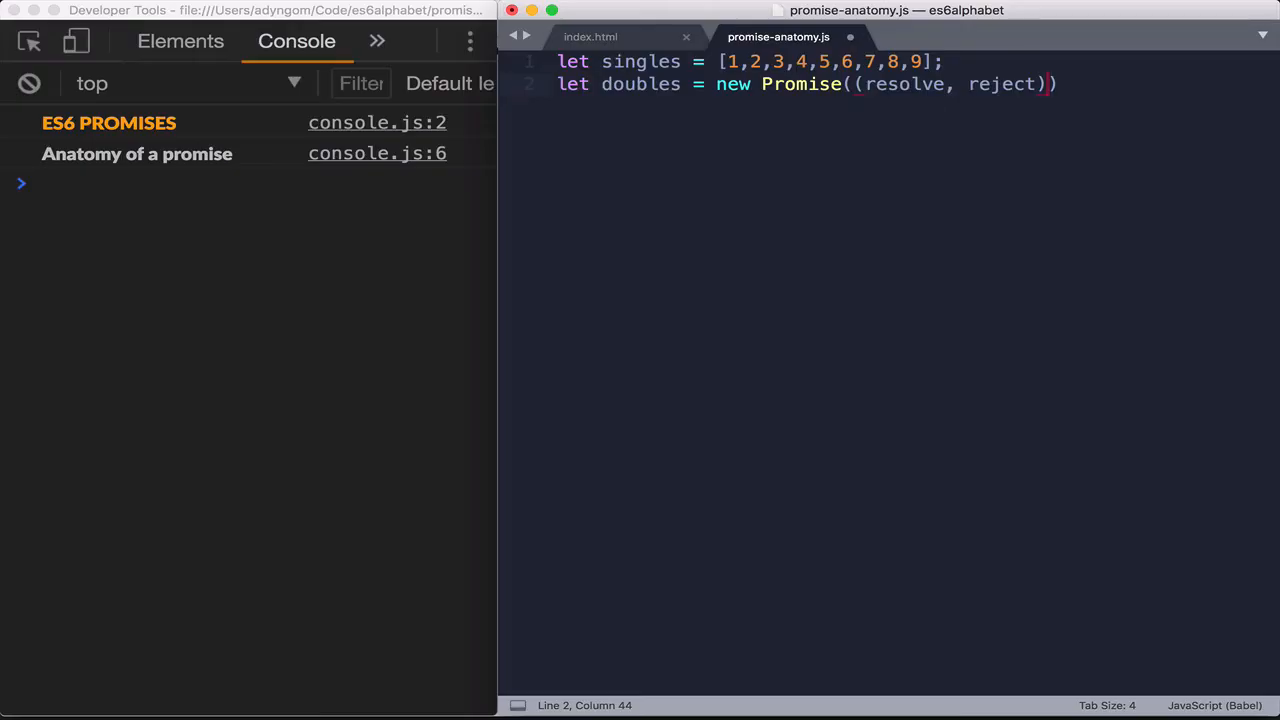
{"action": "type", "text": "=> {"}
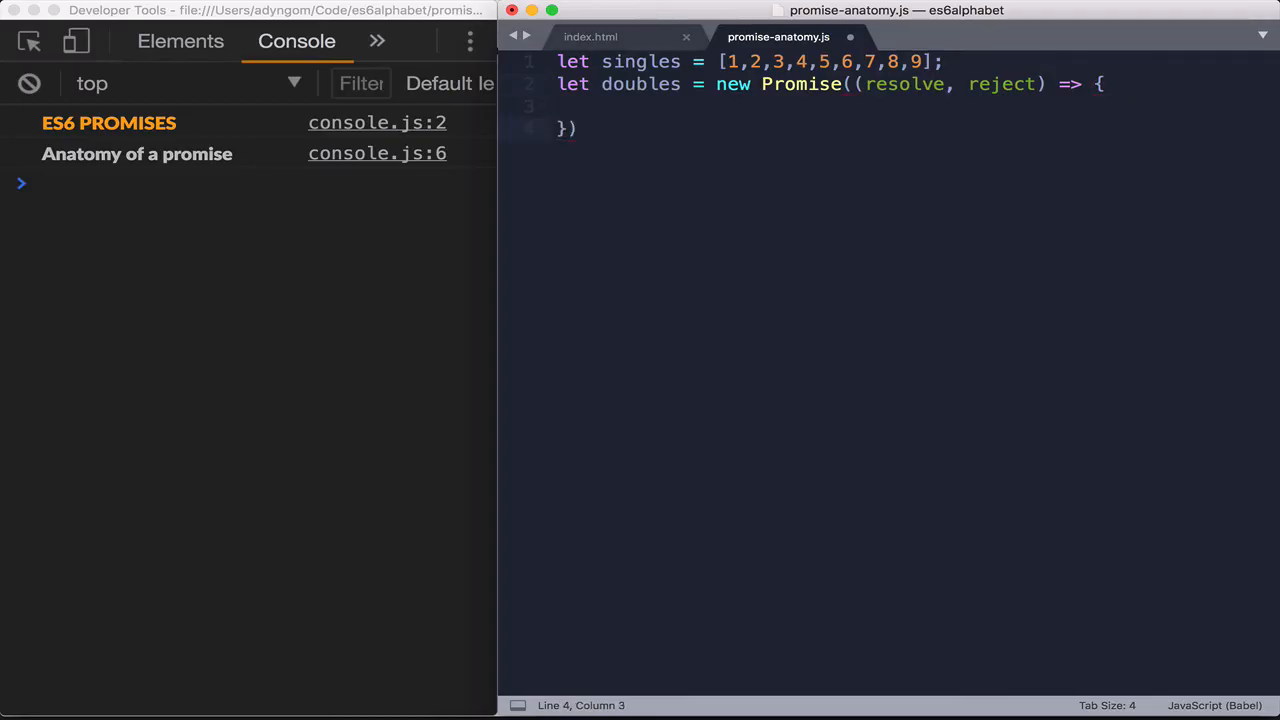
{"action": "type", "text": ";"}
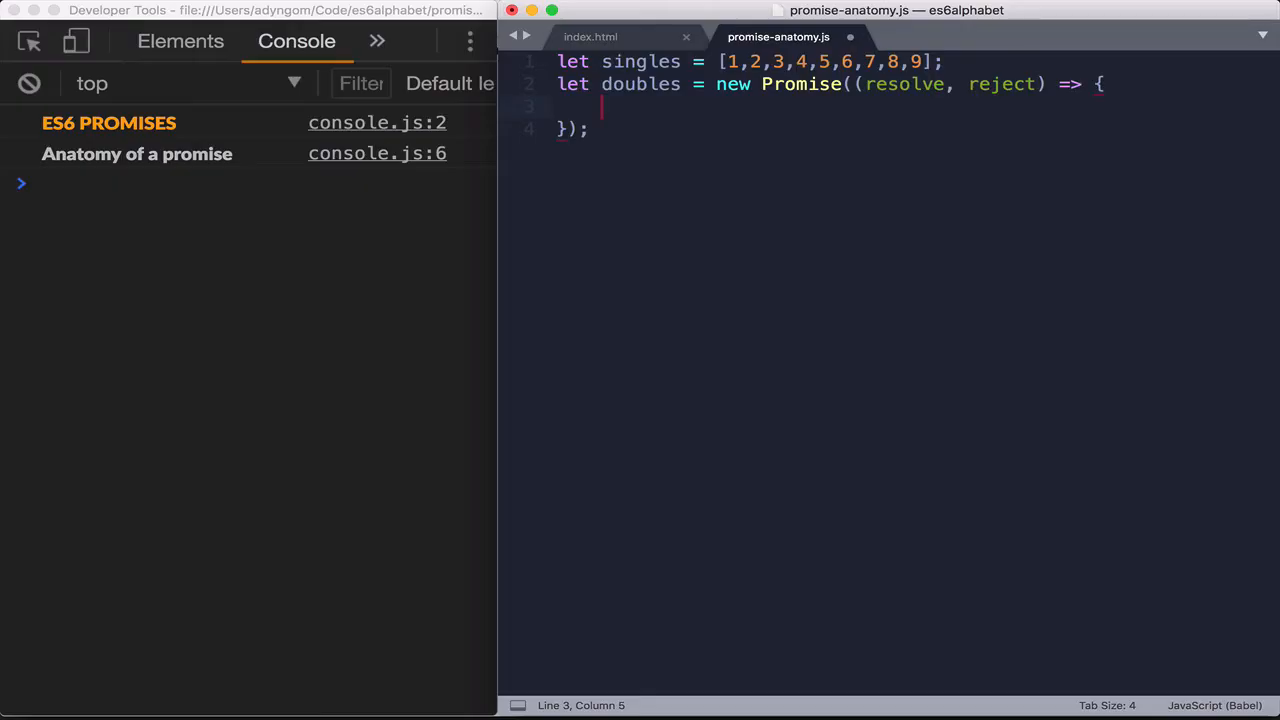
Inside the Promise, call resolve(singles.map(n => n * 2)); and add a line below
{"action": "type", "text": "resolve("}
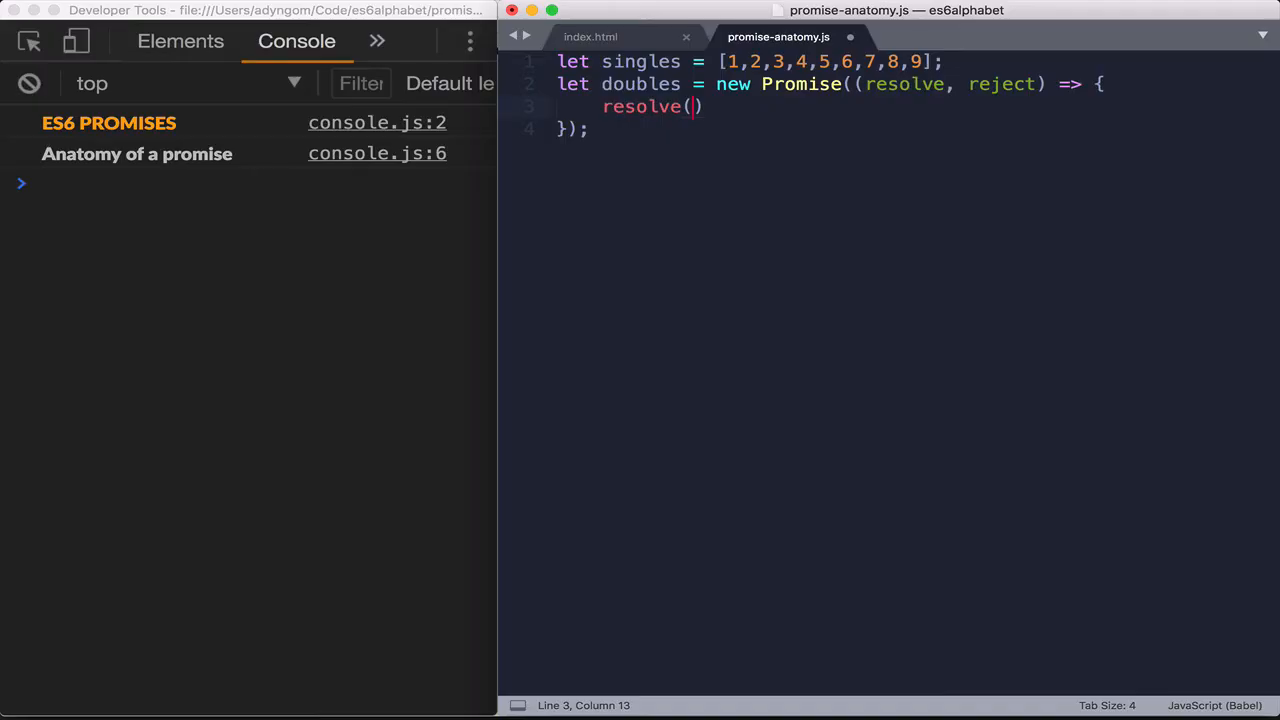
{"action": "type", "text": "single"}
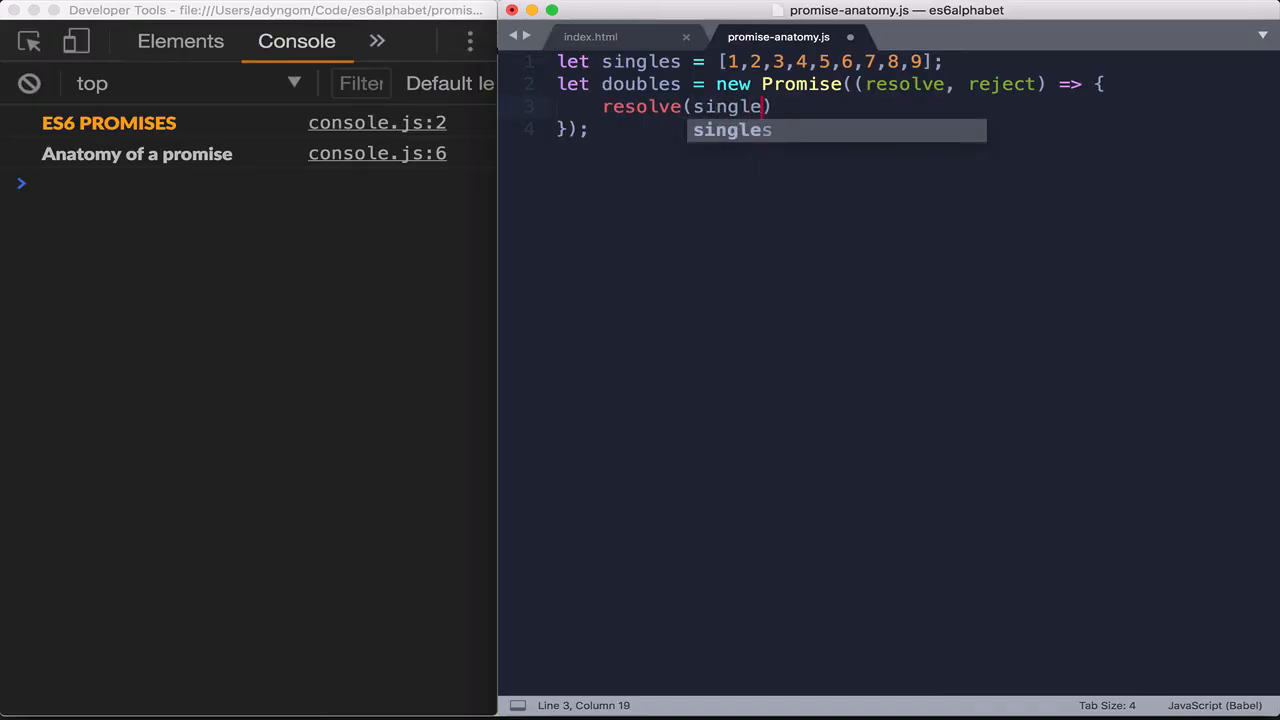
{"action": "key", "text": "Tab"}
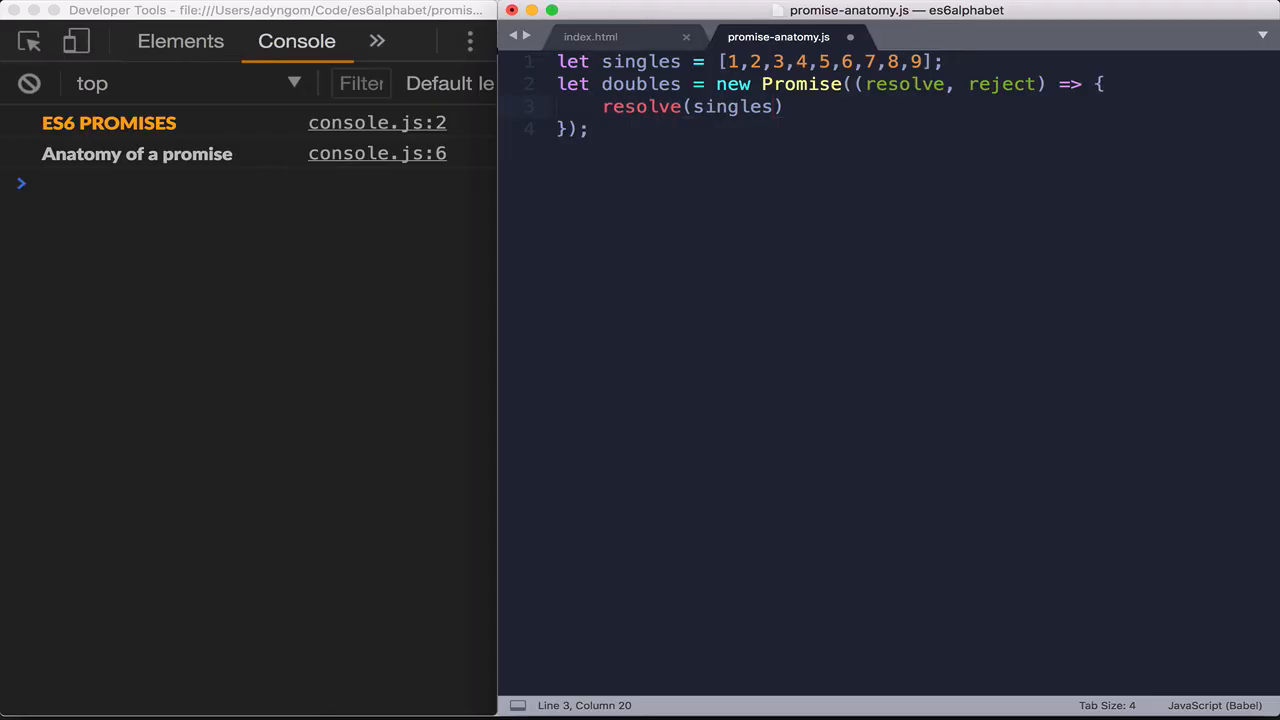
{"action": "type", "text": ".map("}
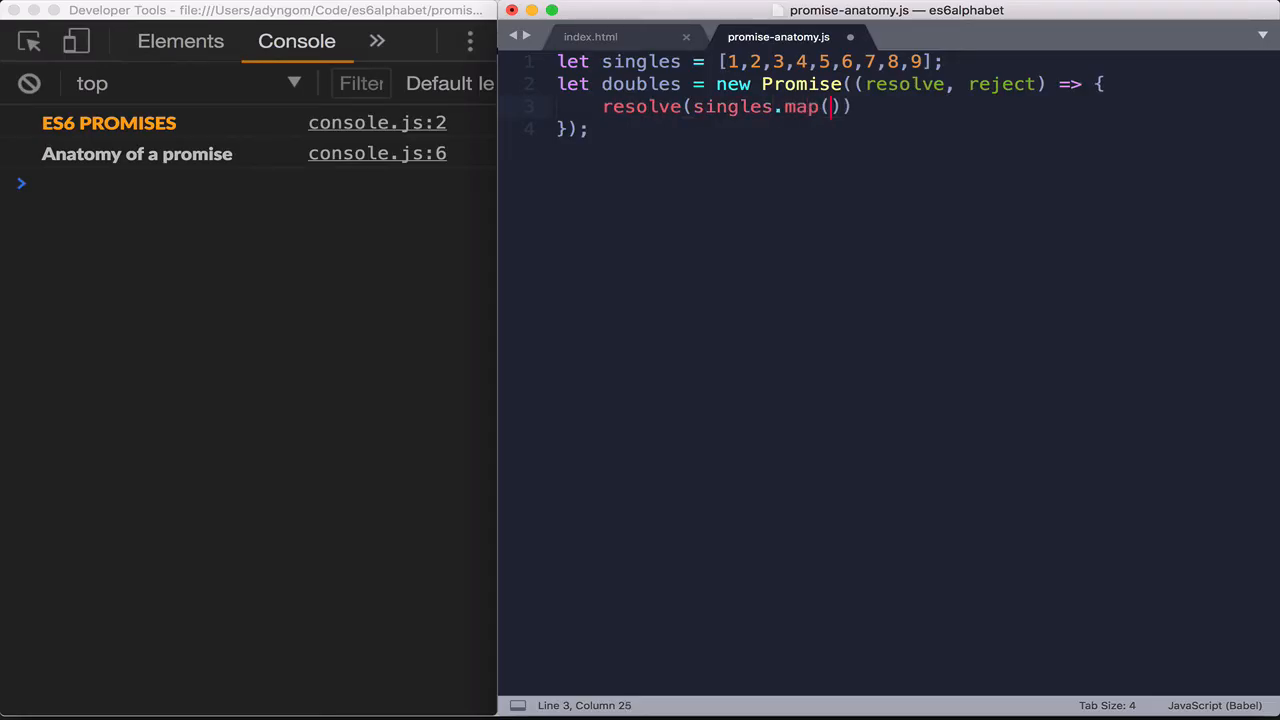
{"action": "type", "text": "n =>"}
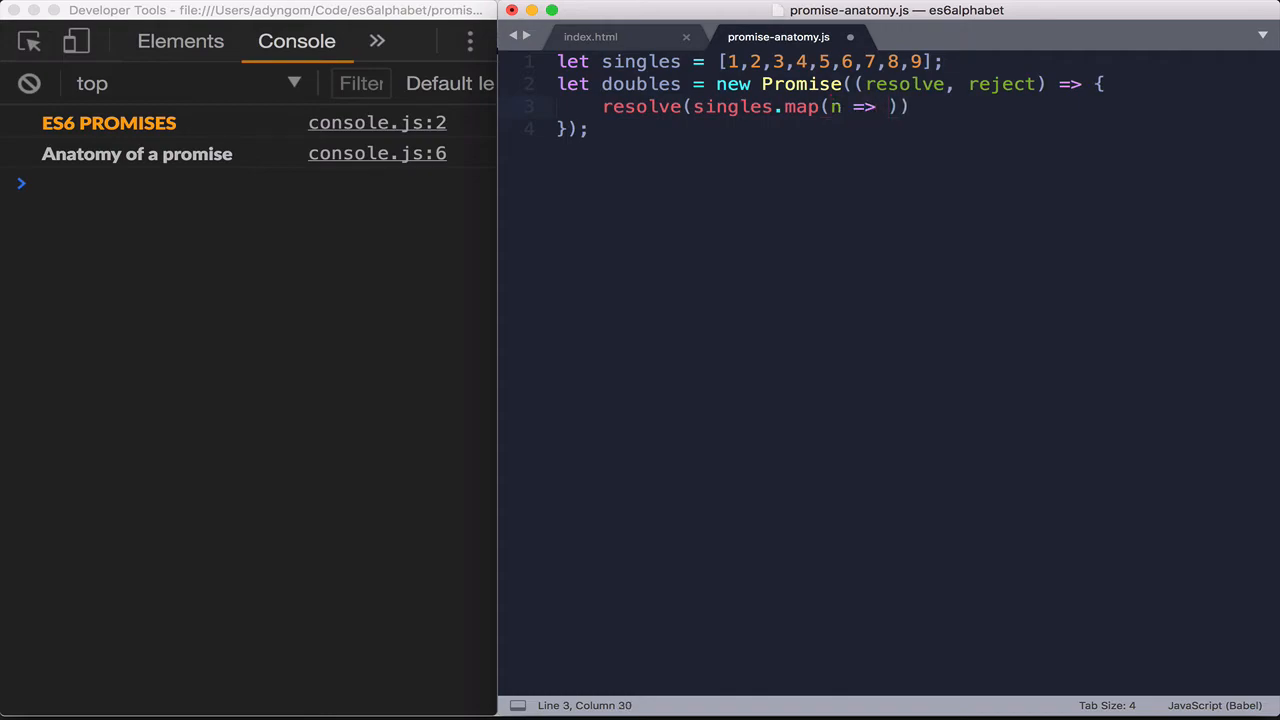
{"action": "type", "text": "n *"}
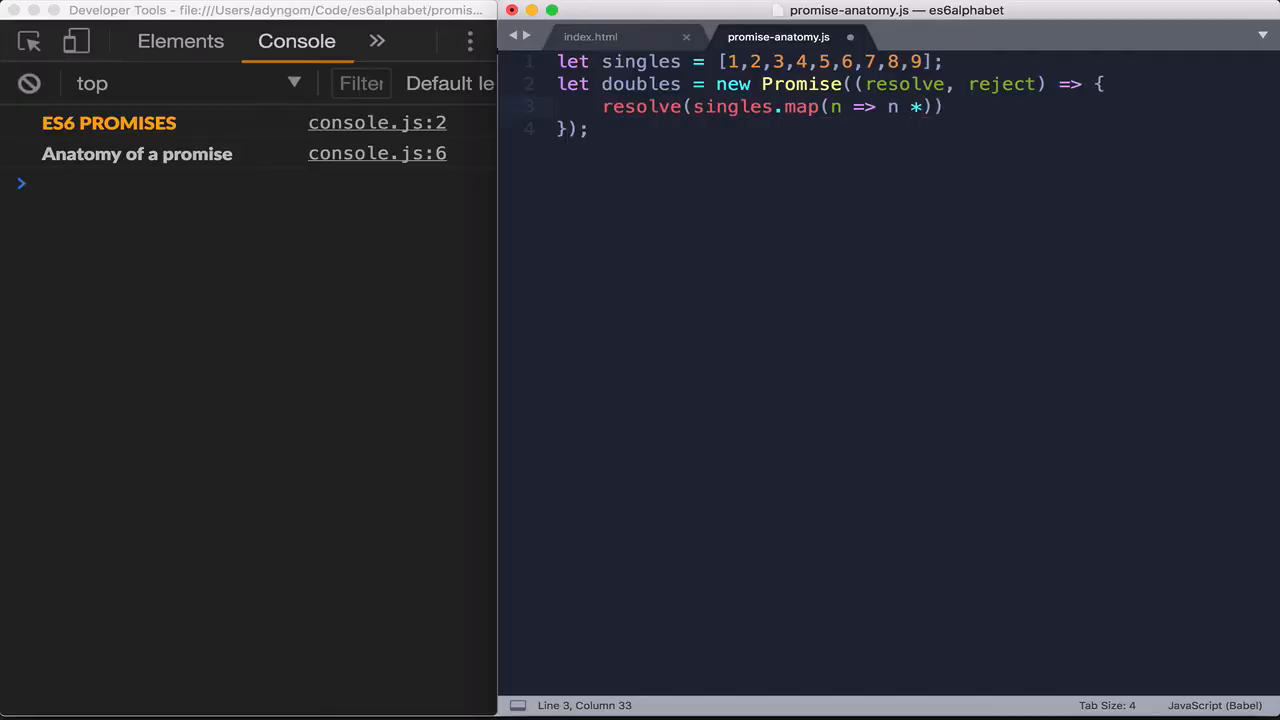
{"action": "type", "text": "2"}
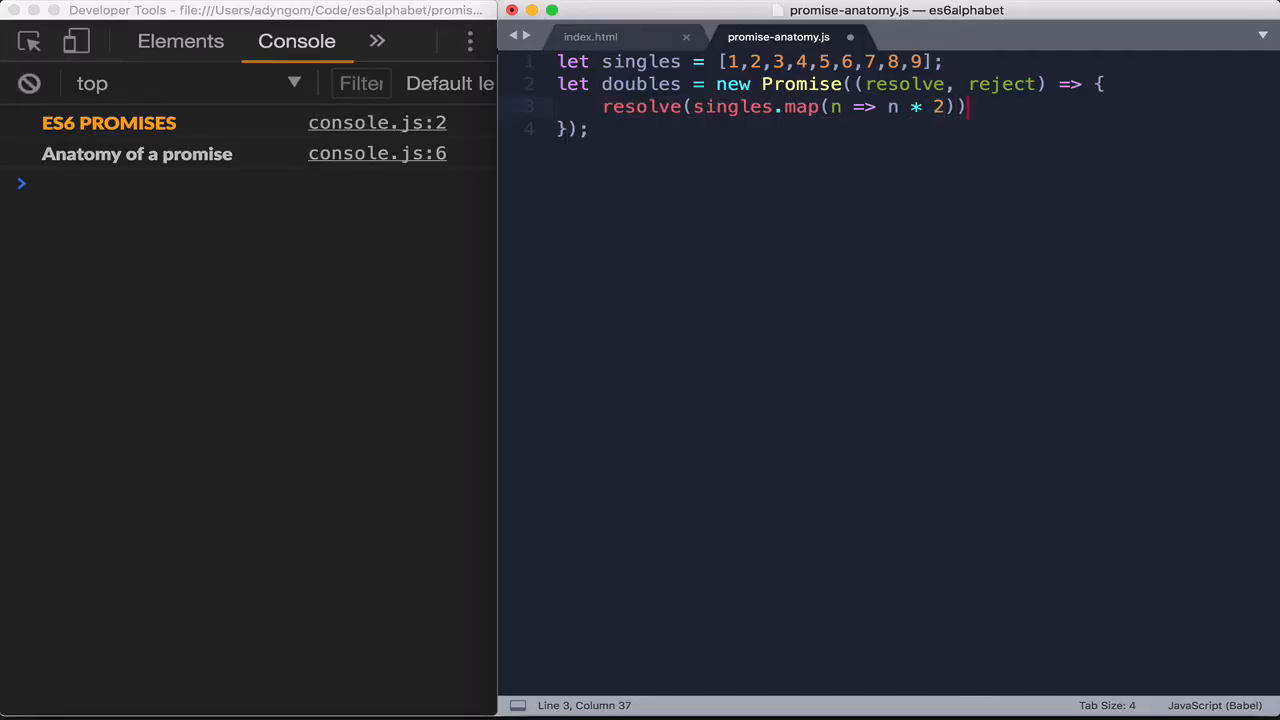
{"action": "type", "text": ";"}
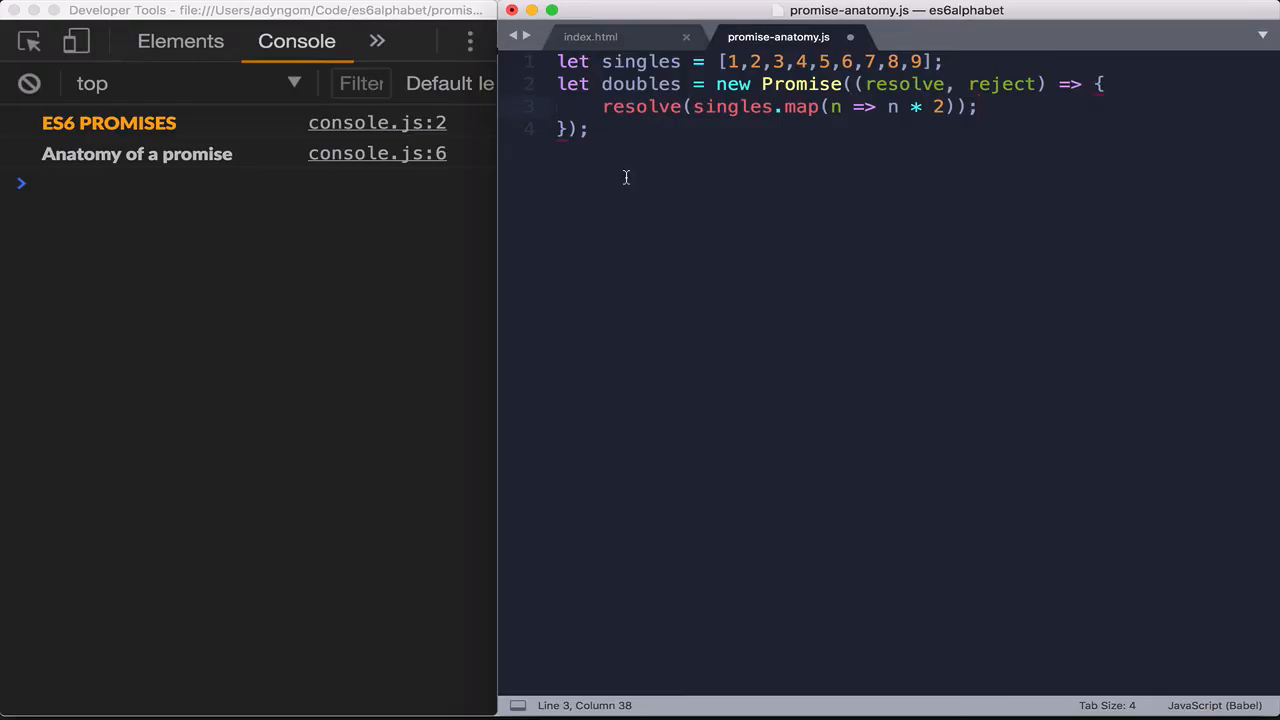
{"action": "key", "text": "Return"}
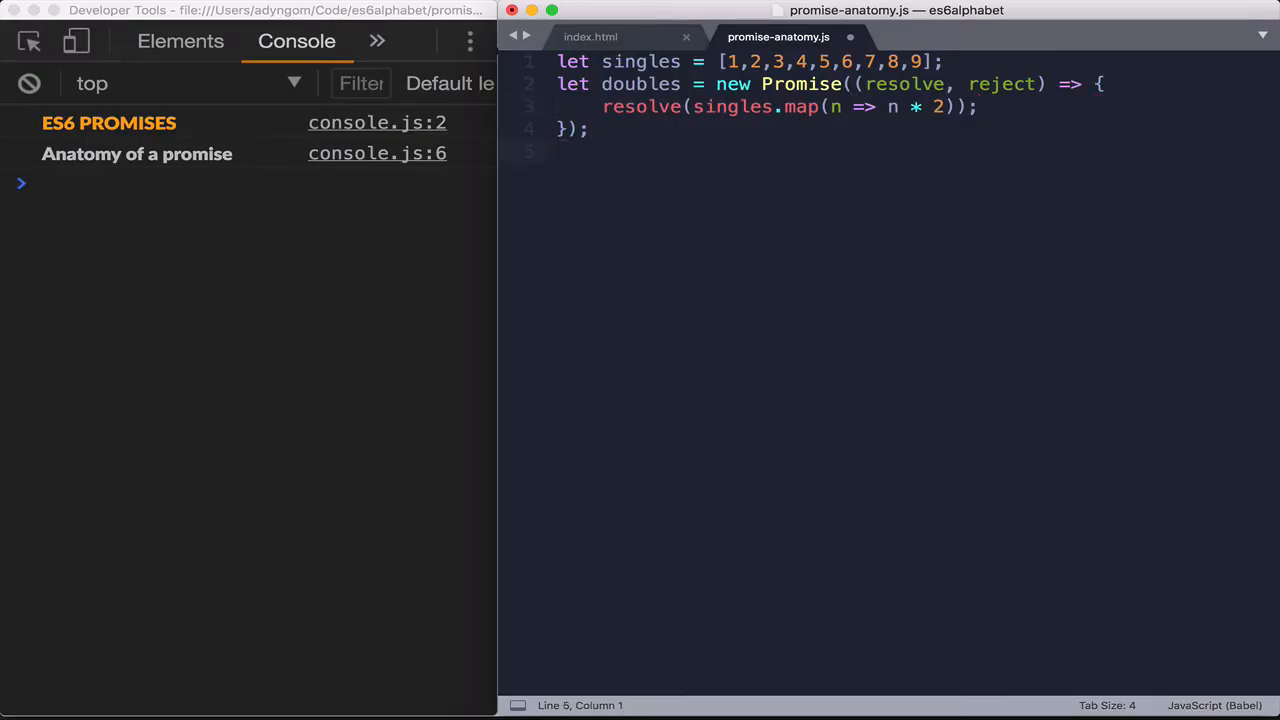
Add console.log(doubles); on line 6 and save the file
{"action": "type", "text": "con"}
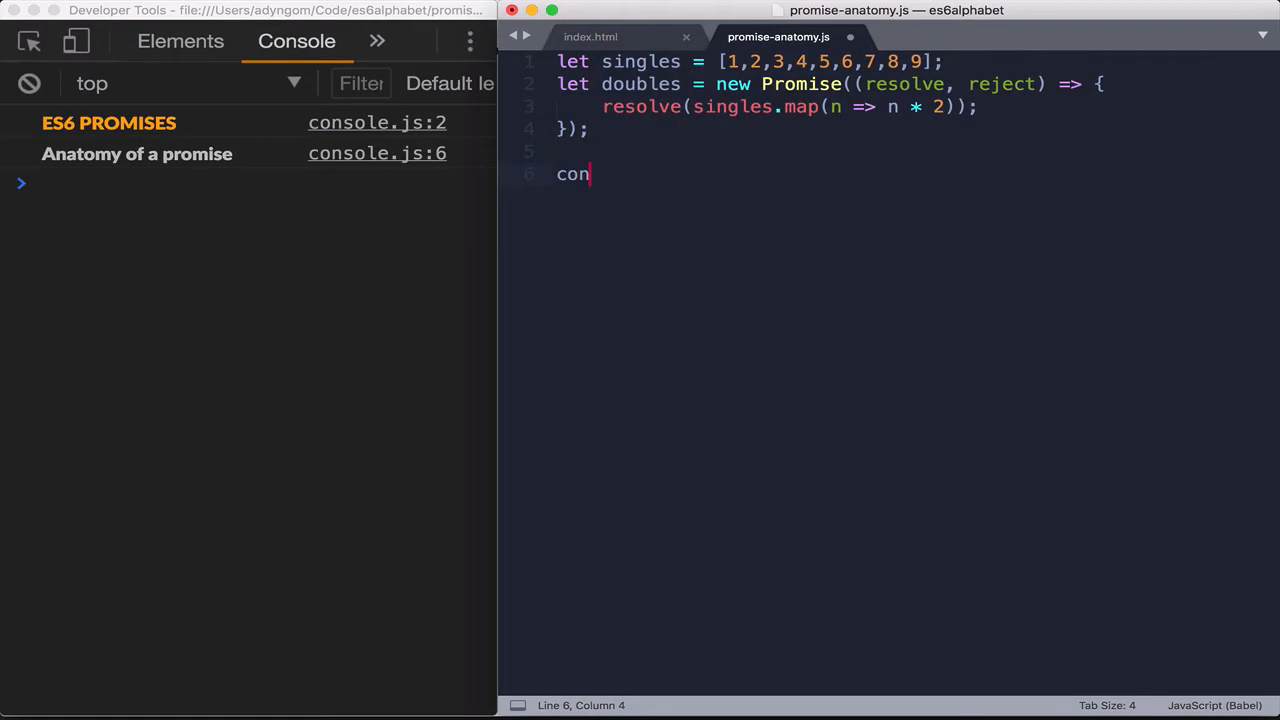
{"action": "type", "text": "sole.log"}
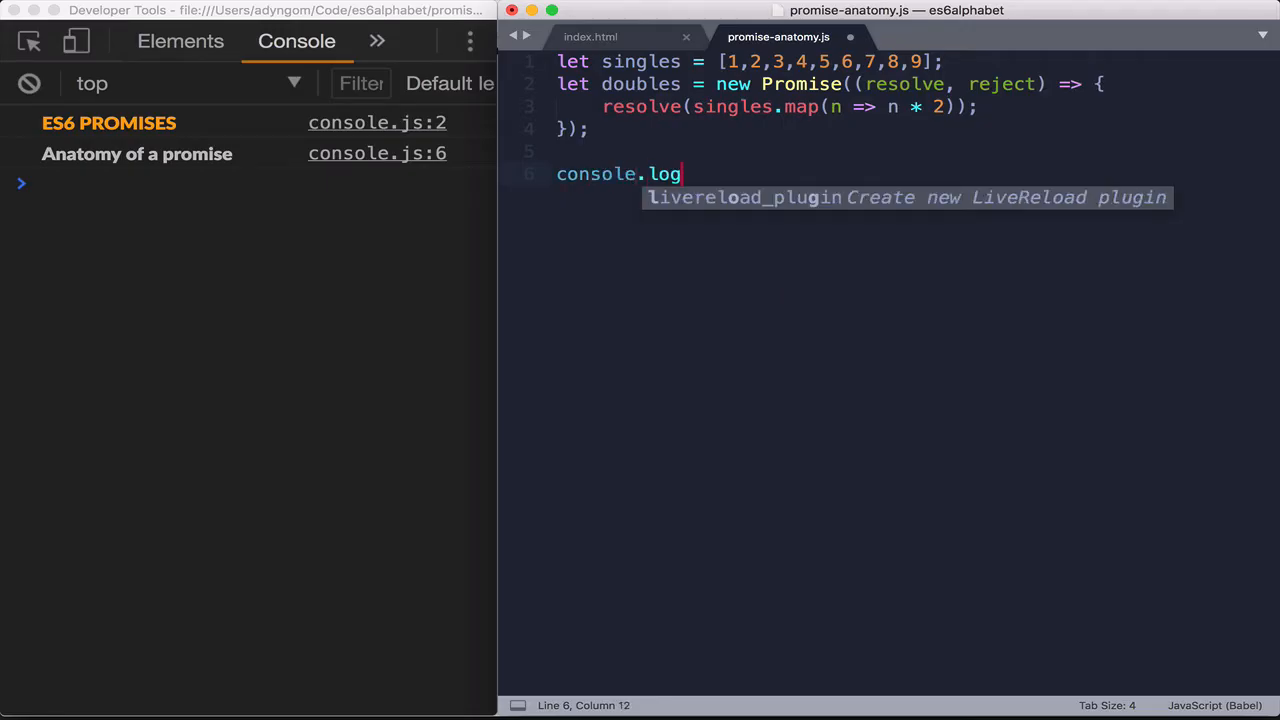
{"action": "type", "text": "(doubl"}
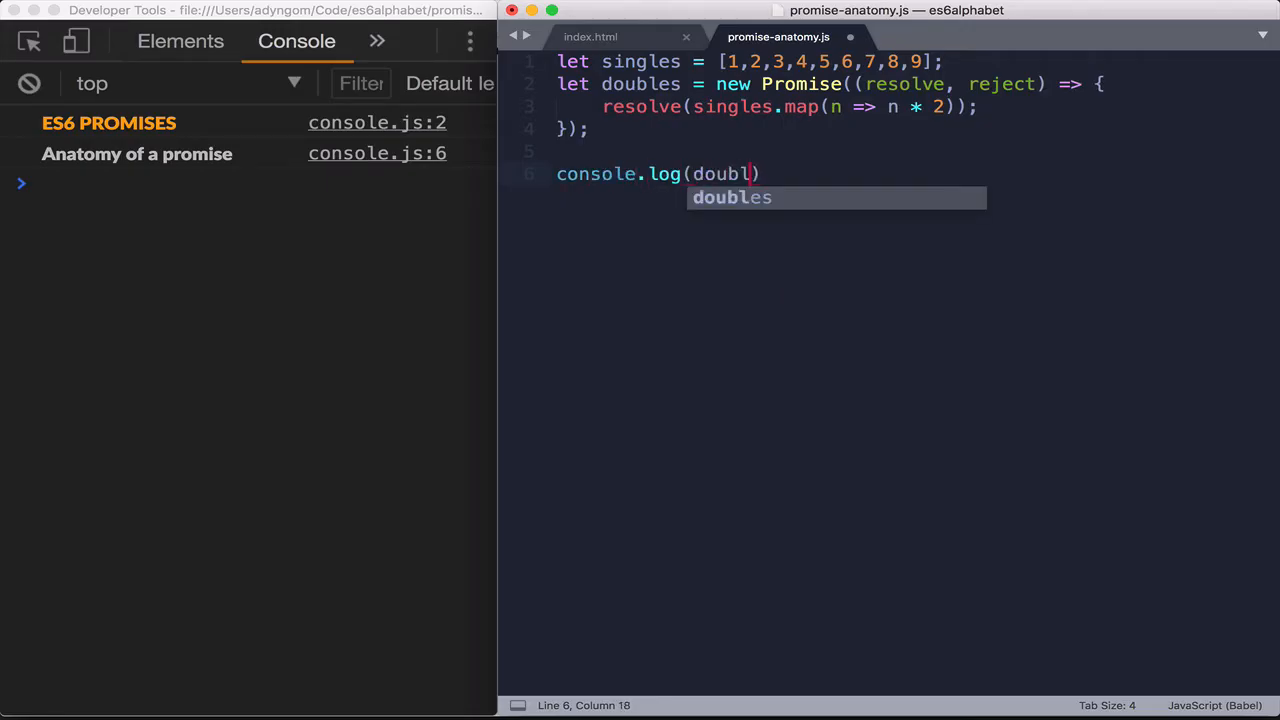
{"action": "key", "text": "Tab"}
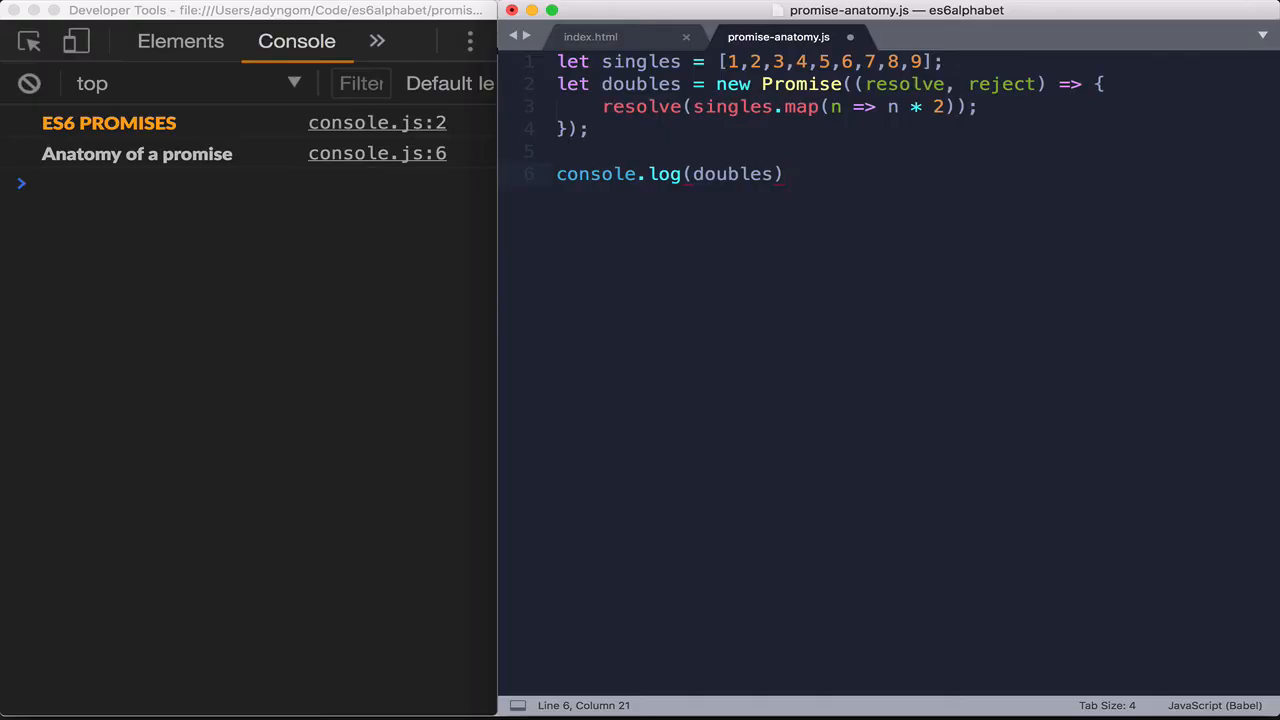
{"action": "type", "text": ";"}
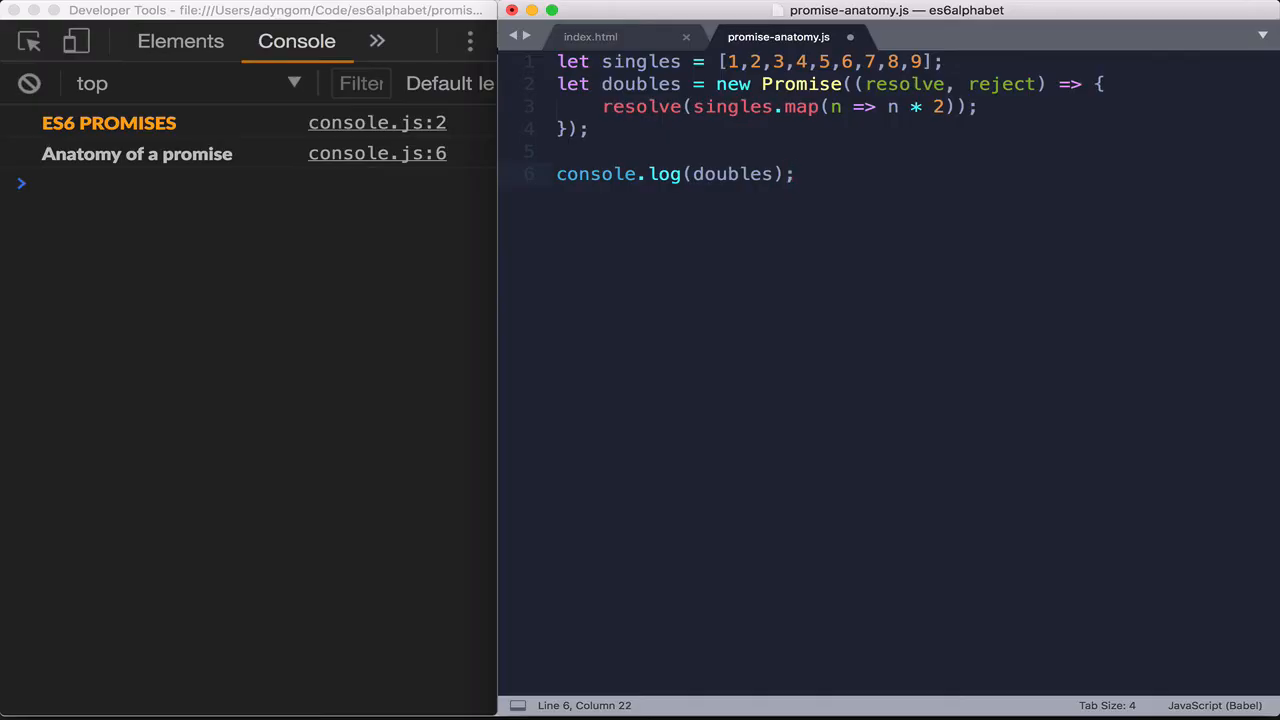
{"action": "key", "text": "cmd+s"}
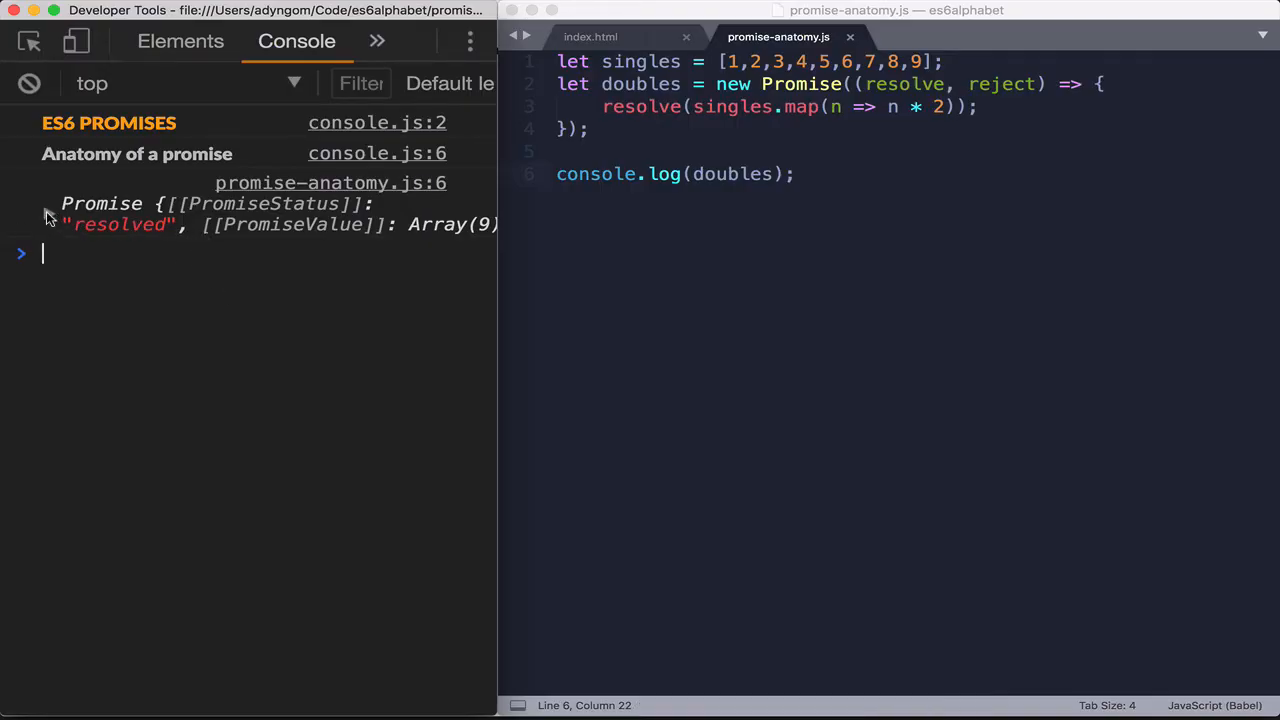
Expand the logged Promise and its [[PromiseValue]] nine-item array, then collapse the array
{"action": "left_click", "coordinate": [48, 213]}
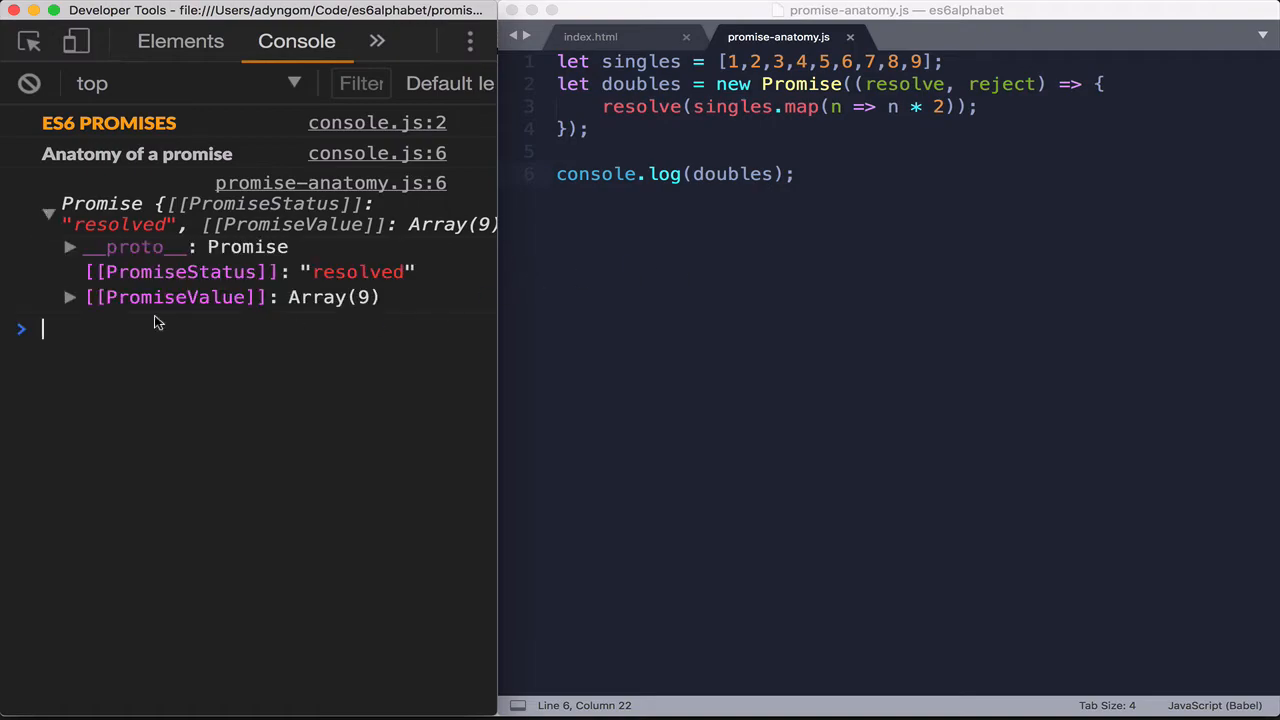
{"action": "mouse_move", "coordinate": [358, 271]}
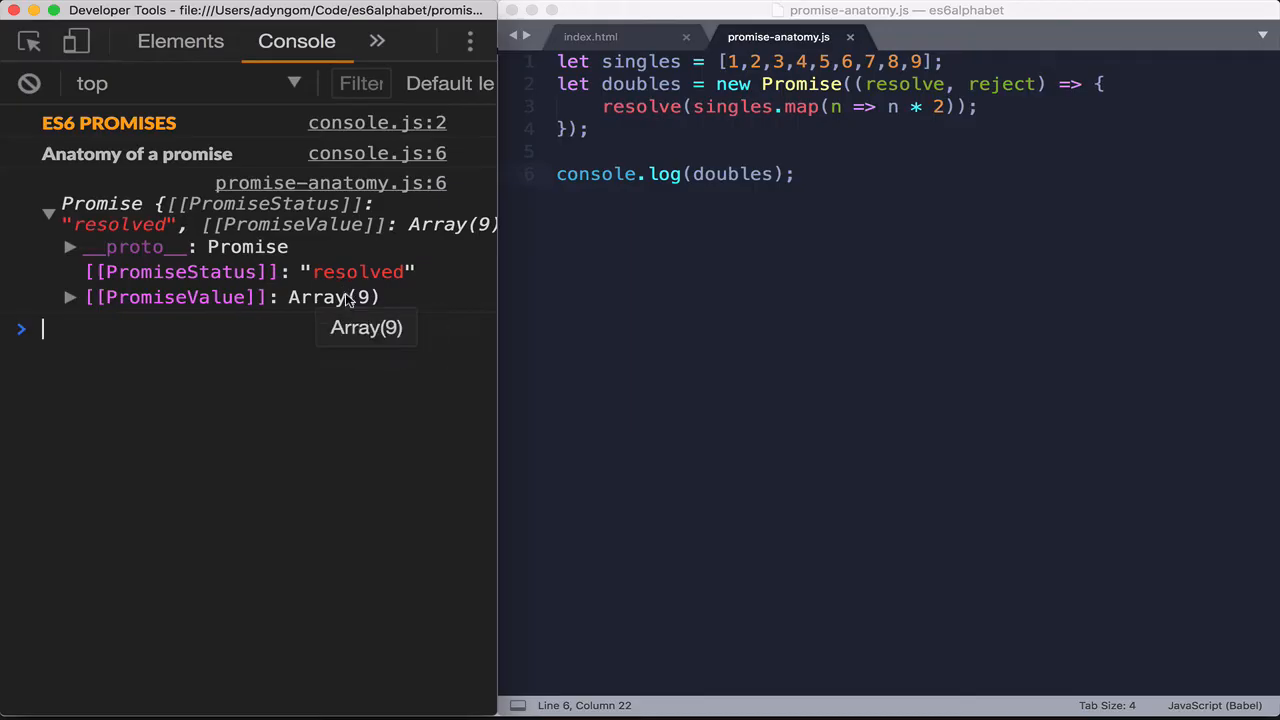
{"action": "mouse_move", "coordinate": [70, 300]}
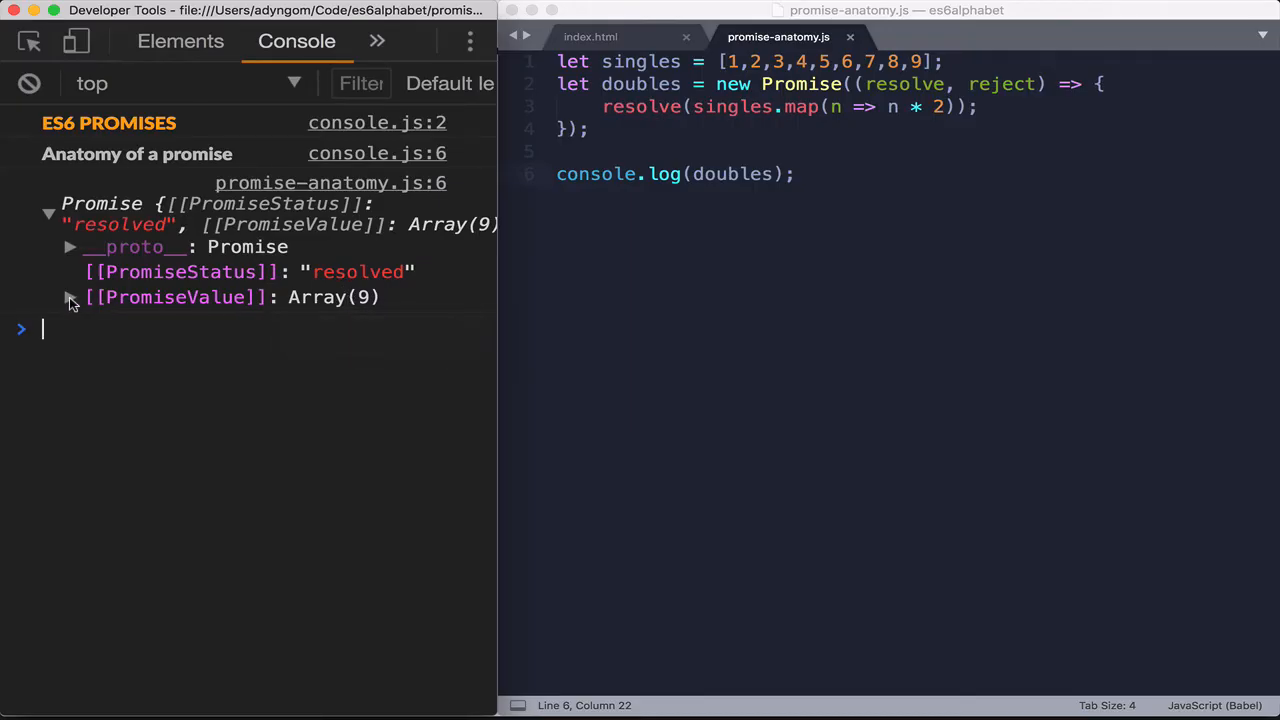
{"action": "left_click", "coordinate": [69, 297]}
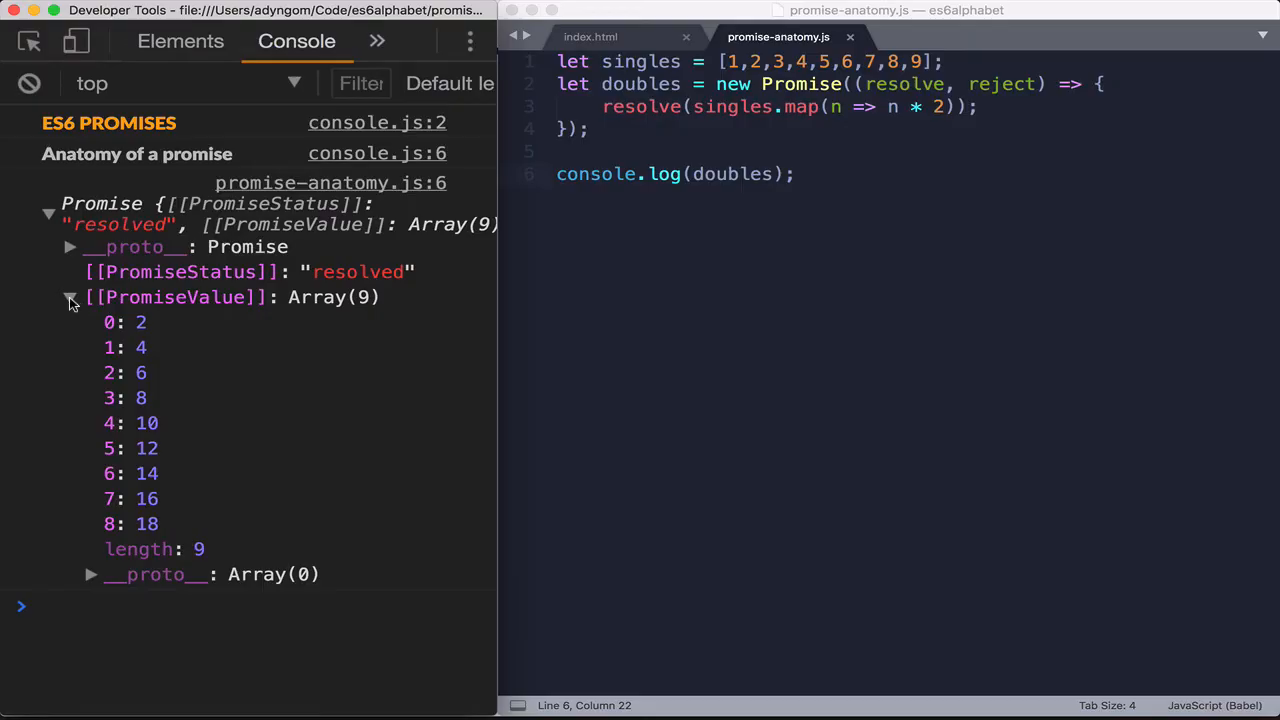
{"action": "left_click", "coordinate": [70, 297]}
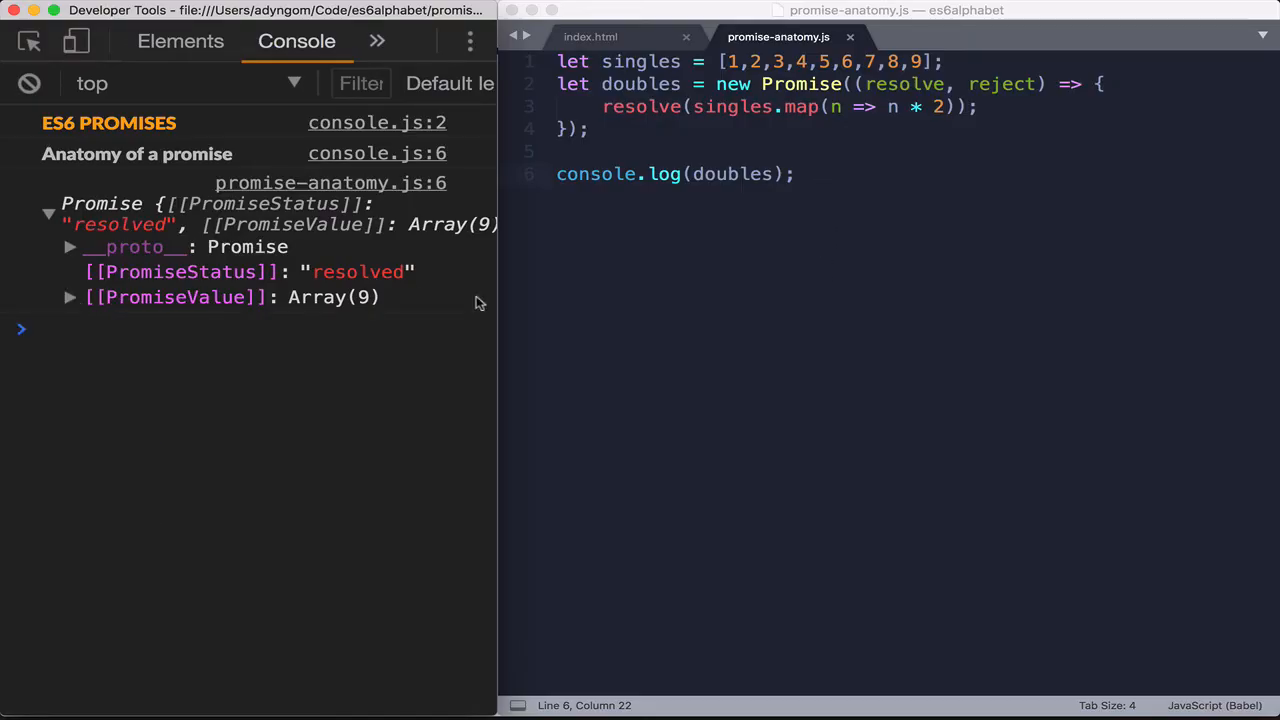
{"action": "mouse_move", "coordinate": [90, 267]}
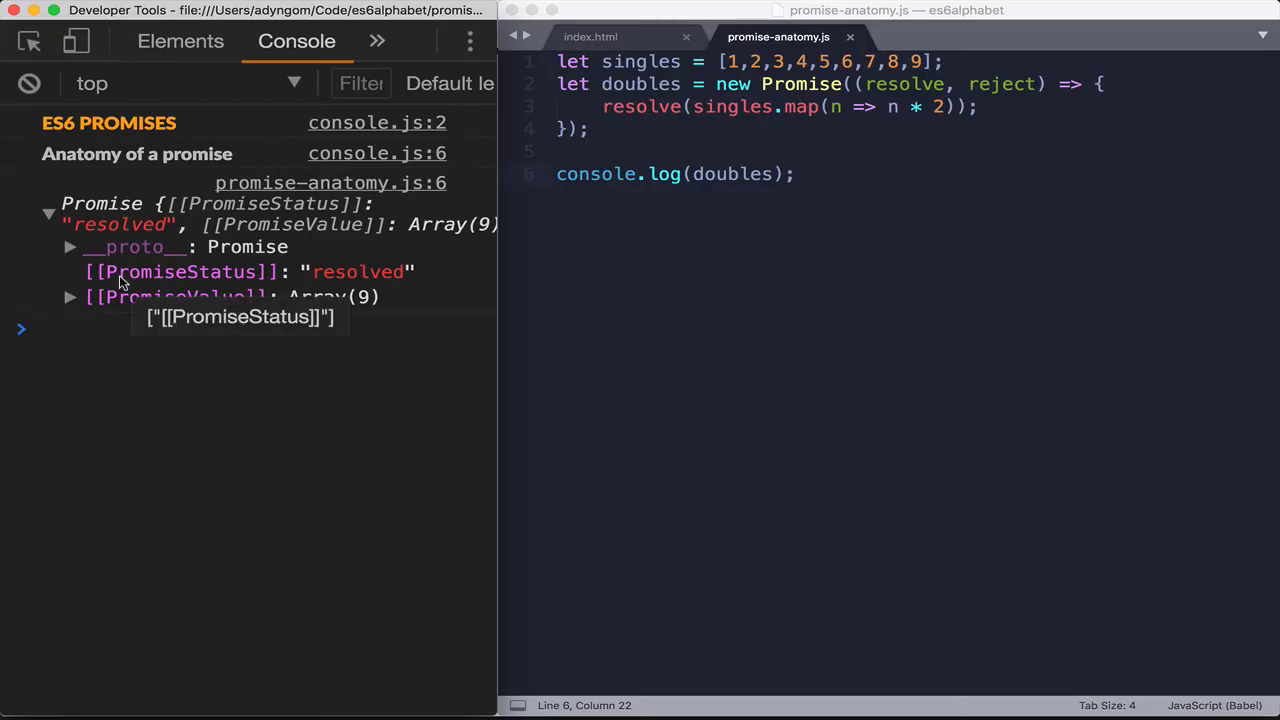
{"action": "mouse_move", "coordinate": [70, 250]}
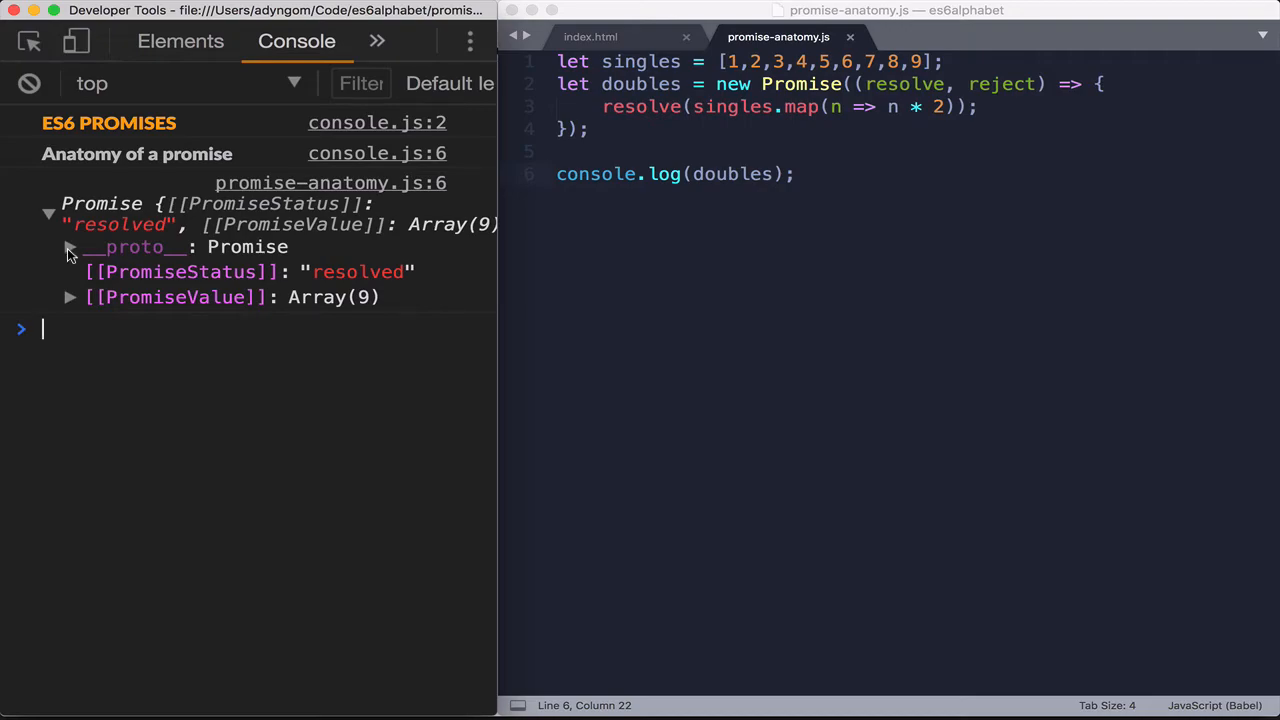
Inspect the Promise's __proto__ methods catch, constructor and then, then collapse the Promise
{"action": "left_click", "coordinate": [70, 247]}
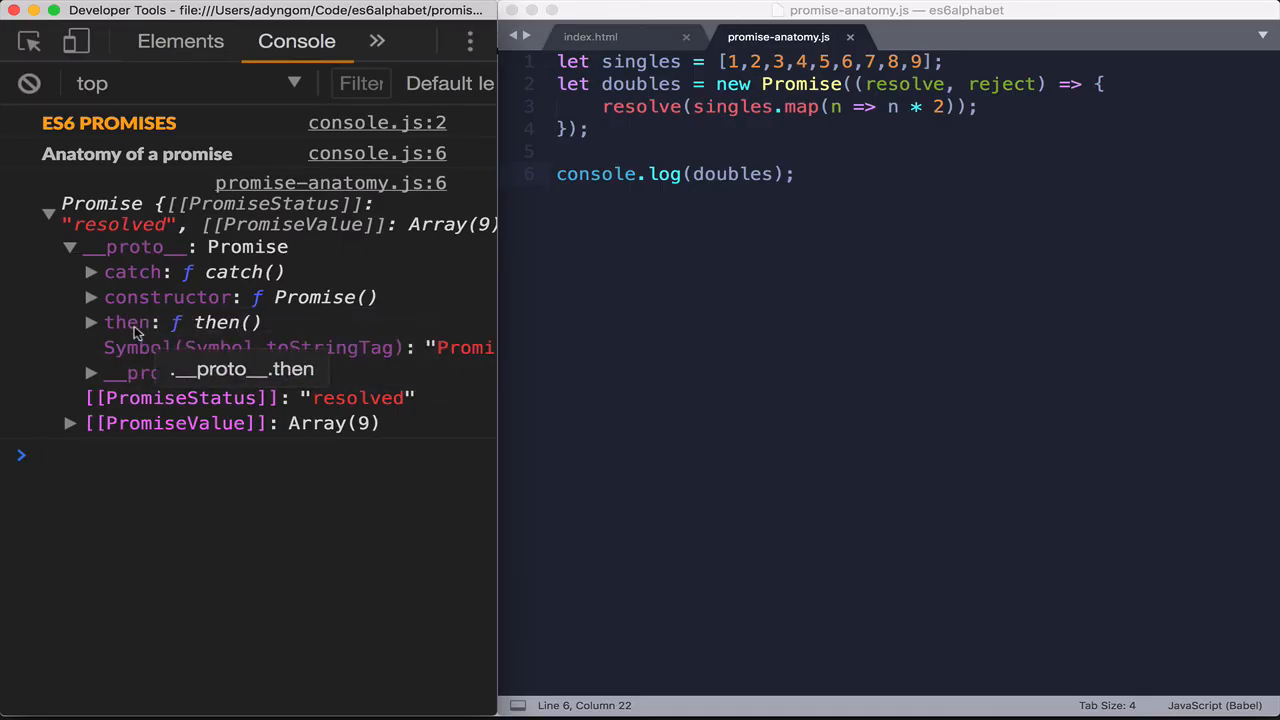
{"action": "mouse_move", "coordinate": [215, 322]}
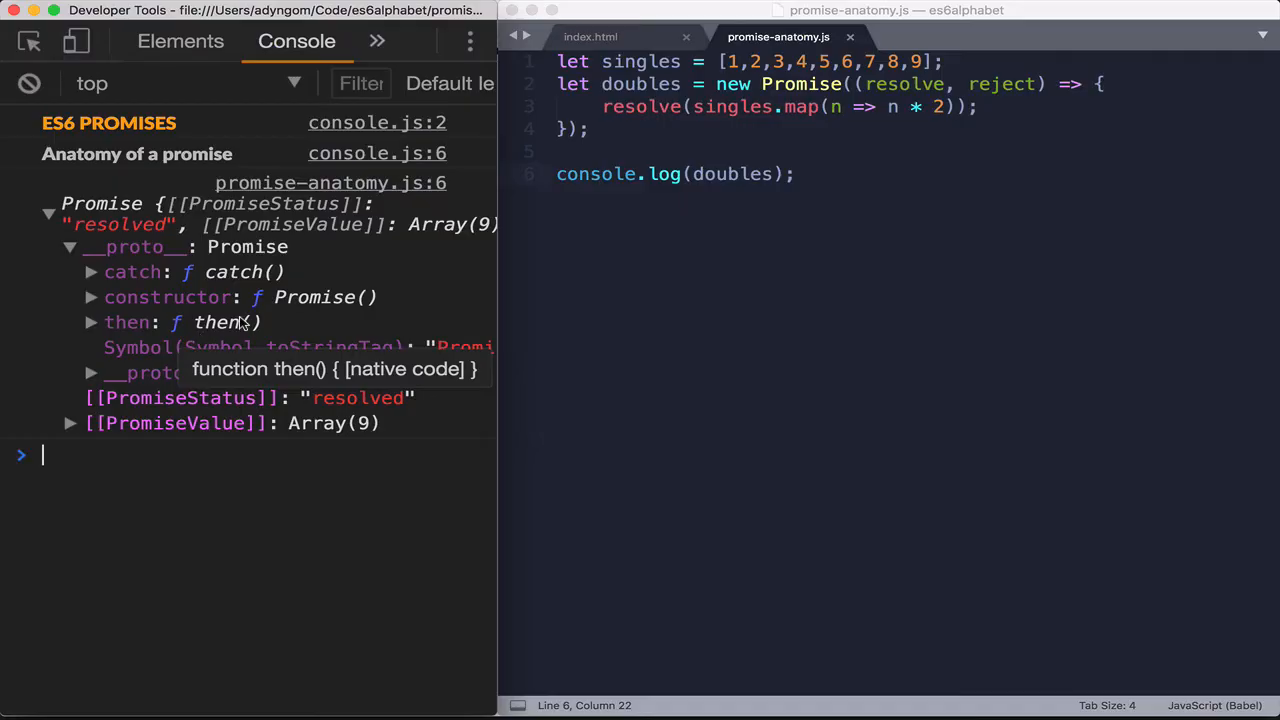
{"action": "mouse_move", "coordinate": [238, 328]}
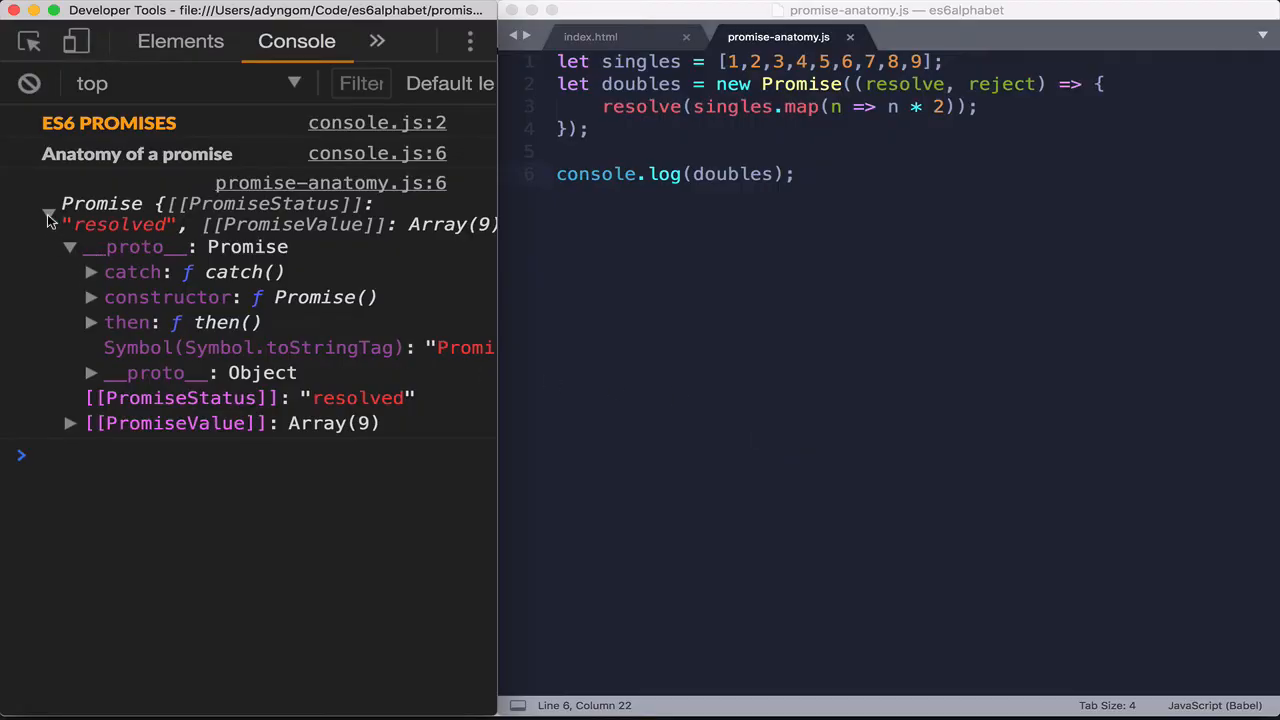
{"action": "left_click", "coordinate": [47, 213]}
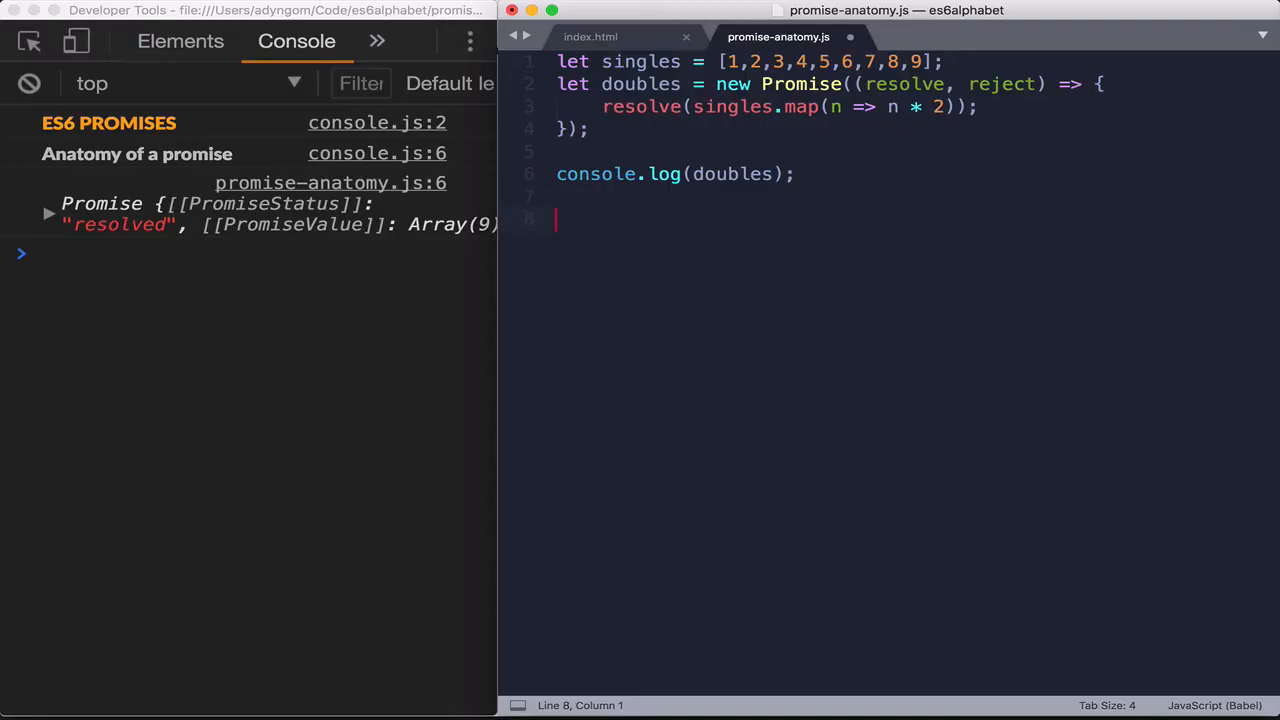
Type doubles.then(data => console.log(data)); on line 8
{"action": "type", "text": "double"}
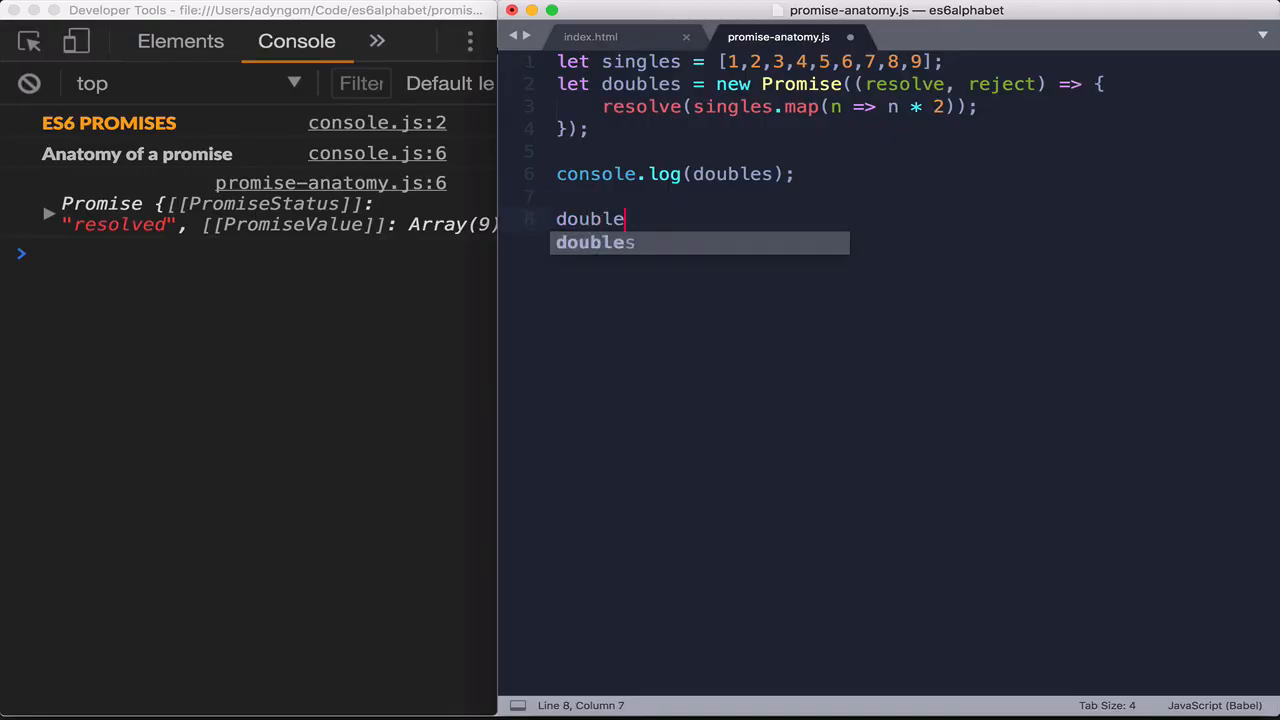
{"action": "type", "text": "s.th"}
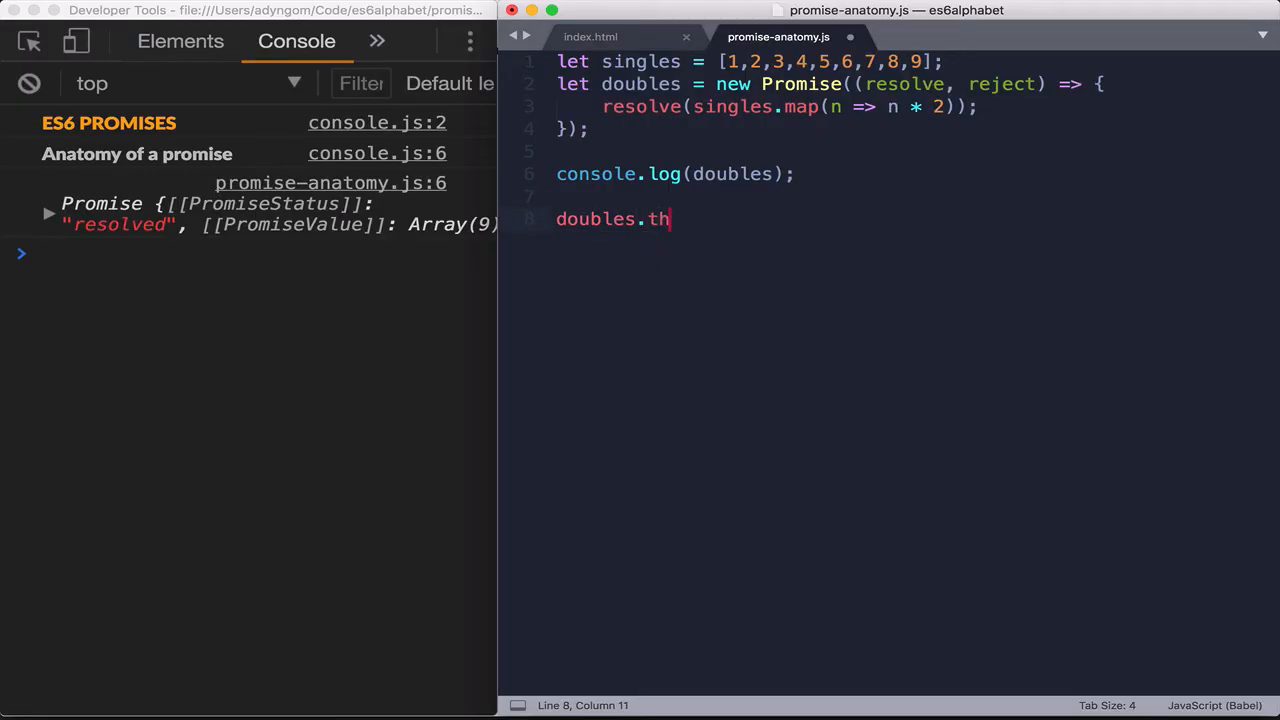
{"action": "type", "text": "en()"}
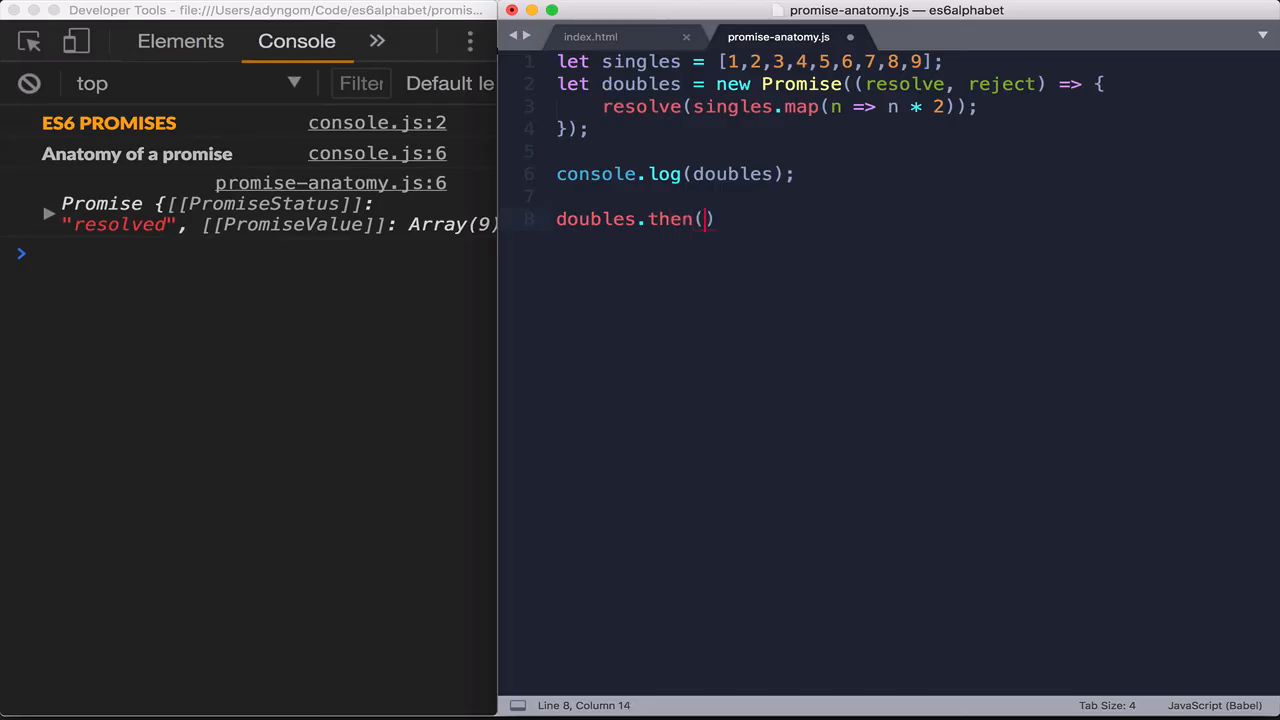
{"action": "type", "text": "data"}
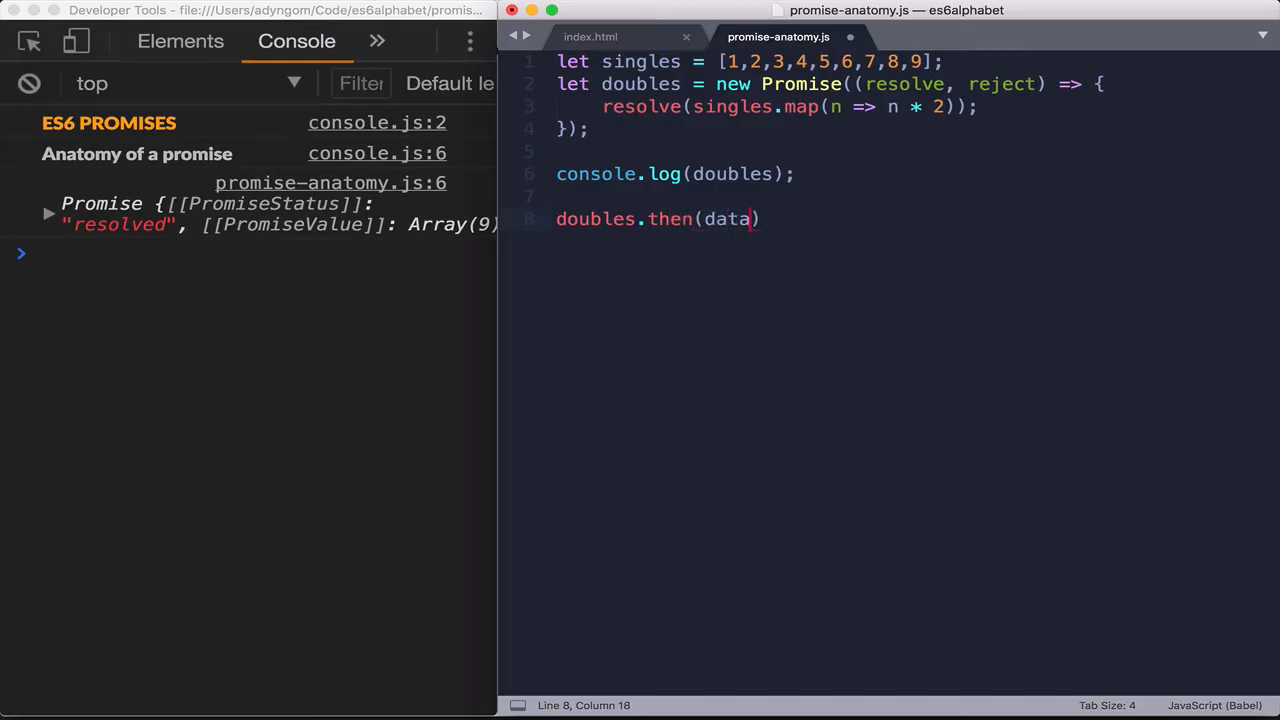
{"action": "type", "text": "=> console.l"}
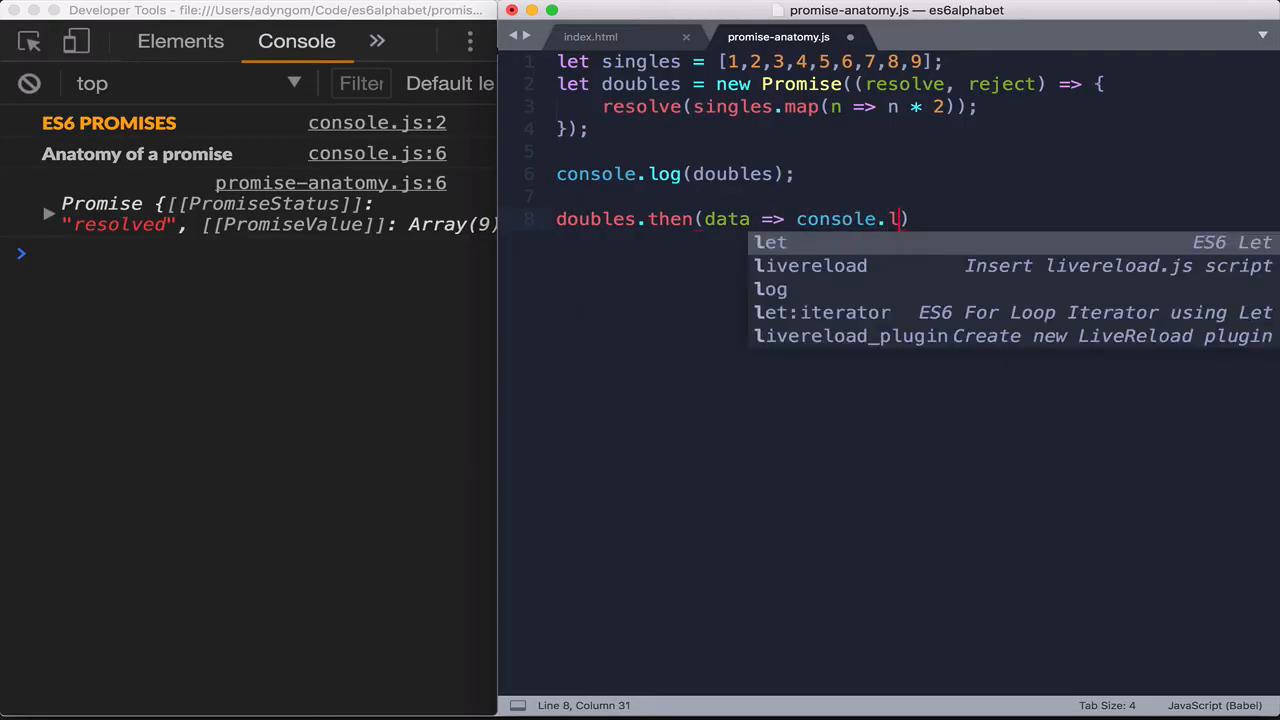
{"action": "type", "text": "og(data"}
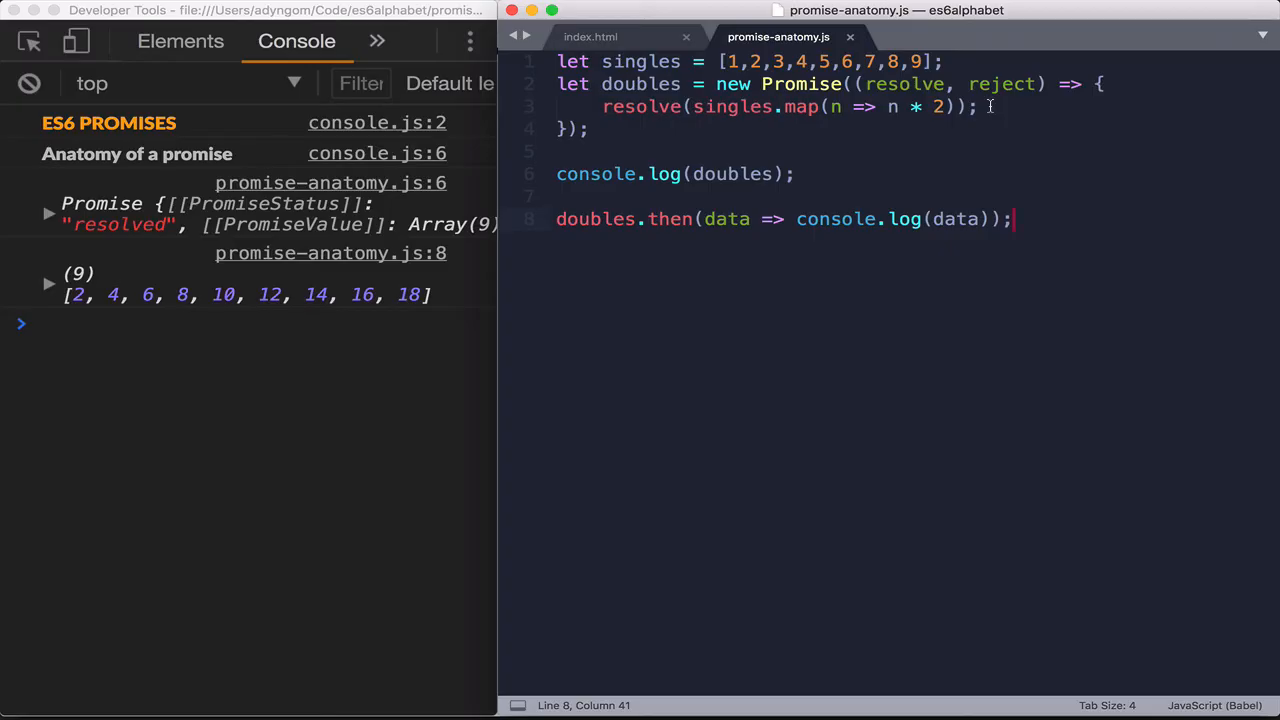
Comment out resolve, add reject("No luck today :("); and save the script
{"action": "left_click", "coordinate": [600, 107]}
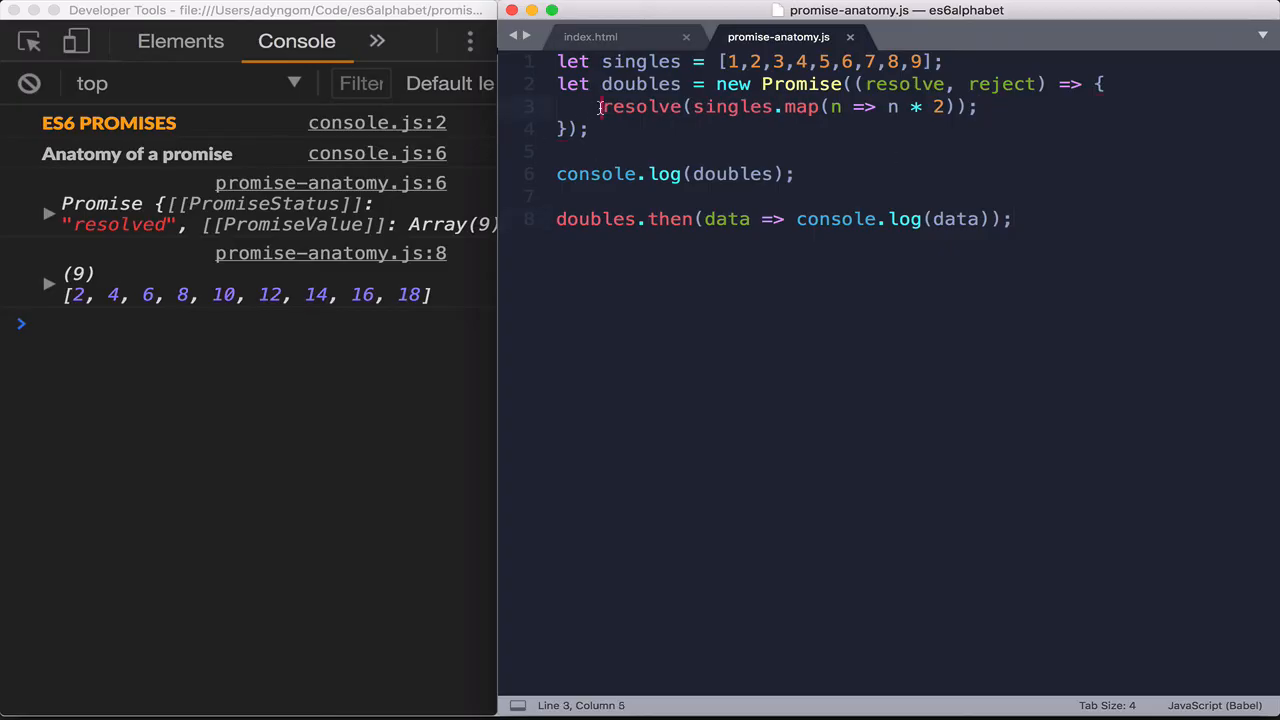
{"action": "type", "text": "//"}
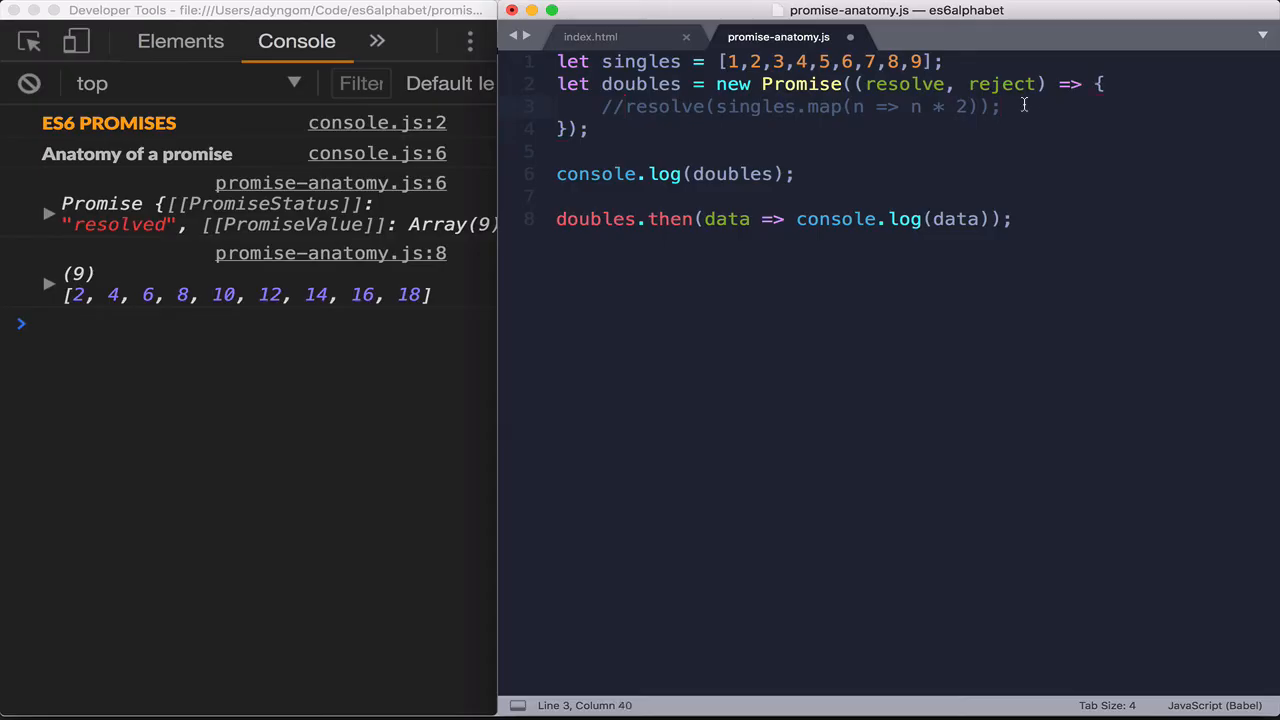
{"action": "type", "text": "reject(\"No"}
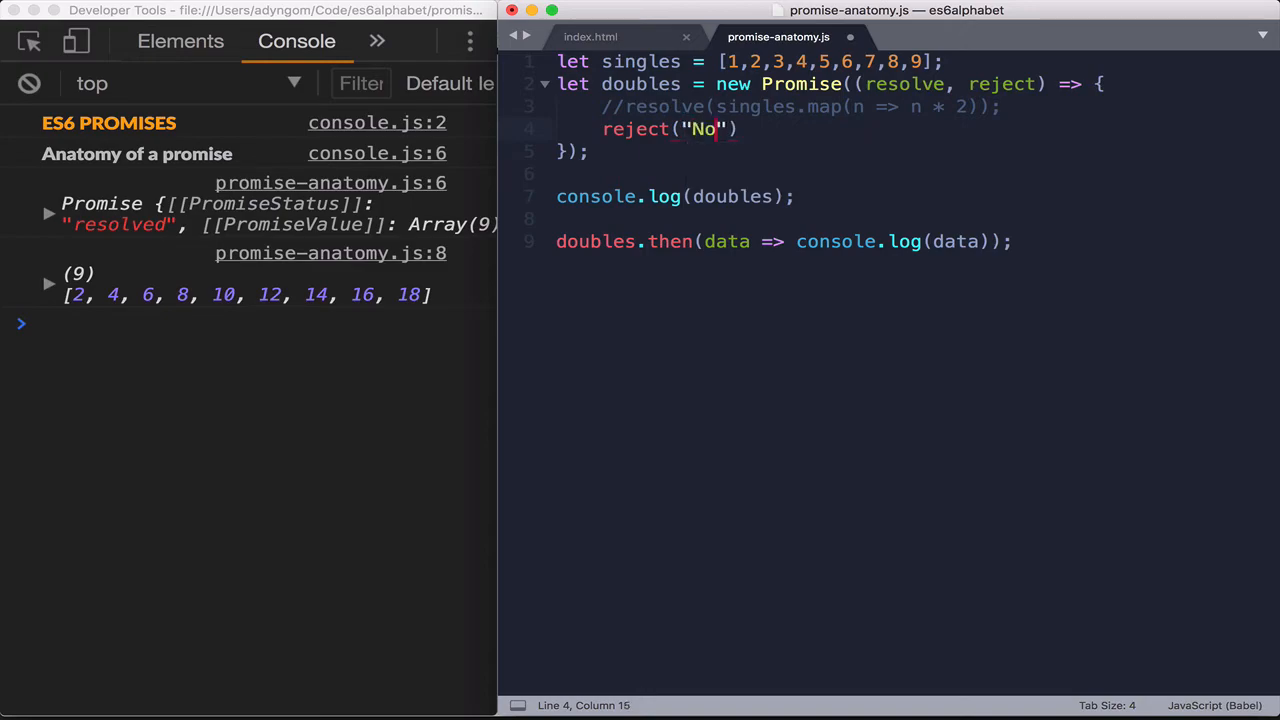
{"action": "type", "text": "luck t"}
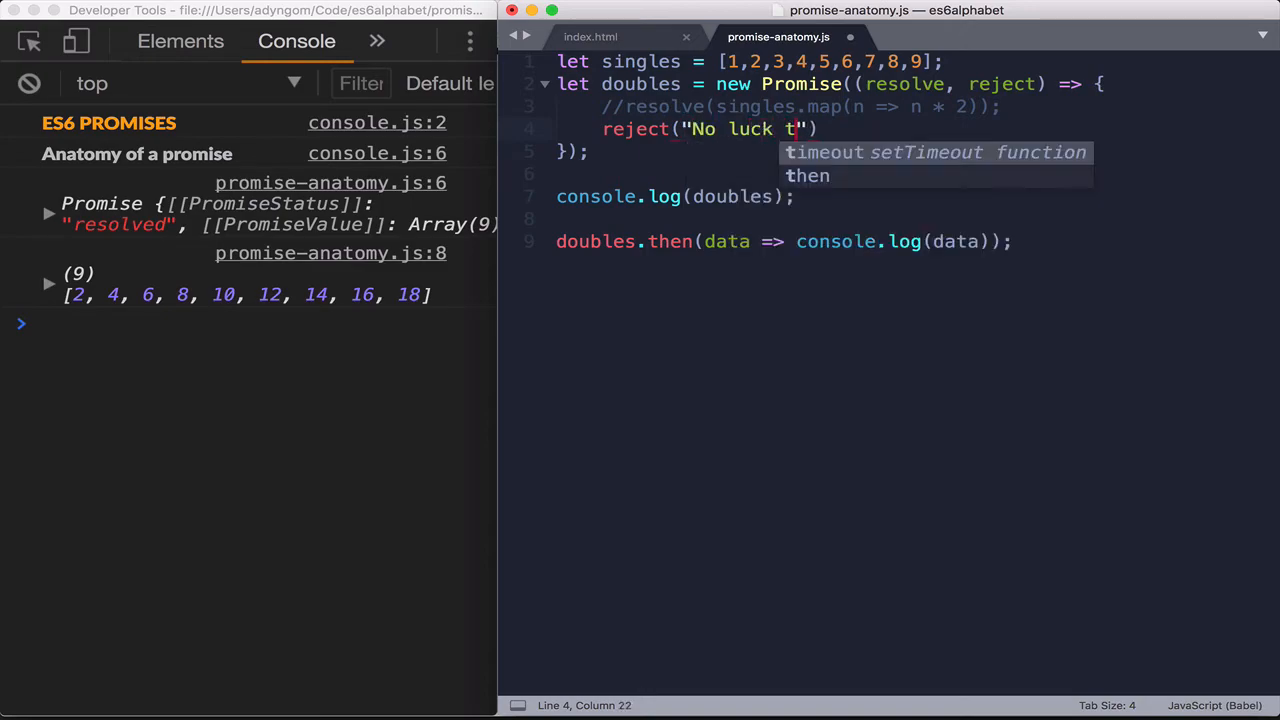
{"action": "type", "text": "oday"}
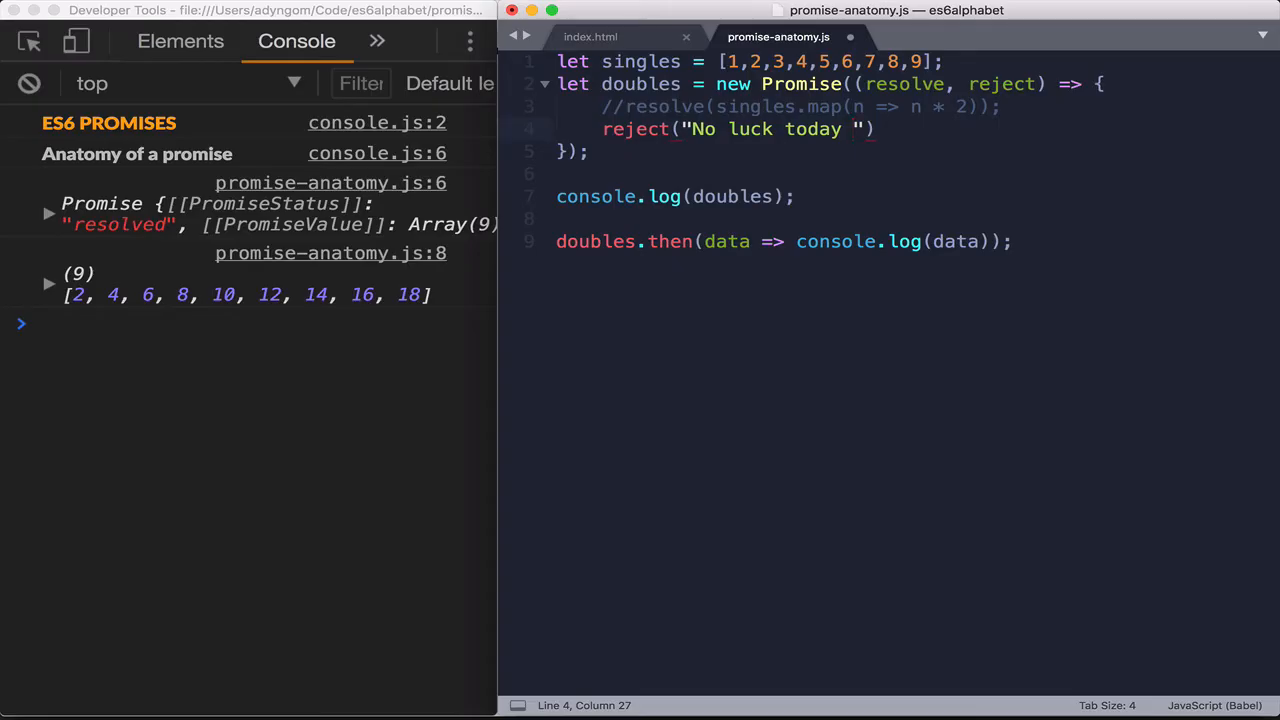
{"action": "type", "text": ":("}
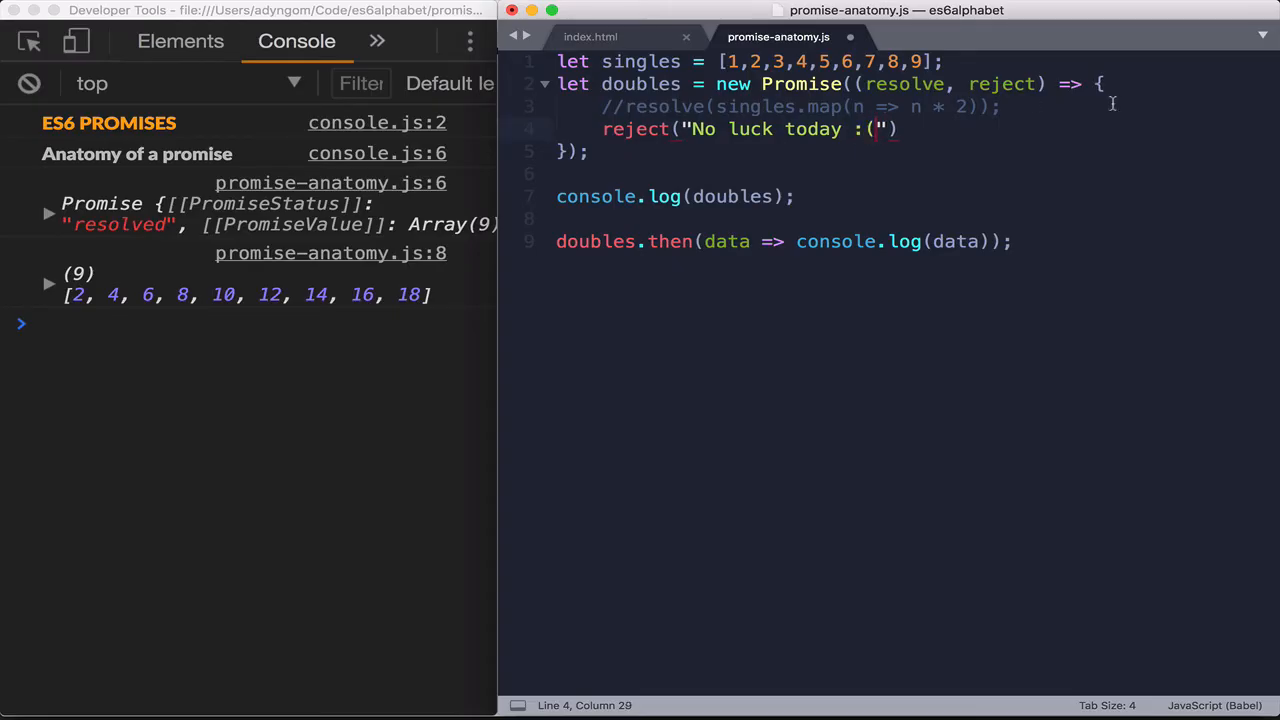
{"action": "type", "text": ";"}
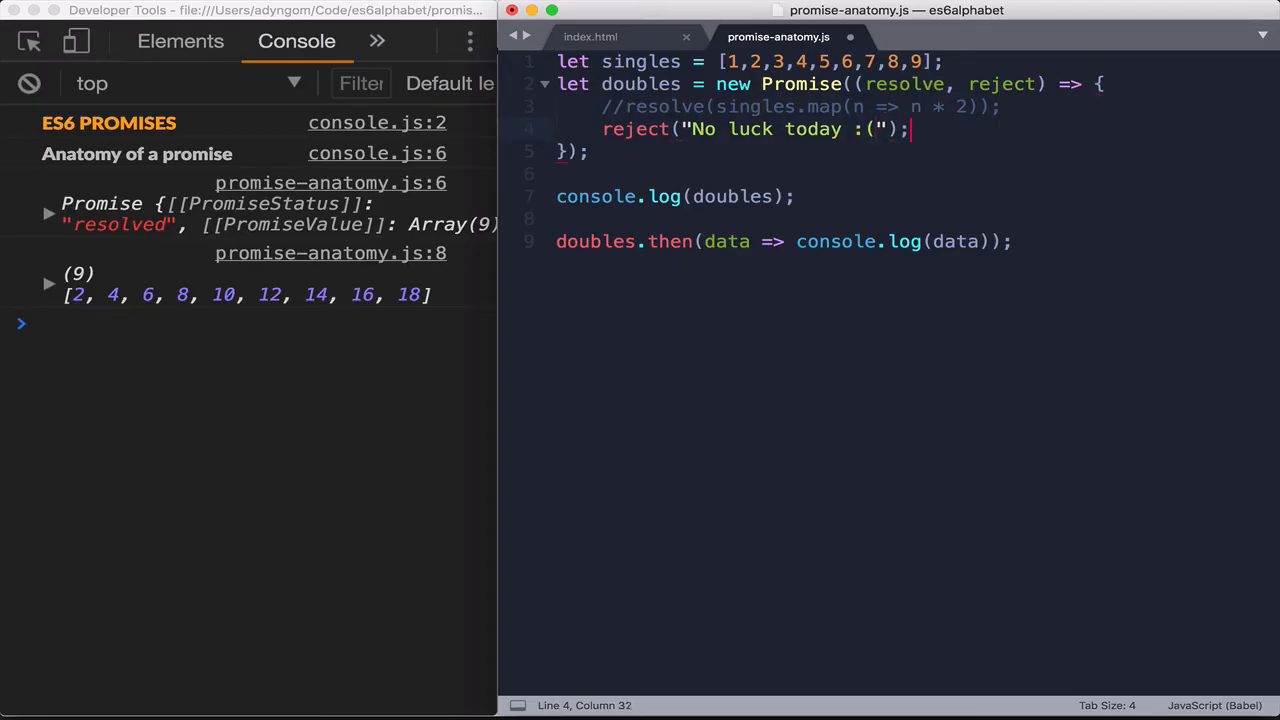
{"action": "left_click", "coordinate": [1012, 241]}
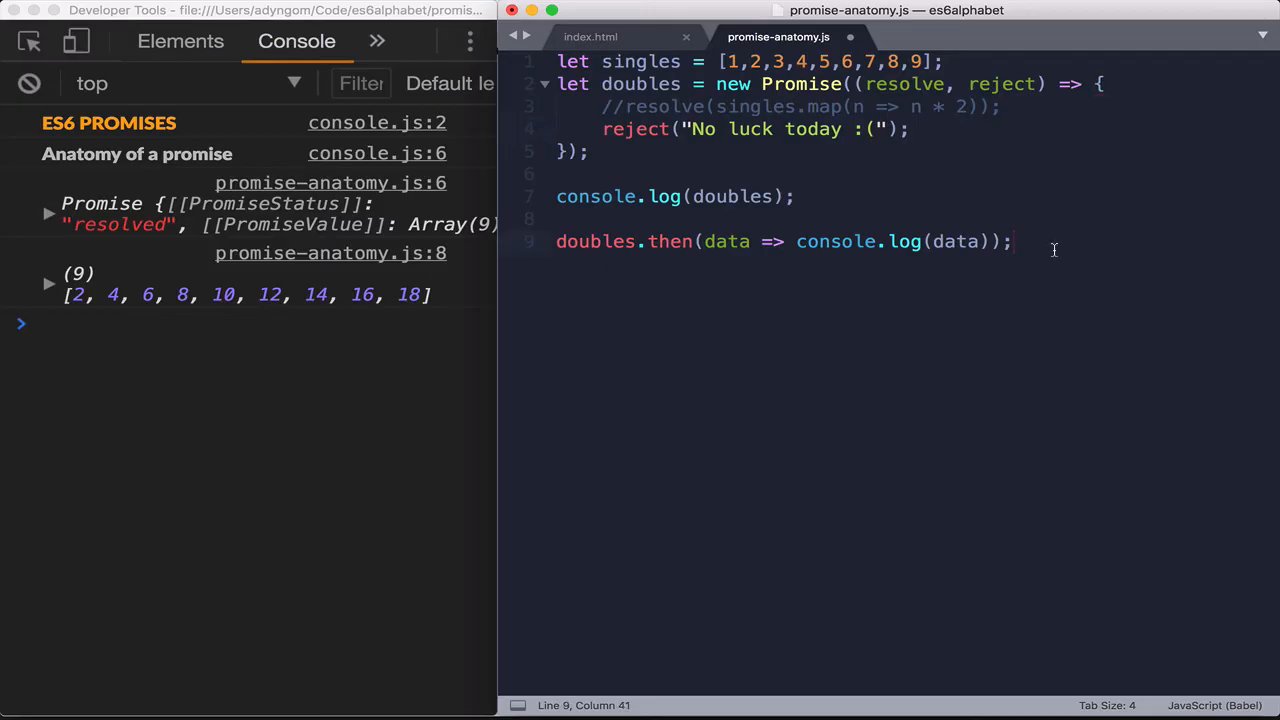
{"action": "key", "text": "cmd+s"}
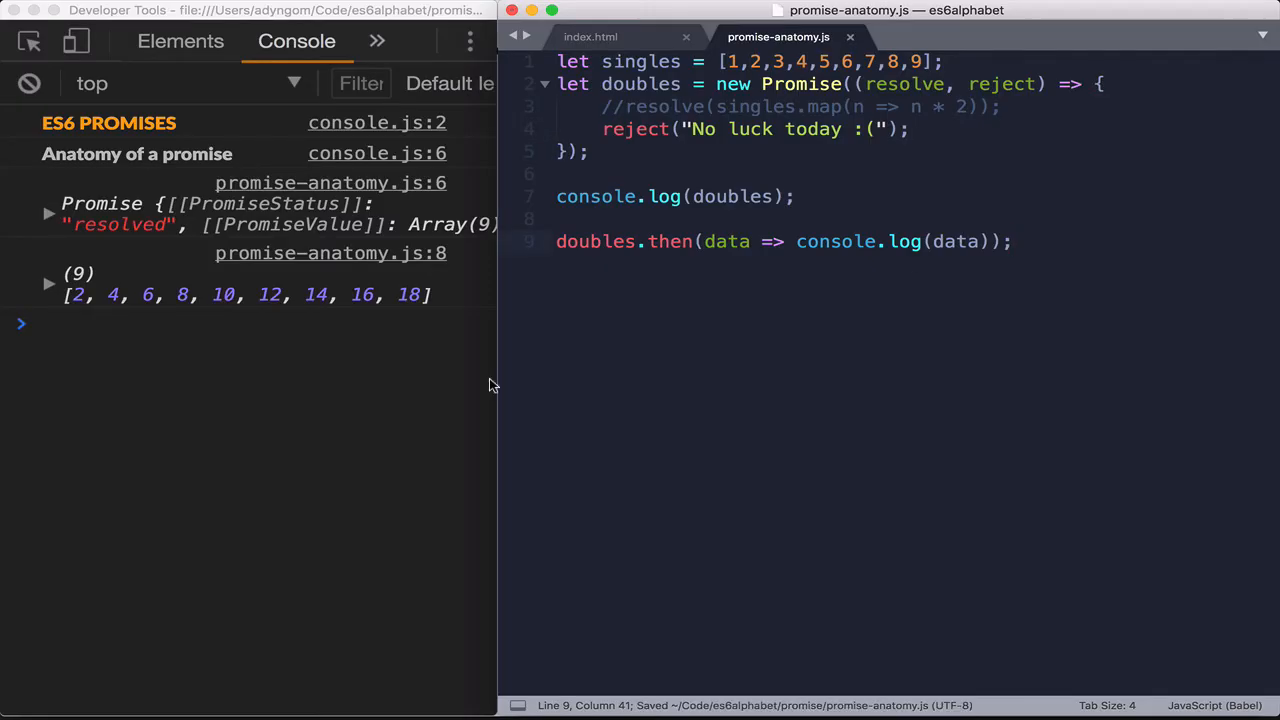
{"action": "mouse_move", "coordinate": [408, 378]}
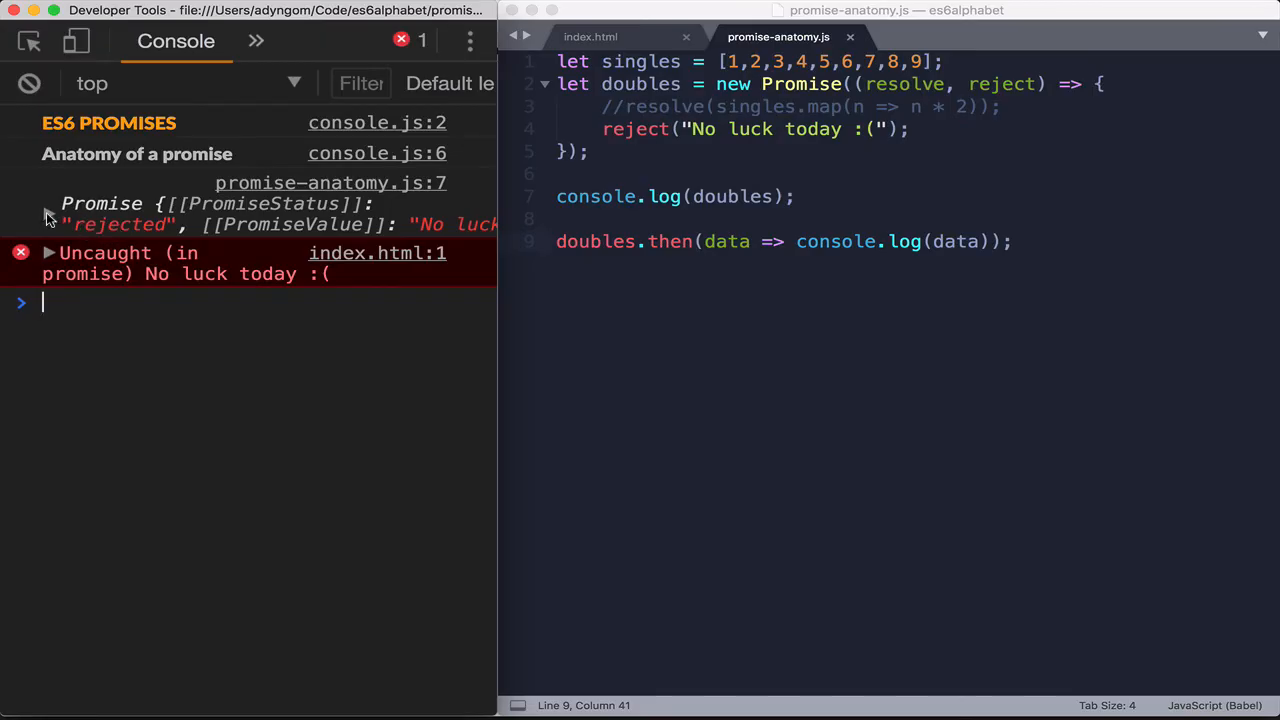
Expand the rejected Promise entry and its __proto__ to show catch and then
{"action": "left_click", "coordinate": [48, 204]}
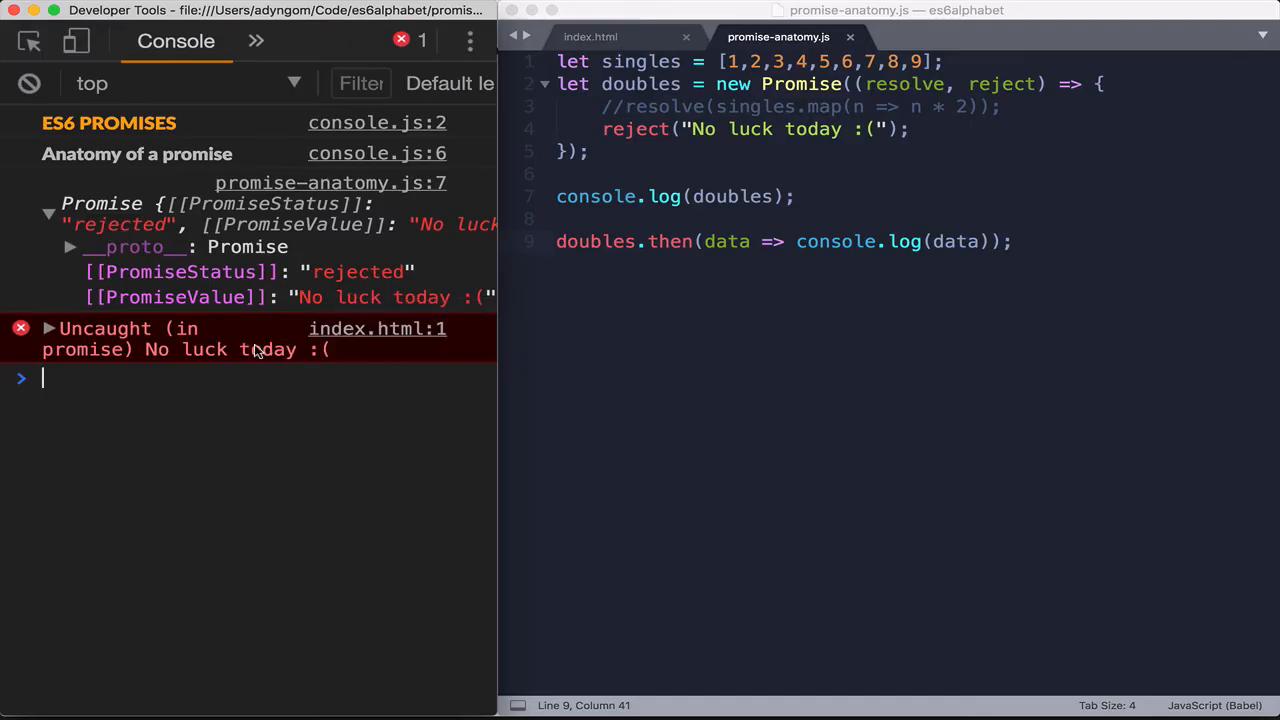
{"action": "mouse_move", "coordinate": [113, 369]}
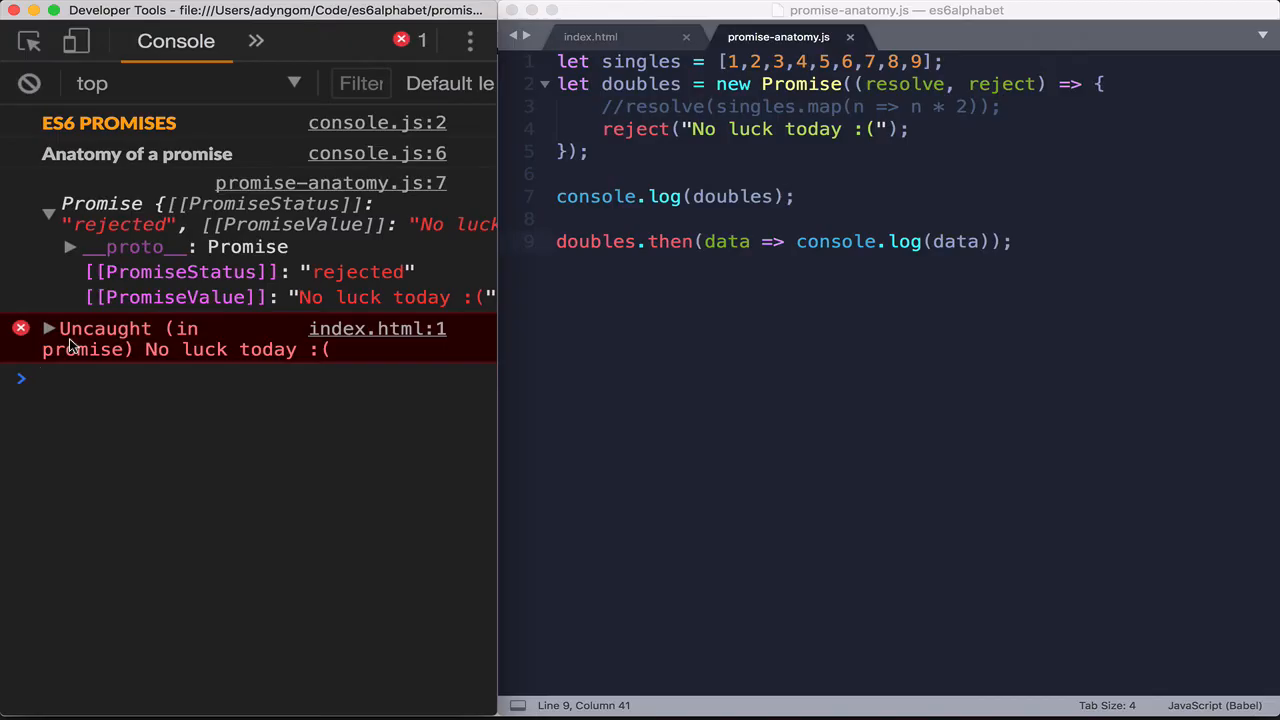
{"action": "mouse_move", "coordinate": [88, 335]}
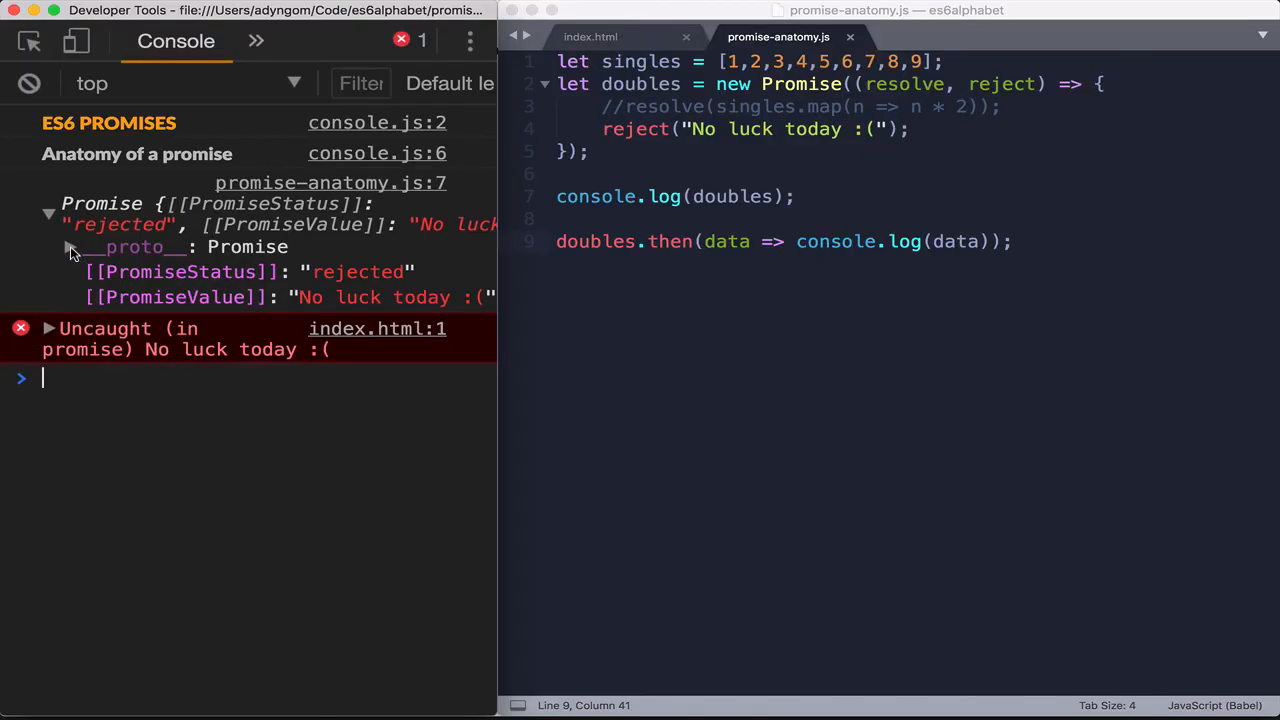
{"action": "left_click", "coordinate": [70, 247]}
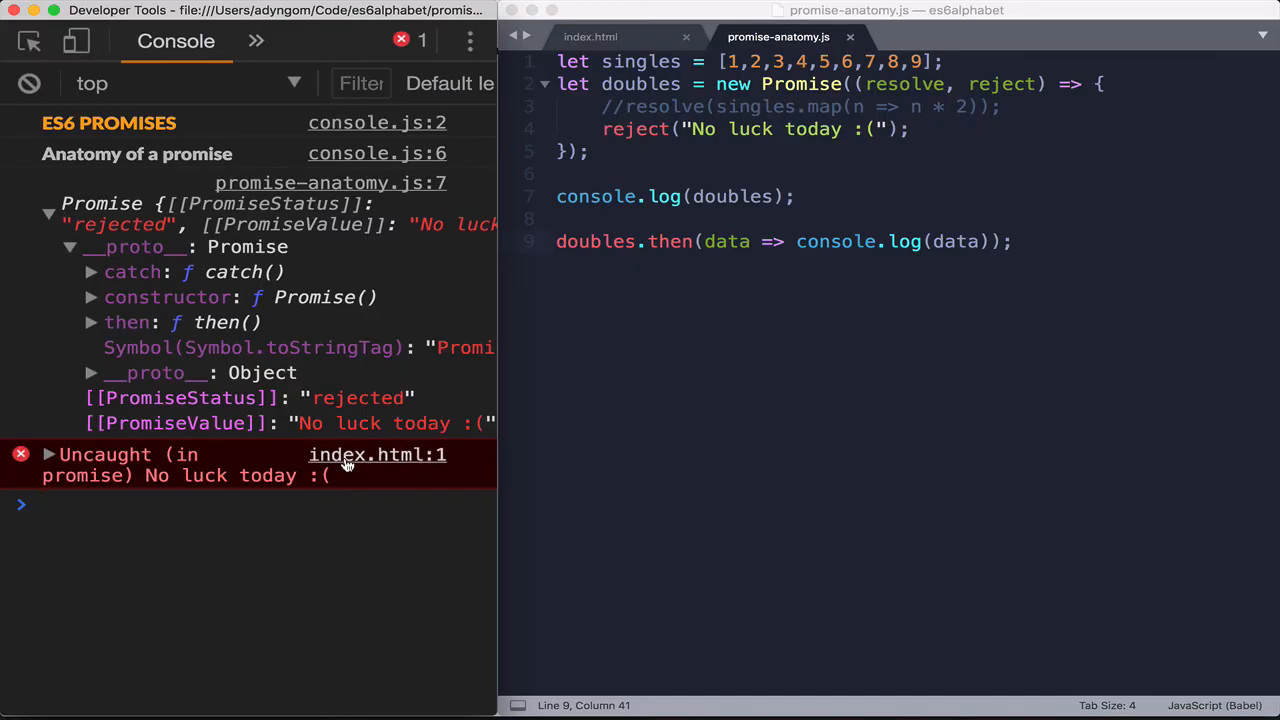
{"action": "mouse_move", "coordinate": [377, 455]}
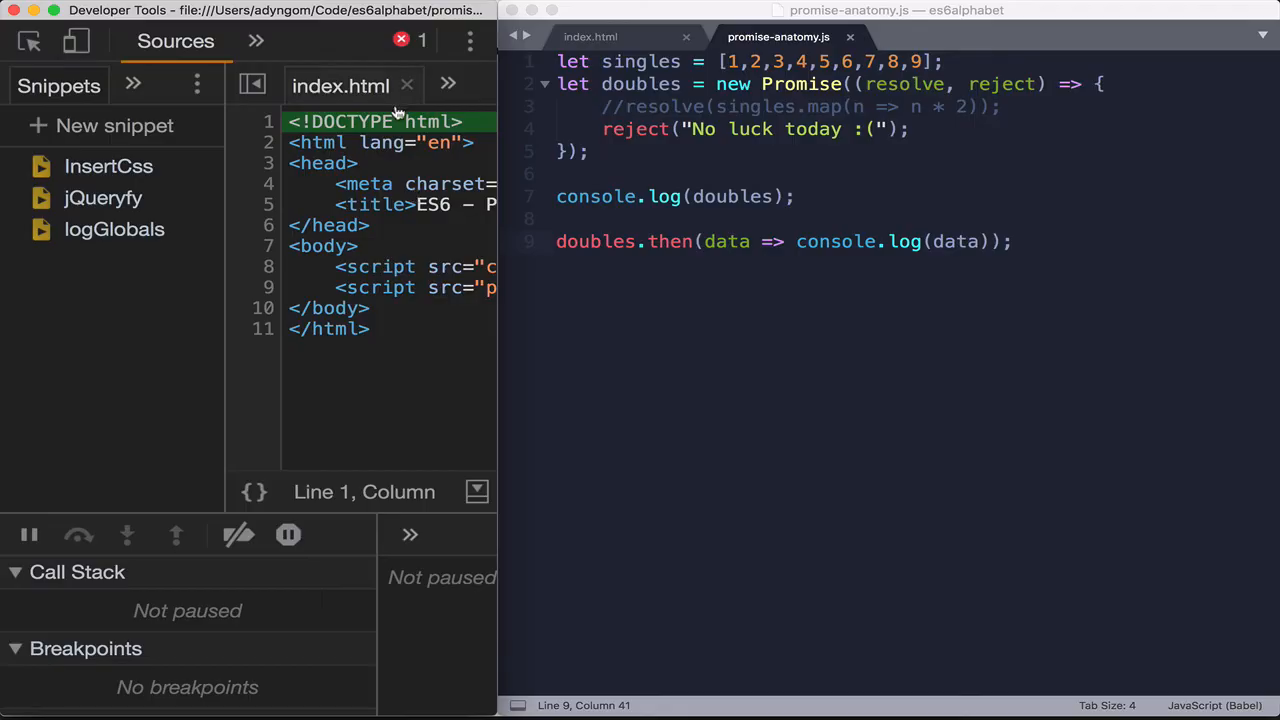
{"action": "mouse_move", "coordinate": [404, 163]}
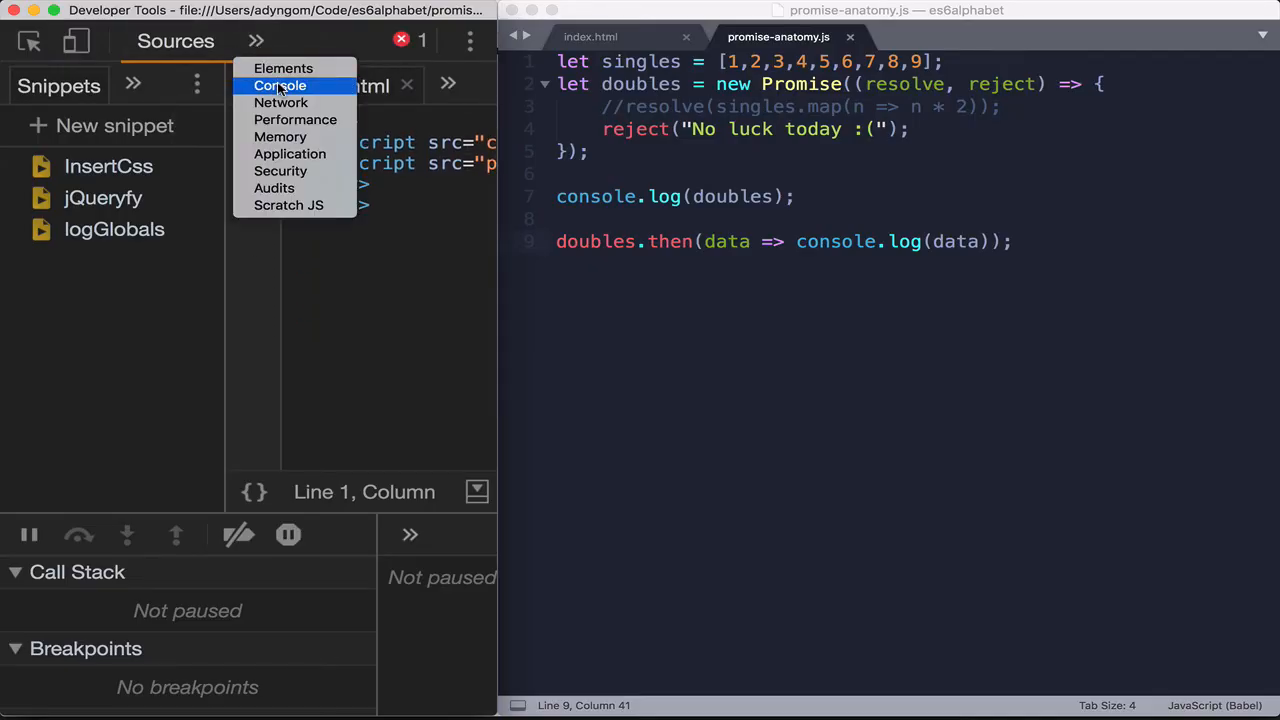
{"action": "left_click", "coordinate": [280, 85]}
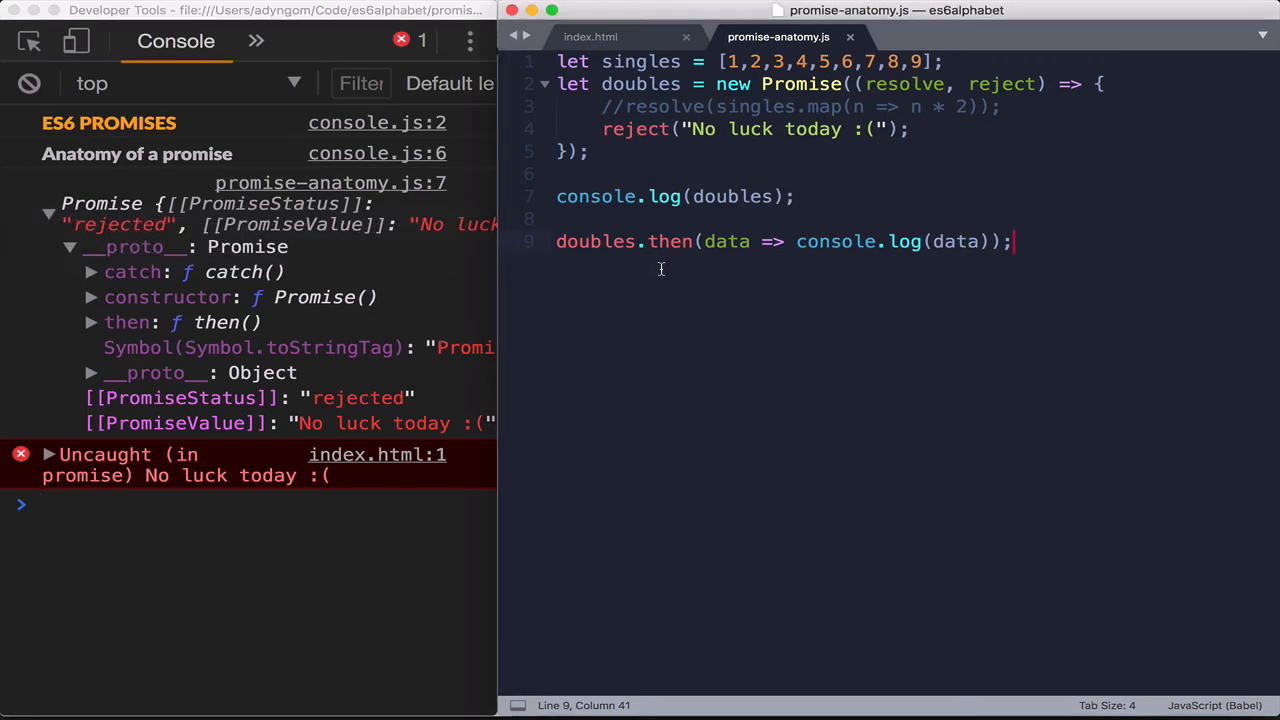
Chain .catch(e => console.log(Error(e))); after the doubles .then on a new line
{"action": "left_click", "coordinate": [638, 241]}
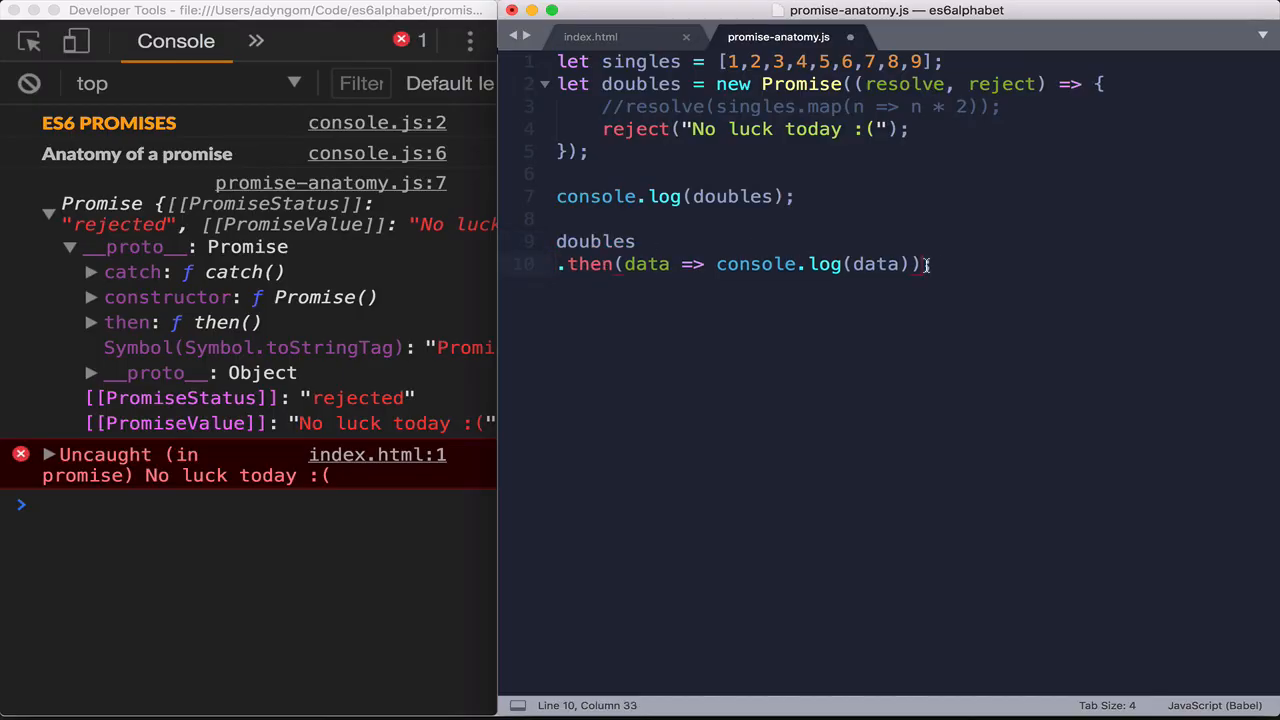
{"action": "type", "text": ",cat;"}
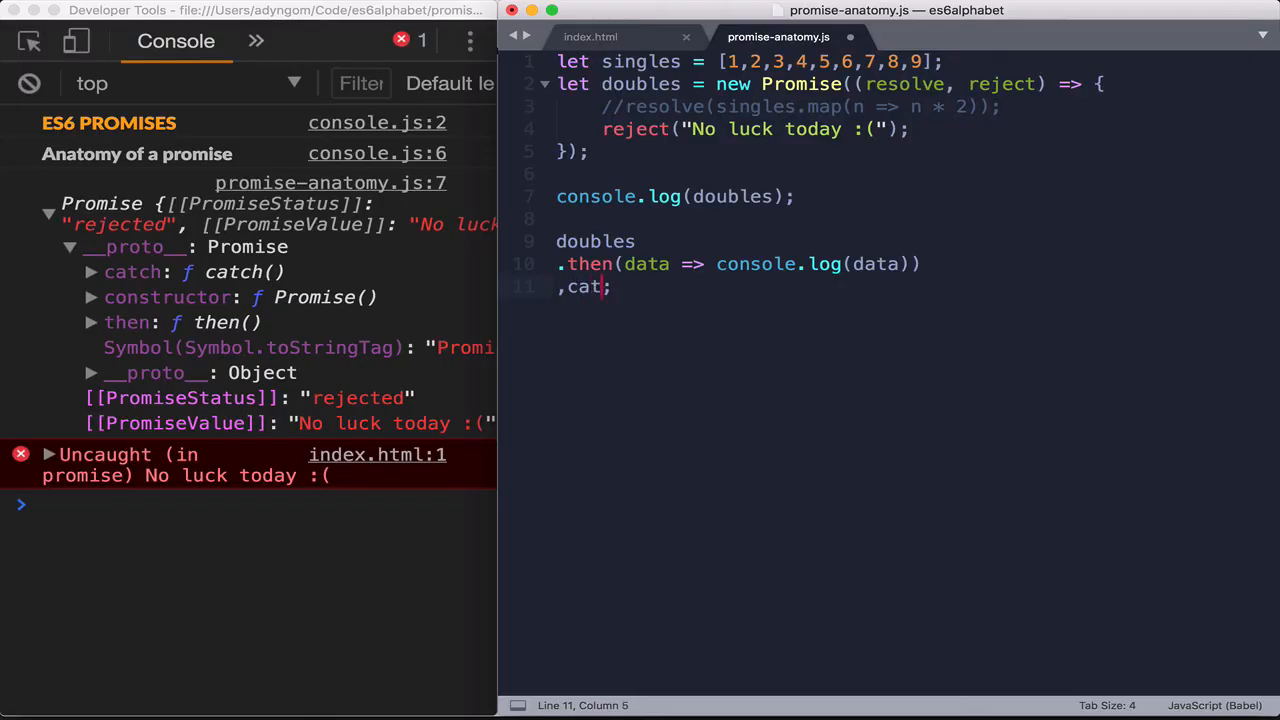
{"action": "key", "text": "Backspace"}
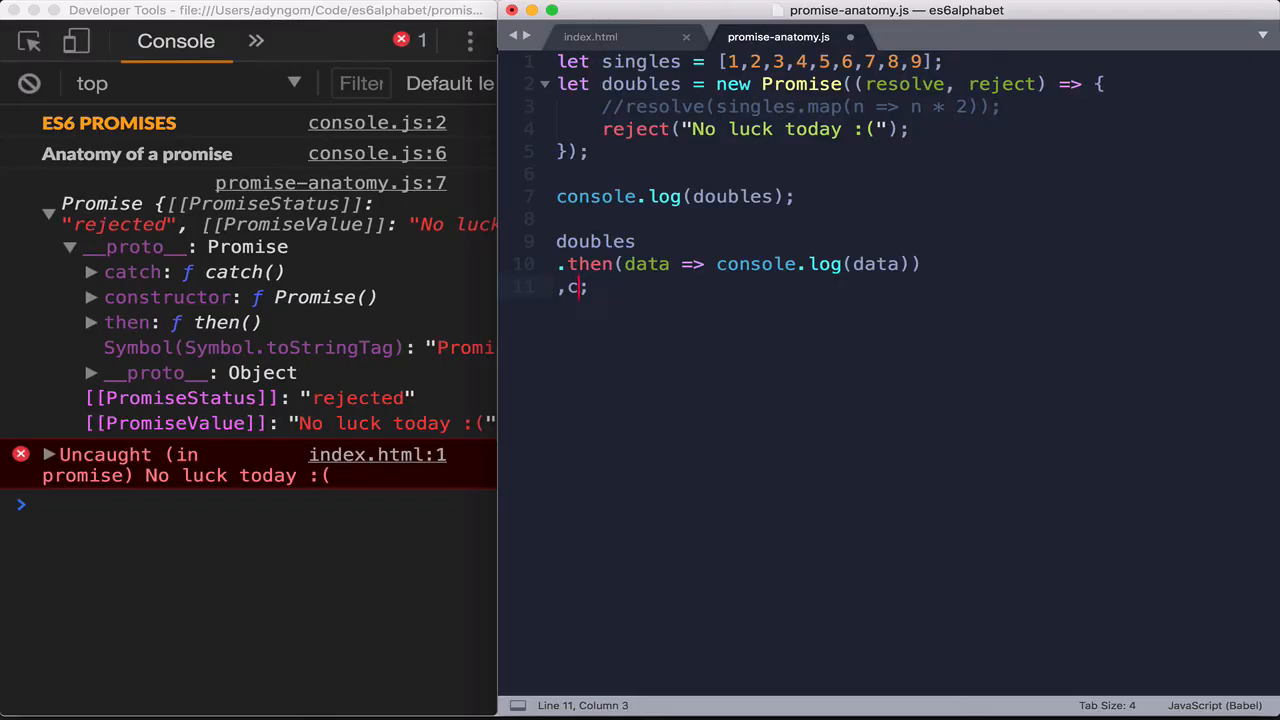
{"action": "type", "text": "c"}
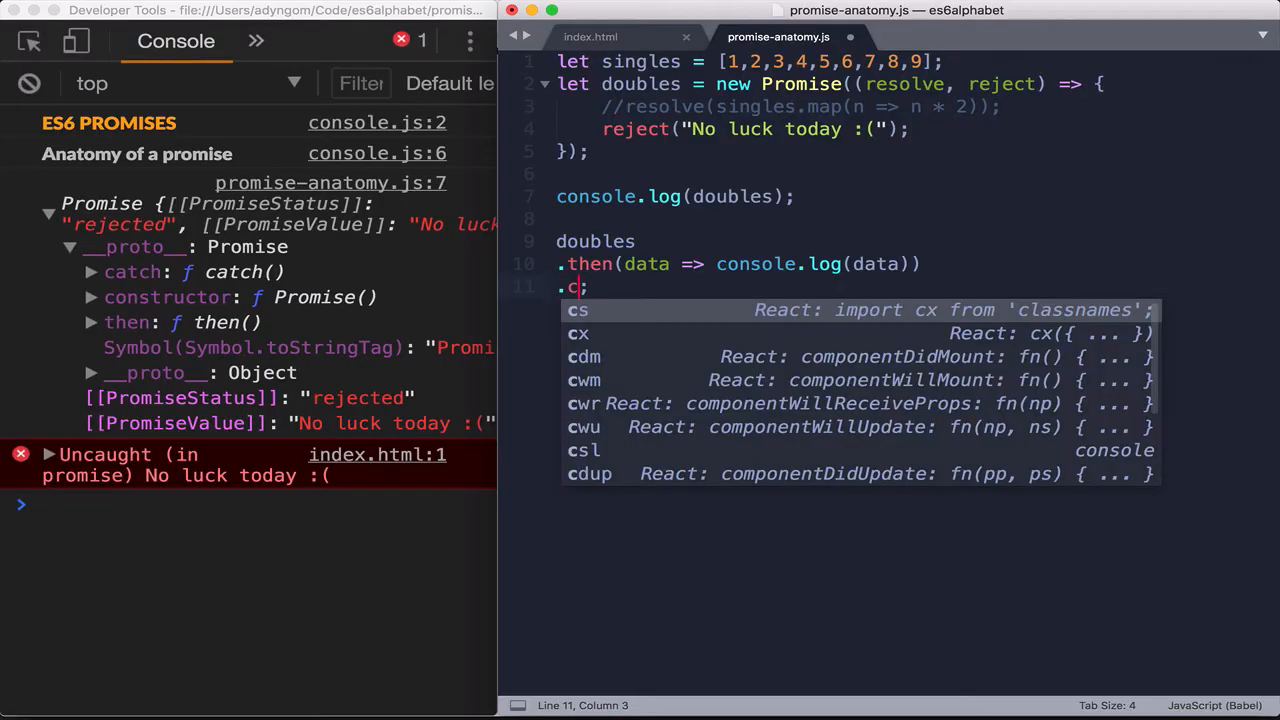
{"action": "type", "text": "atch"}
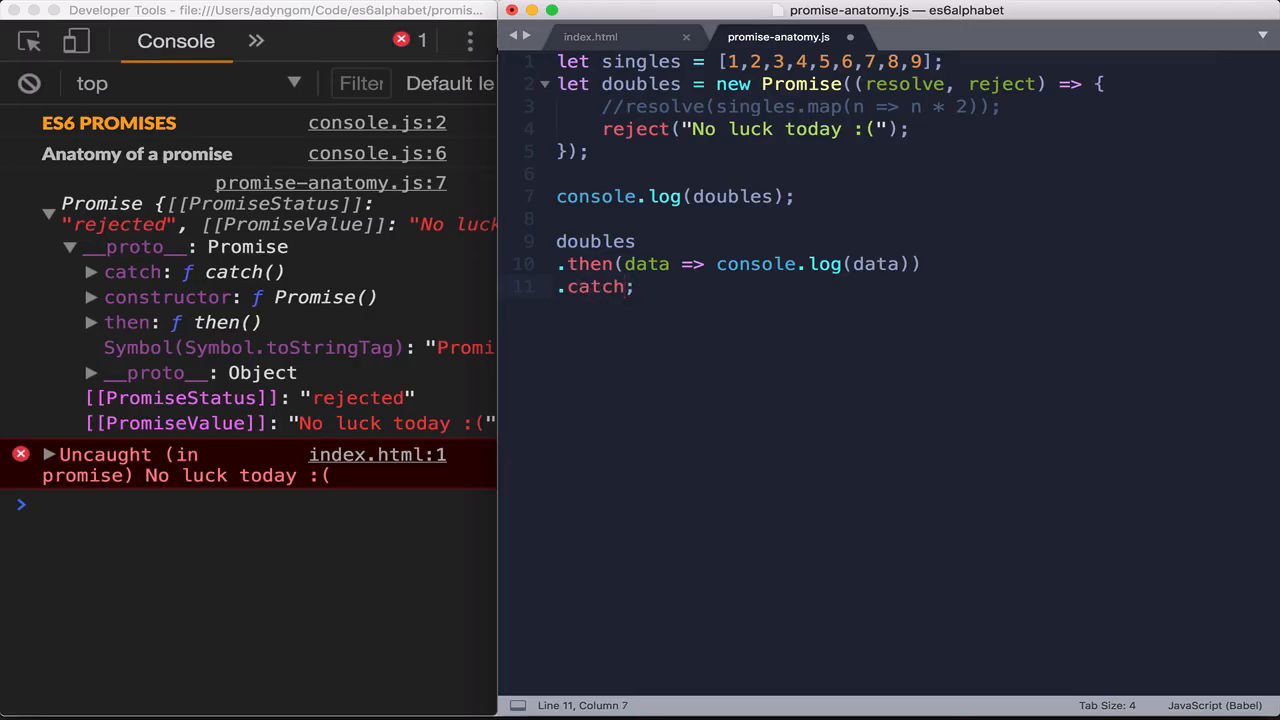
{"action": "type", "text": "()"}
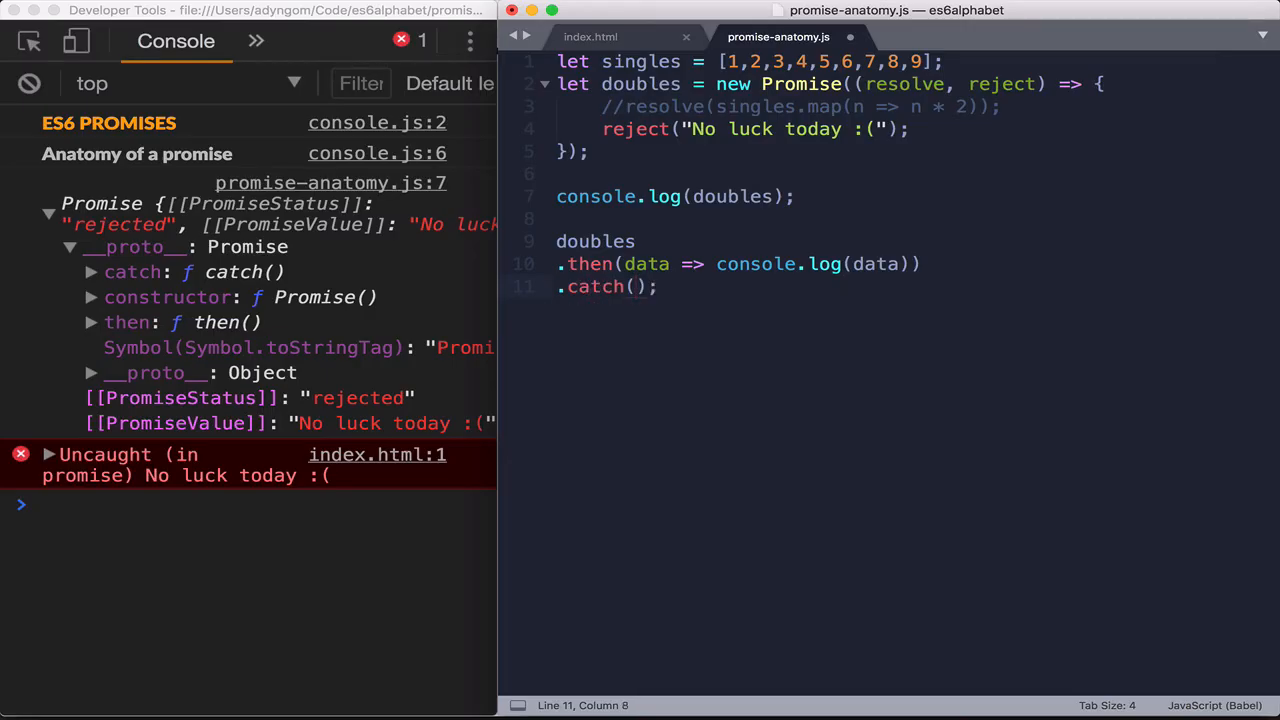
{"action": "type", "text": "e =>"}
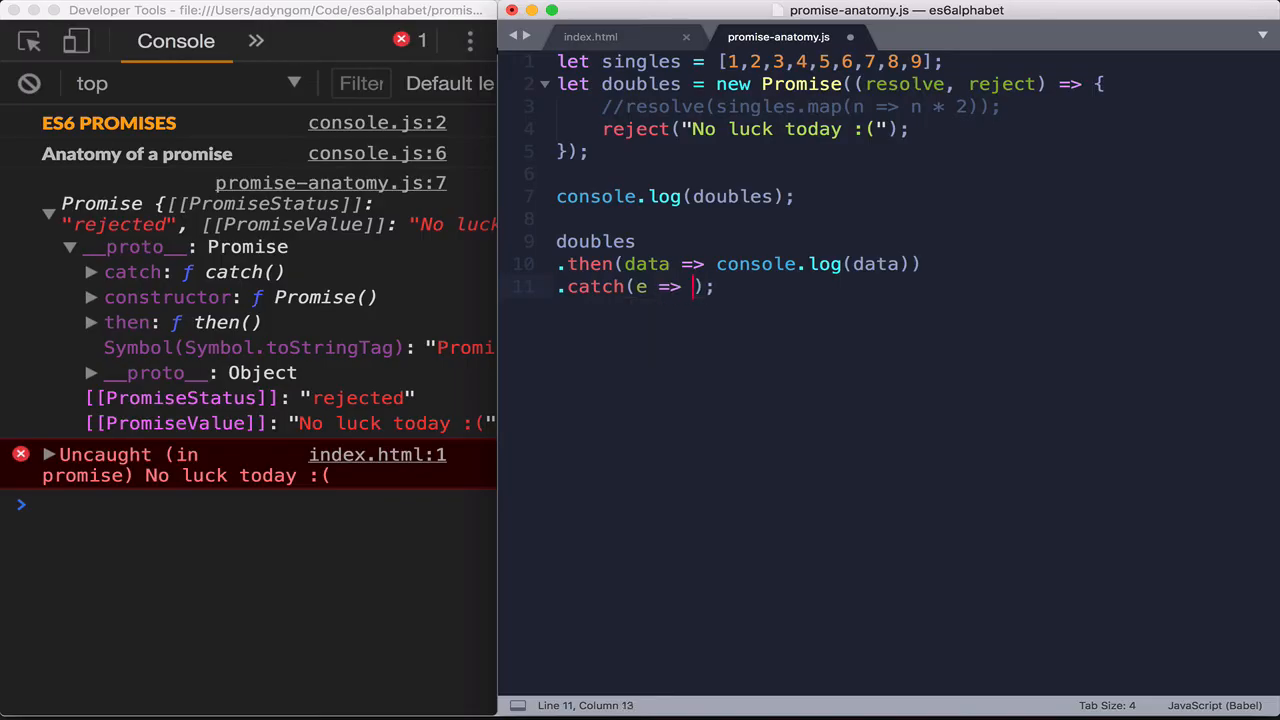
{"action": "type", "text": "console.log("}
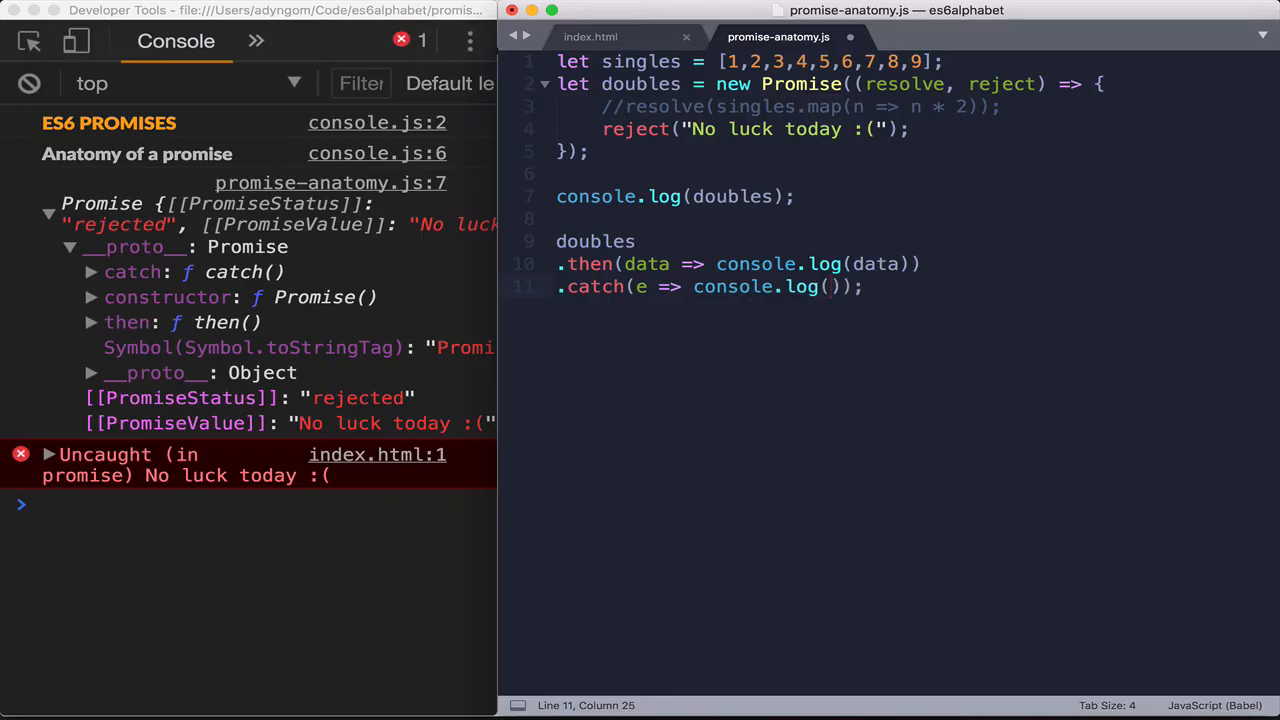
{"action": "type", "text": "Error"}
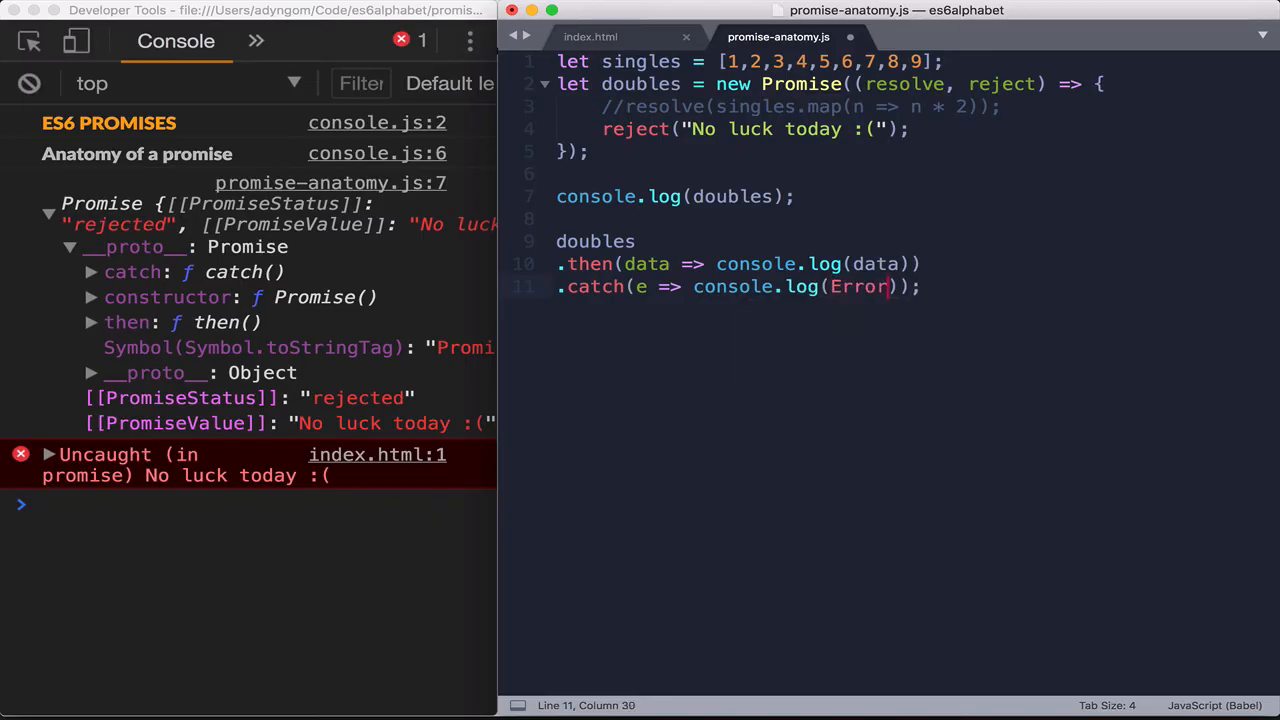
{"action": "type", "text": "(e"}
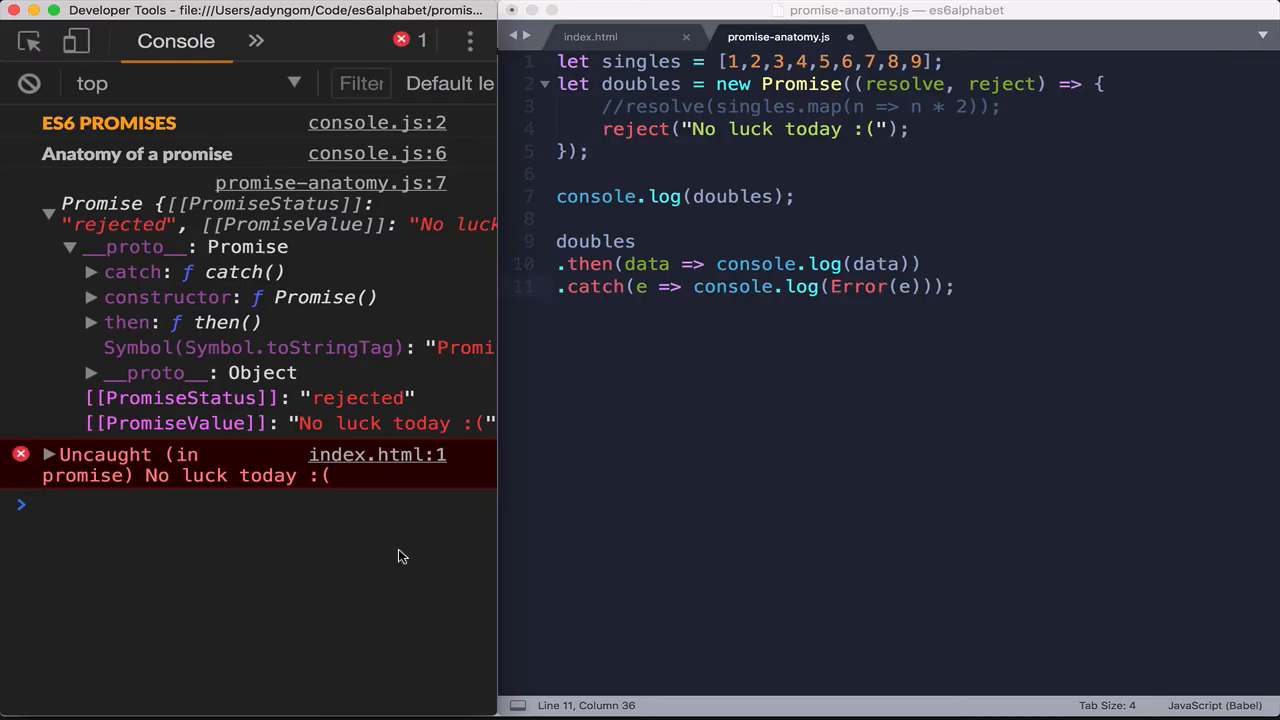
{"action": "left_click", "coordinate": [48, 213]}
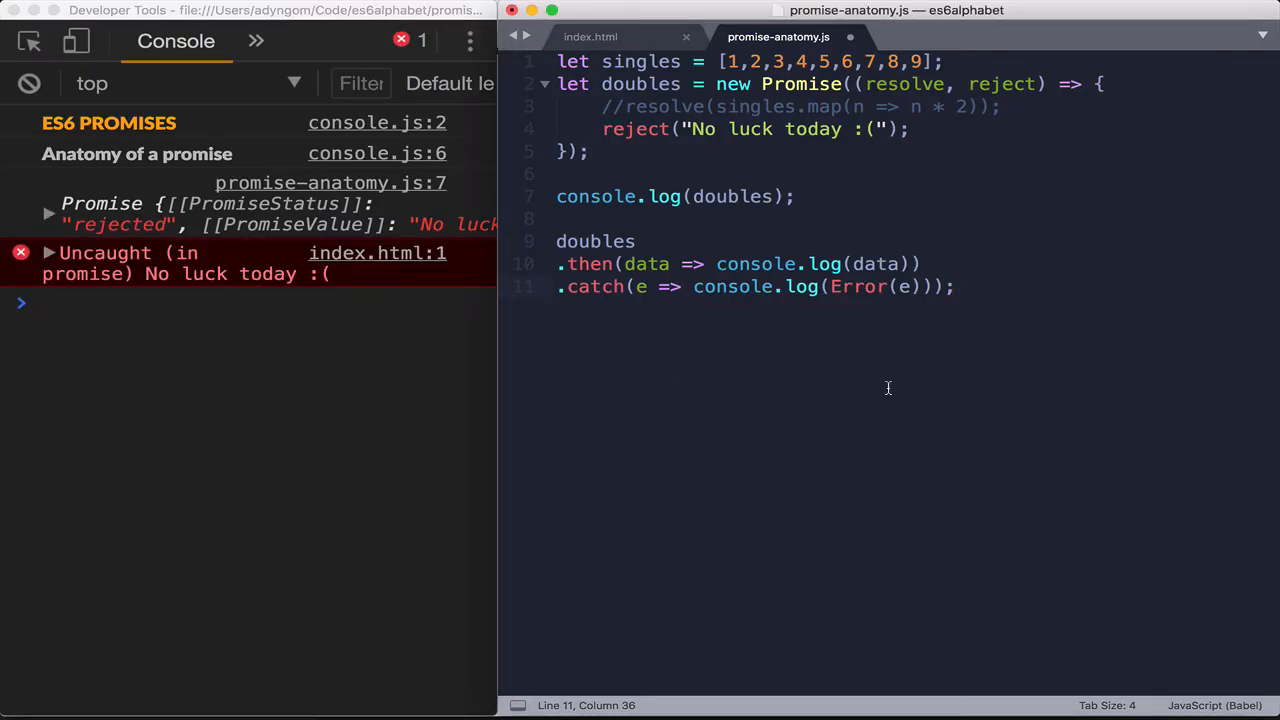
Save the script to rerun it, so the console logs "Error: No luck today :(" from the catch handler
{"action": "key", "text": "cmd+s"}
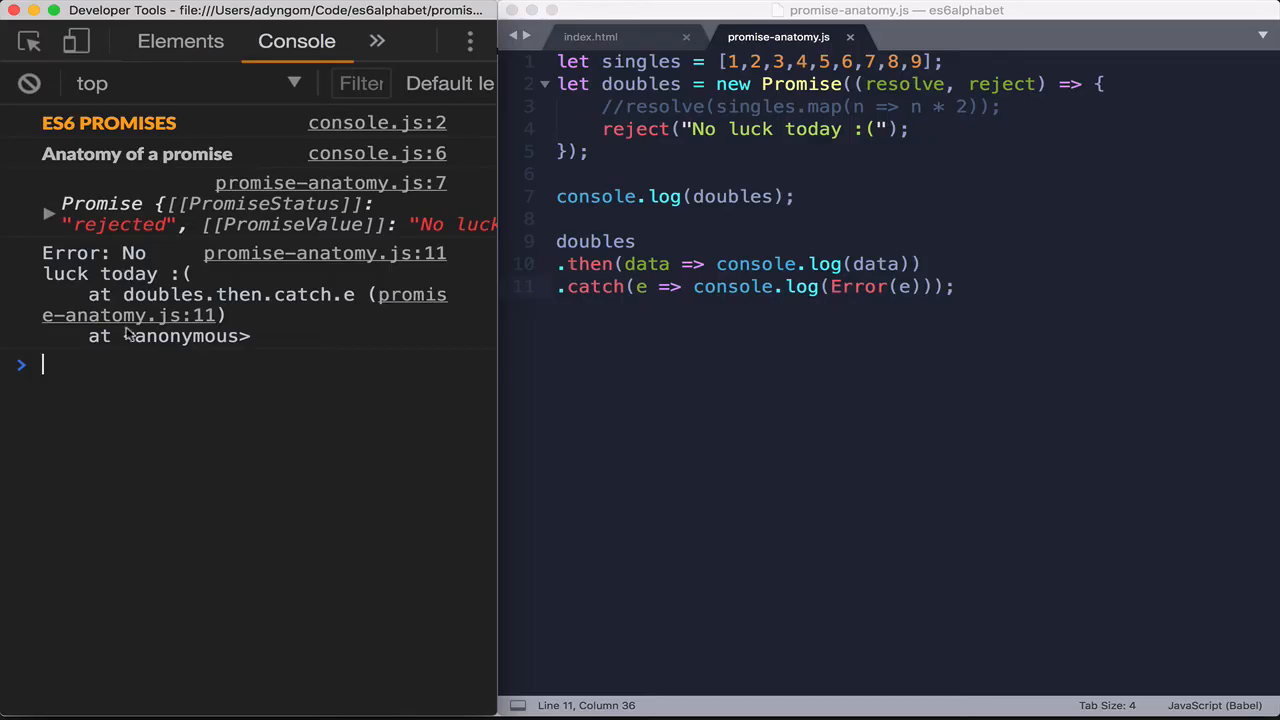
{"action": "mouse_move", "coordinate": [128, 314]}
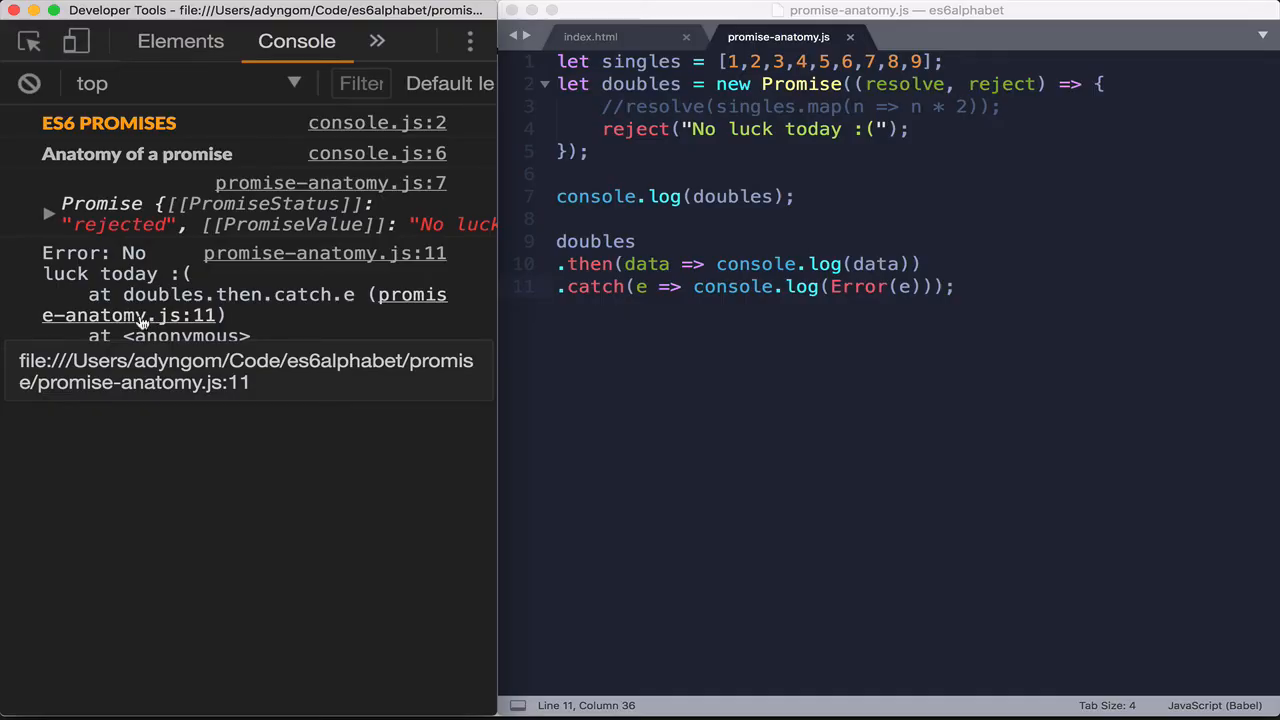
{"action": "mouse_move", "coordinate": [452, 305]}
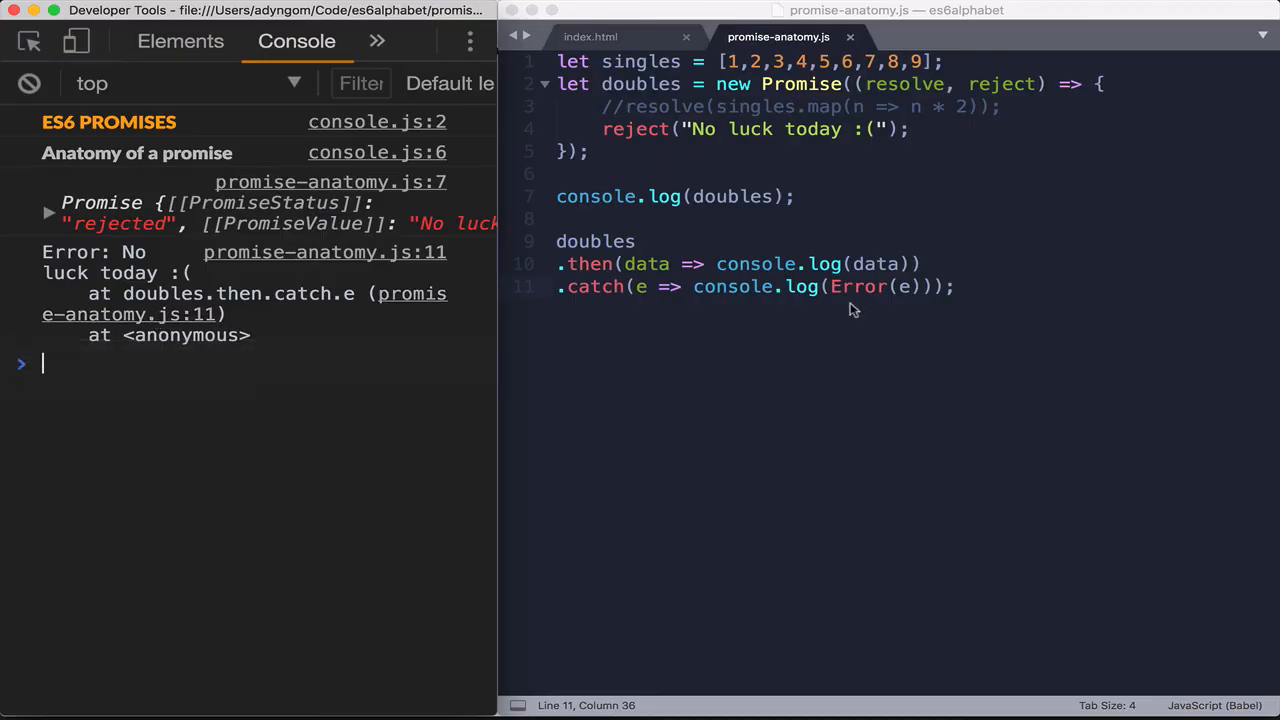
{"action": "mouse_move", "coordinate": [684, 307]}
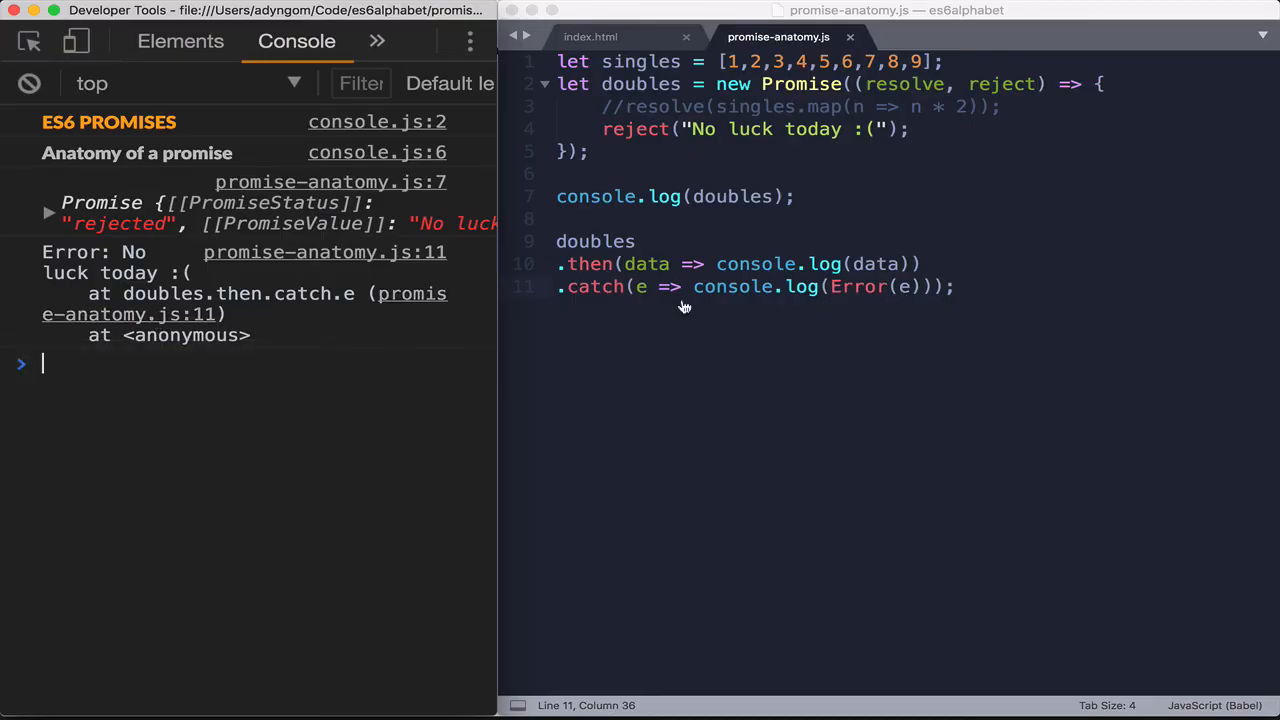
{"action": "mouse_move", "coordinate": [130, 314]}
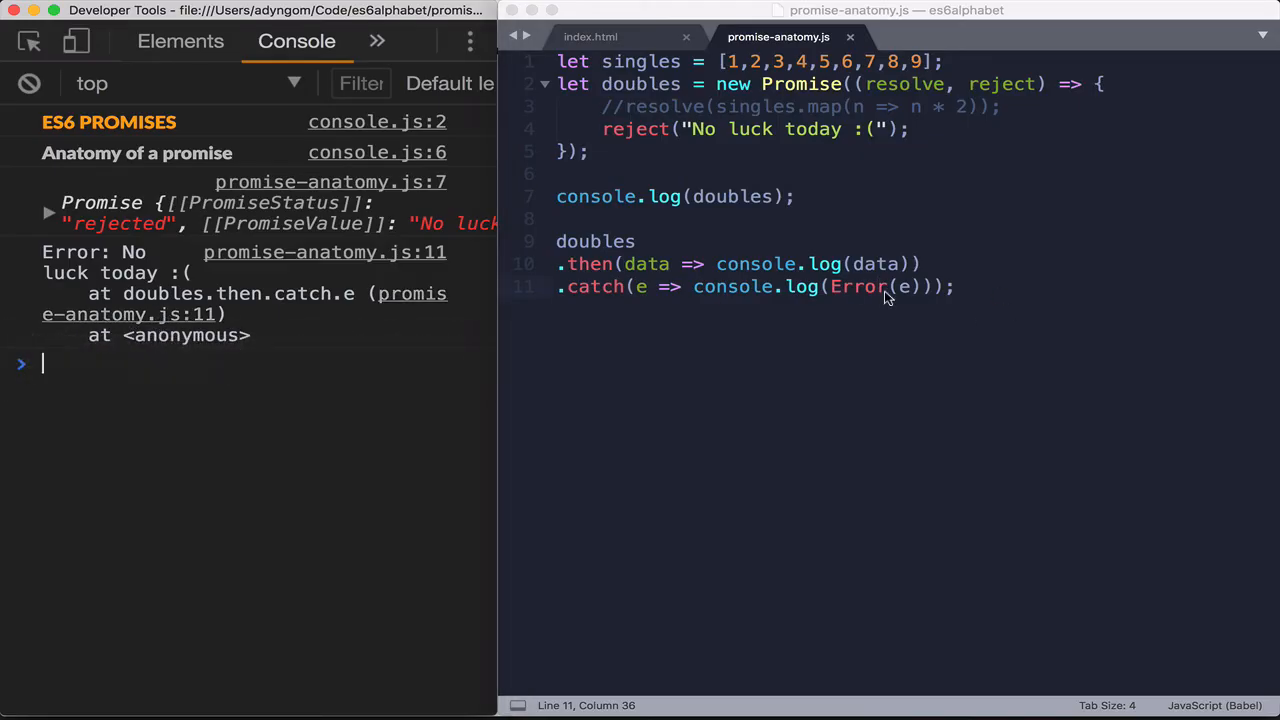
Move Error() from the catch log into reject as Error("No luck today :("), then save
{"action": "left_click", "coordinate": [888, 287]}
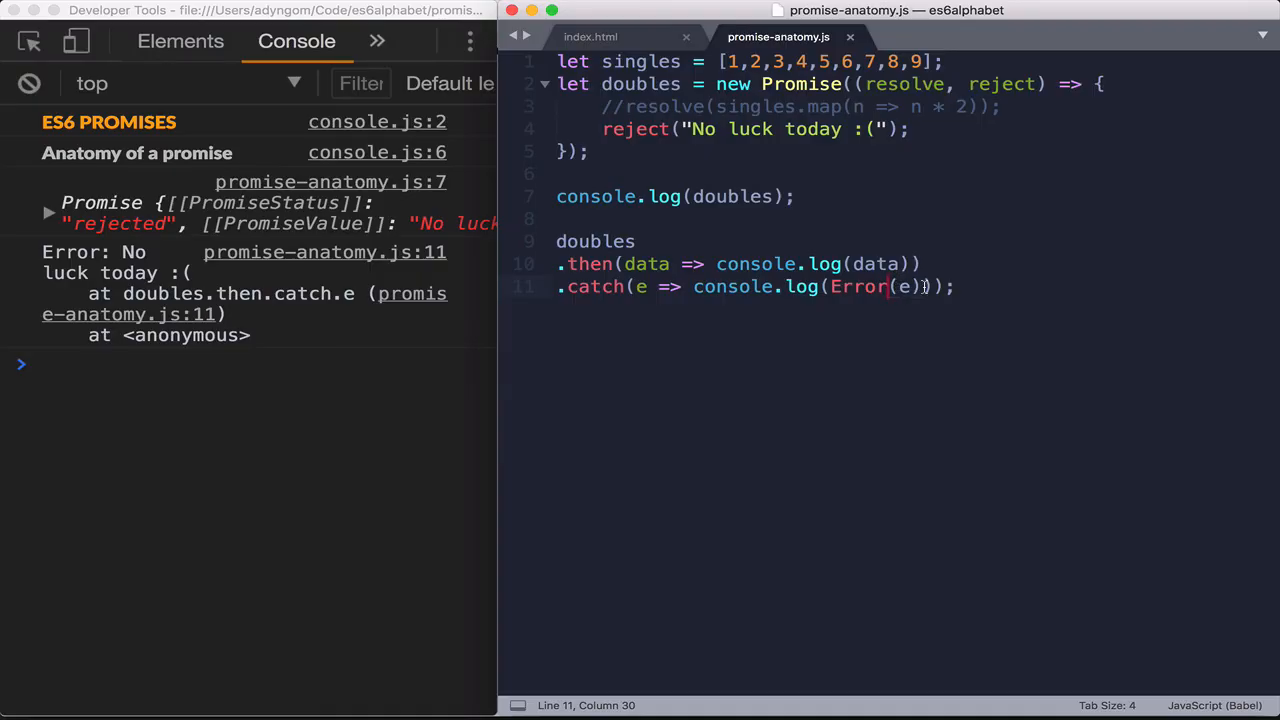
{"action": "double_click", "coordinate": [856, 287]}
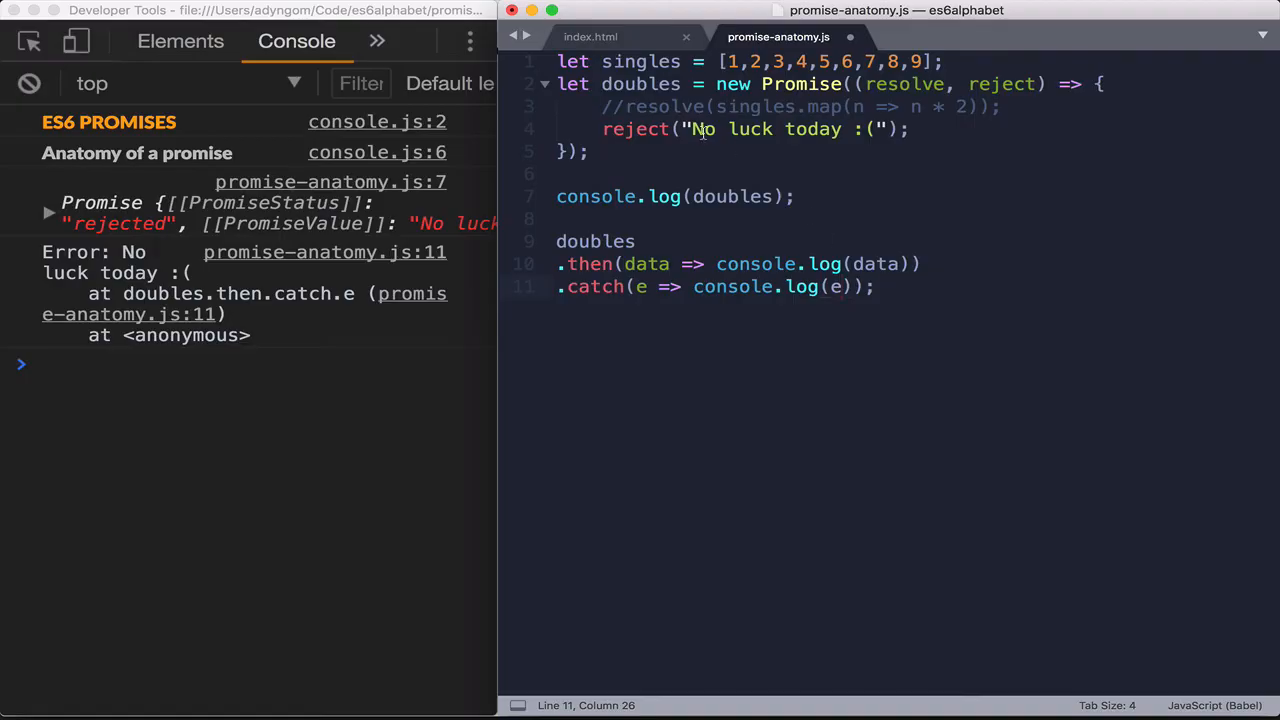
{"action": "type", "text": "Error"}
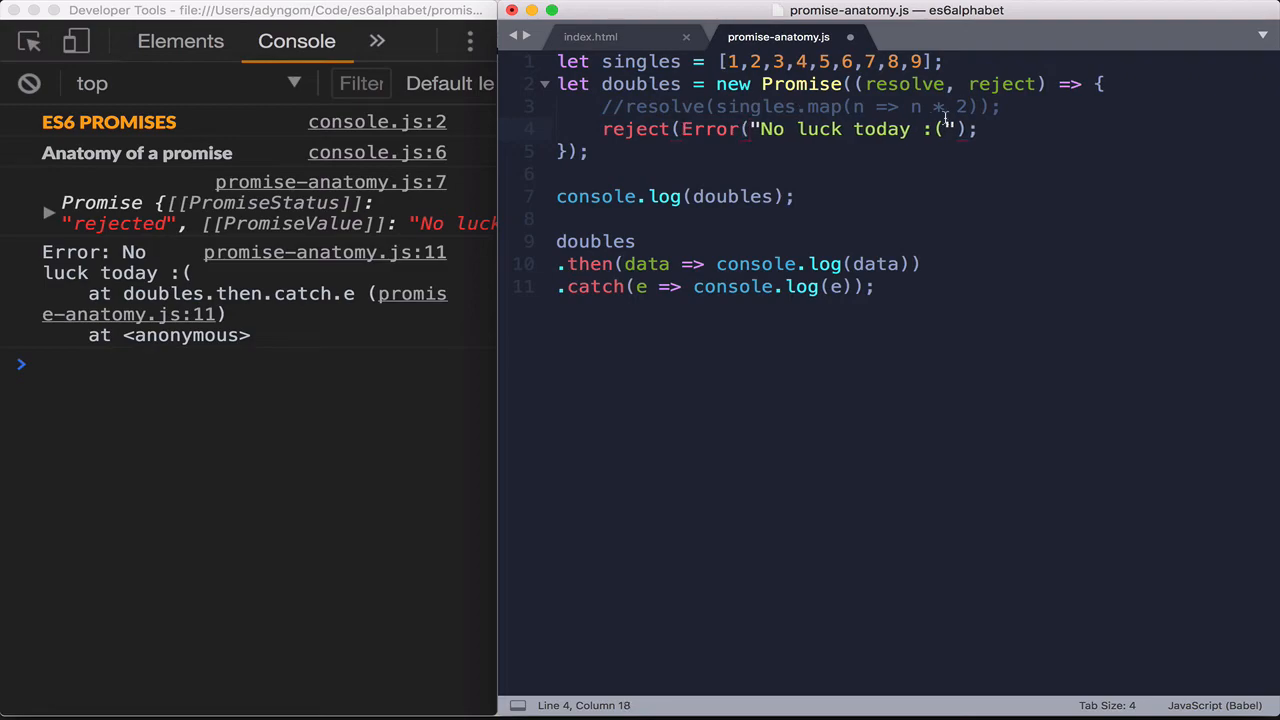
{"action": "left_click", "coordinate": [950, 129]}
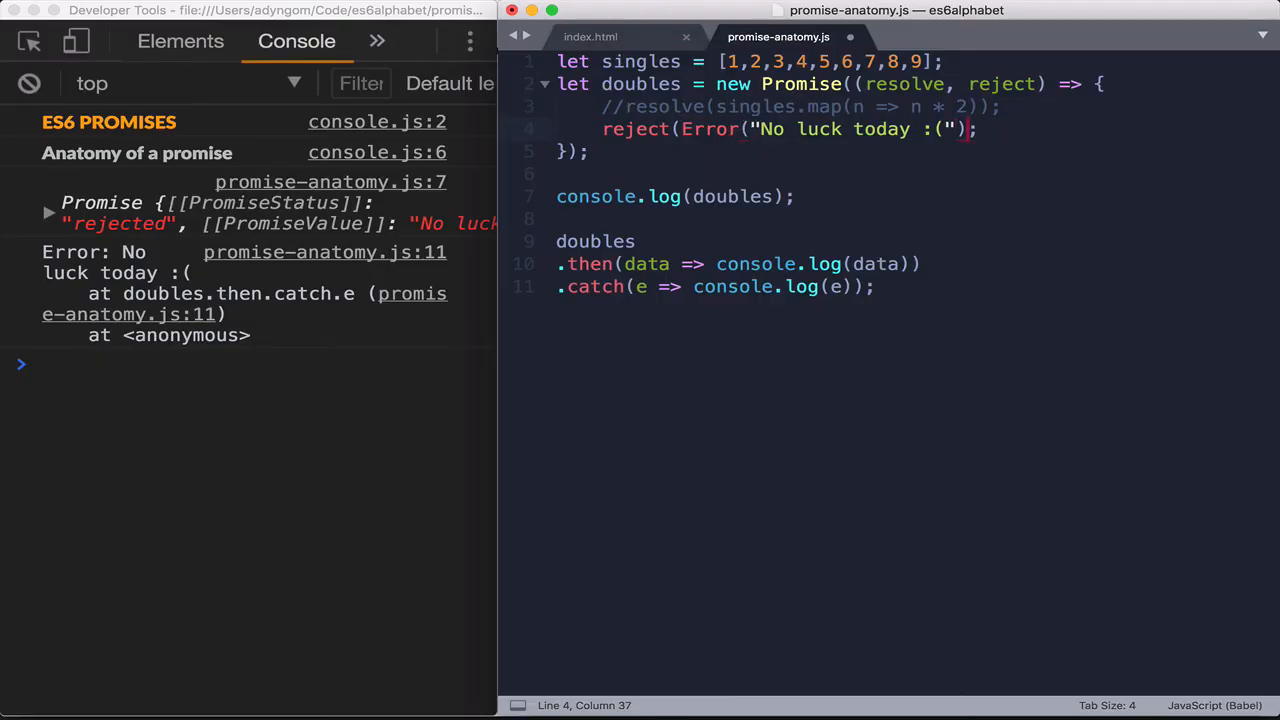
{"action": "type", "text": ")"}
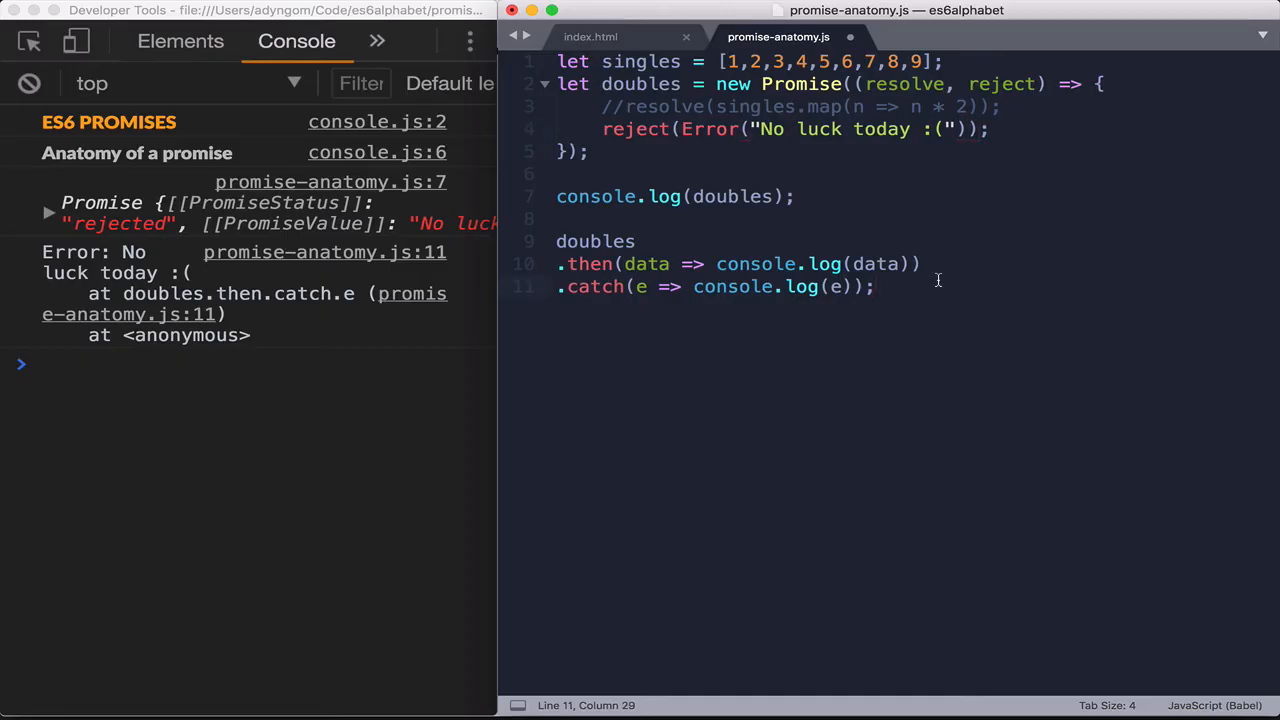
{"action": "key", "text": "cmd+s"}
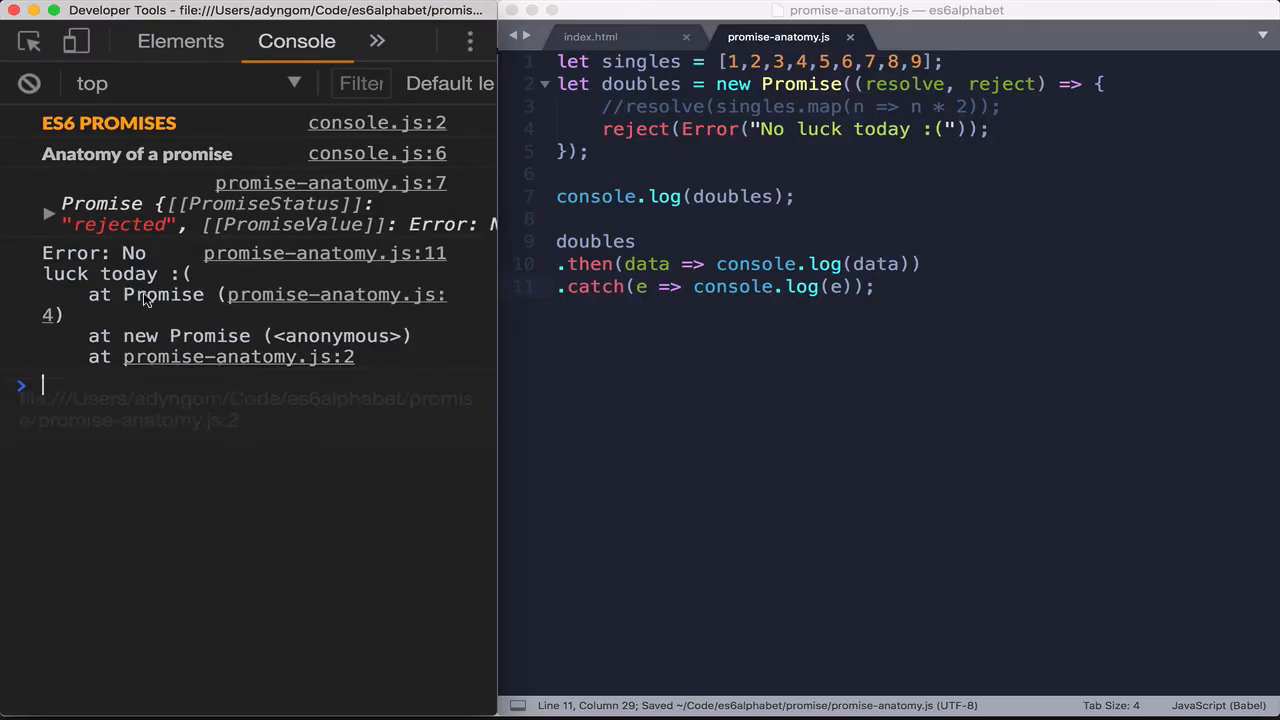
{"action": "mouse_move", "coordinate": [320, 294]}
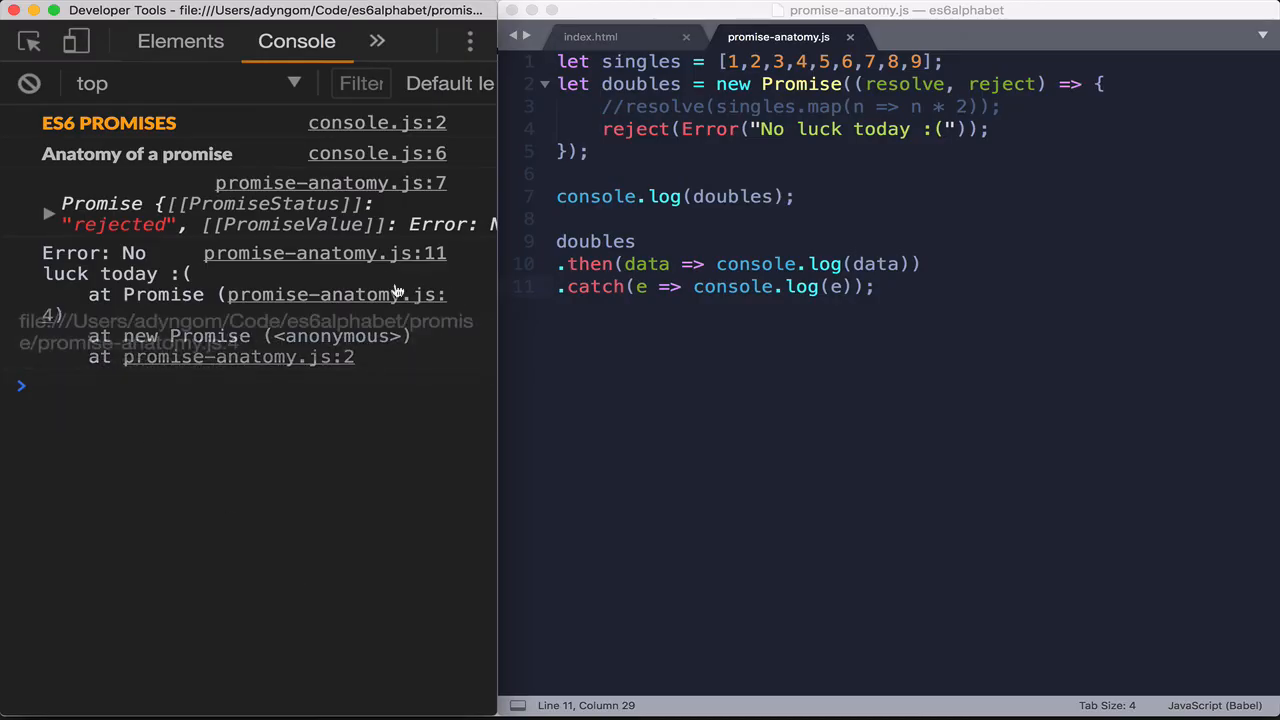
Follow the promise-anatomy.js:4 link into Sources, then return to the Console
{"action": "left_click", "coordinate": [296, 41]}
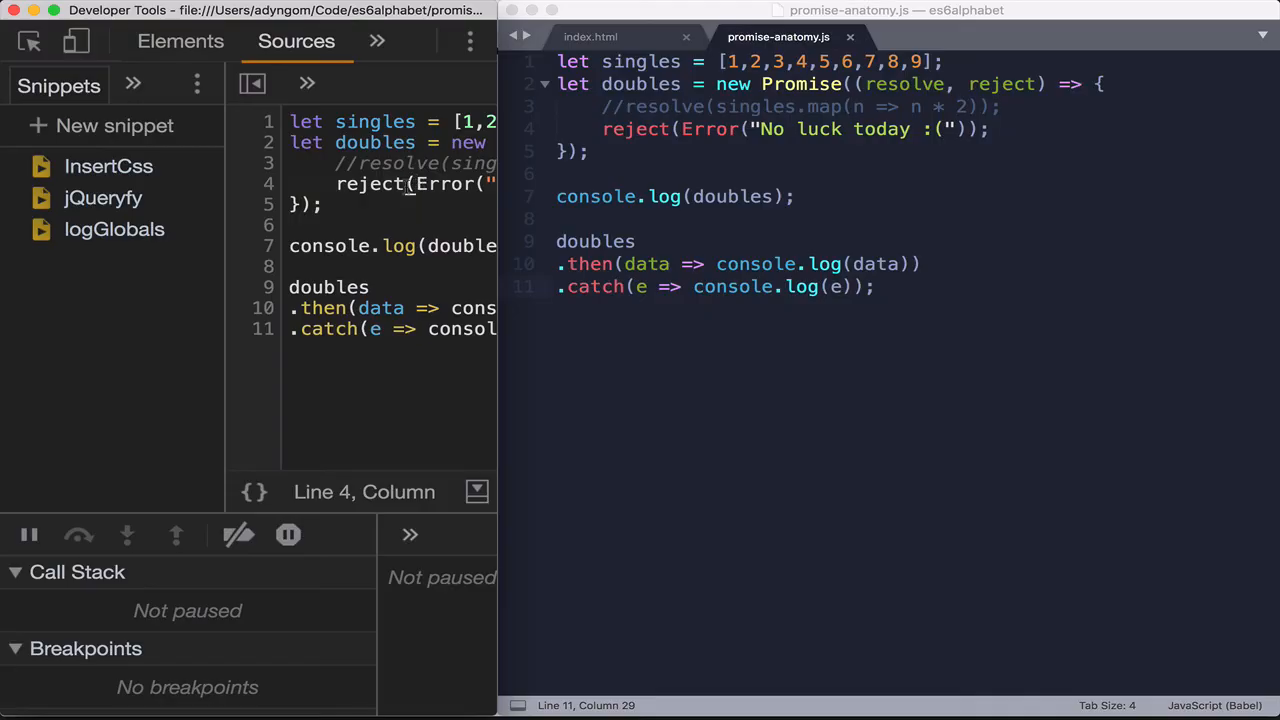
{"action": "mouse_move", "coordinate": [197, 83]}
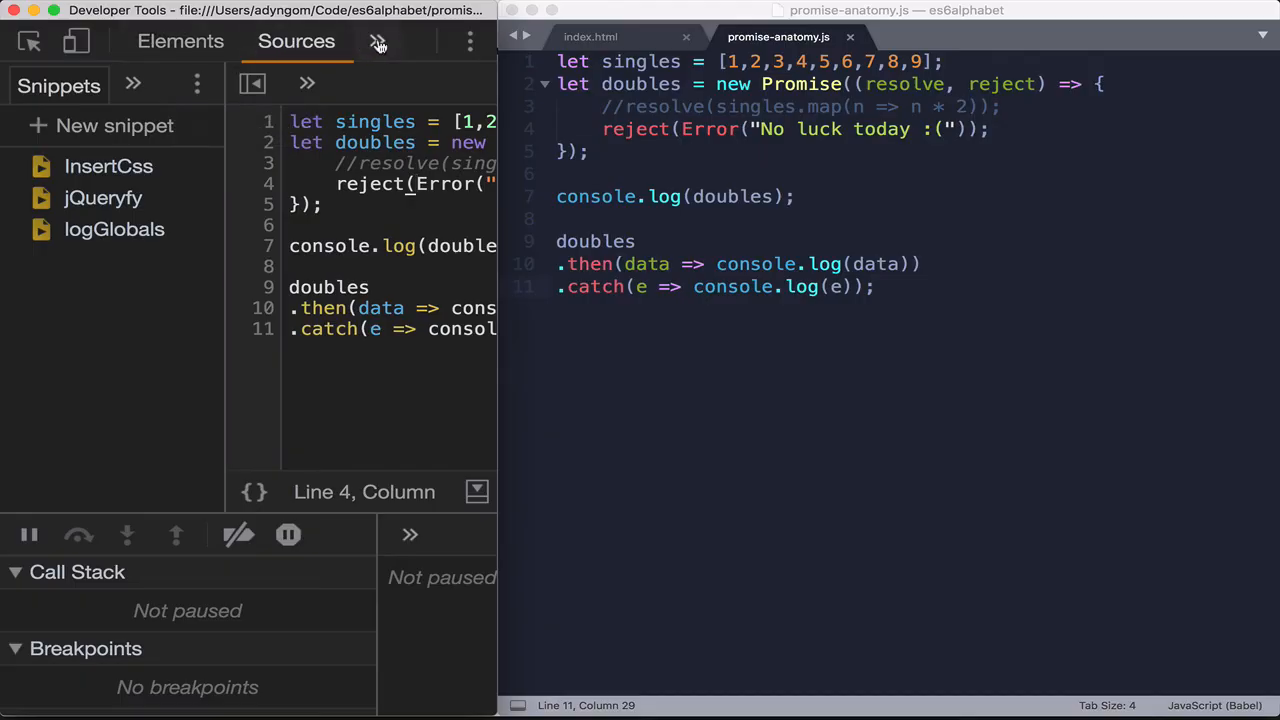
{"action": "left_click", "coordinate": [296, 41]}
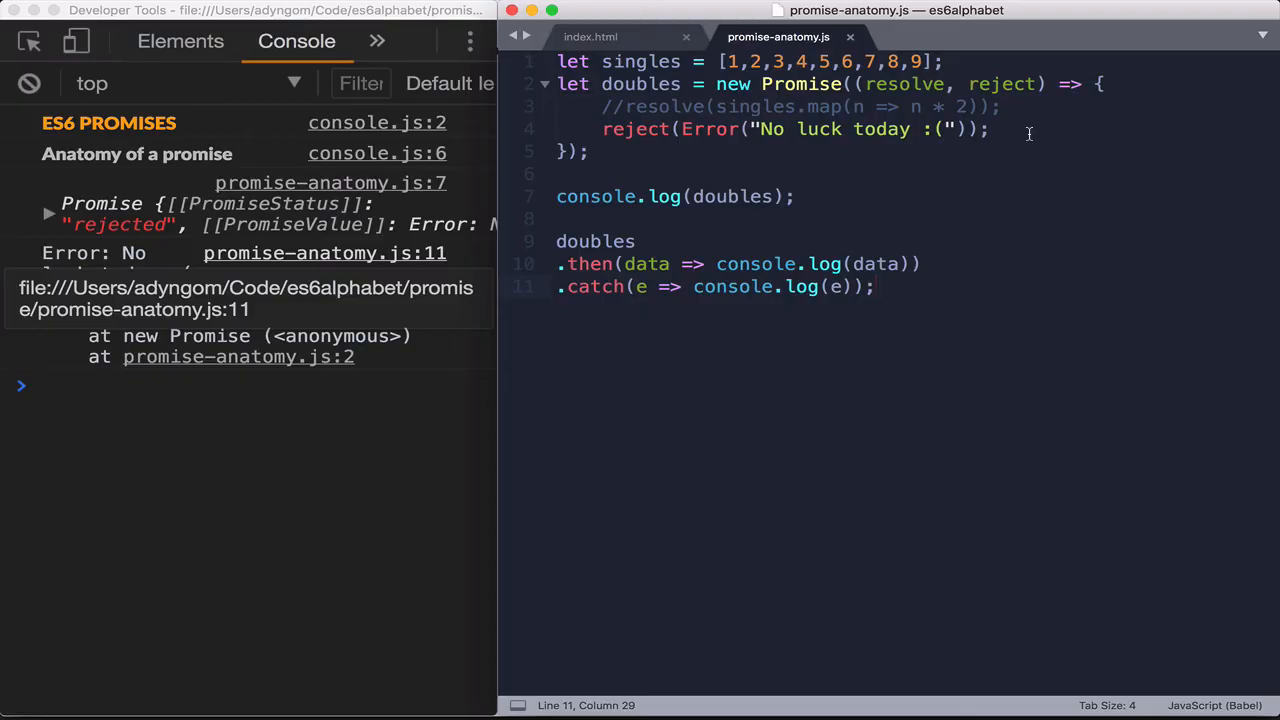
Comment out the reject line and start typing a setTimeout(() call
{"action": "left_click", "coordinate": [598, 129]}
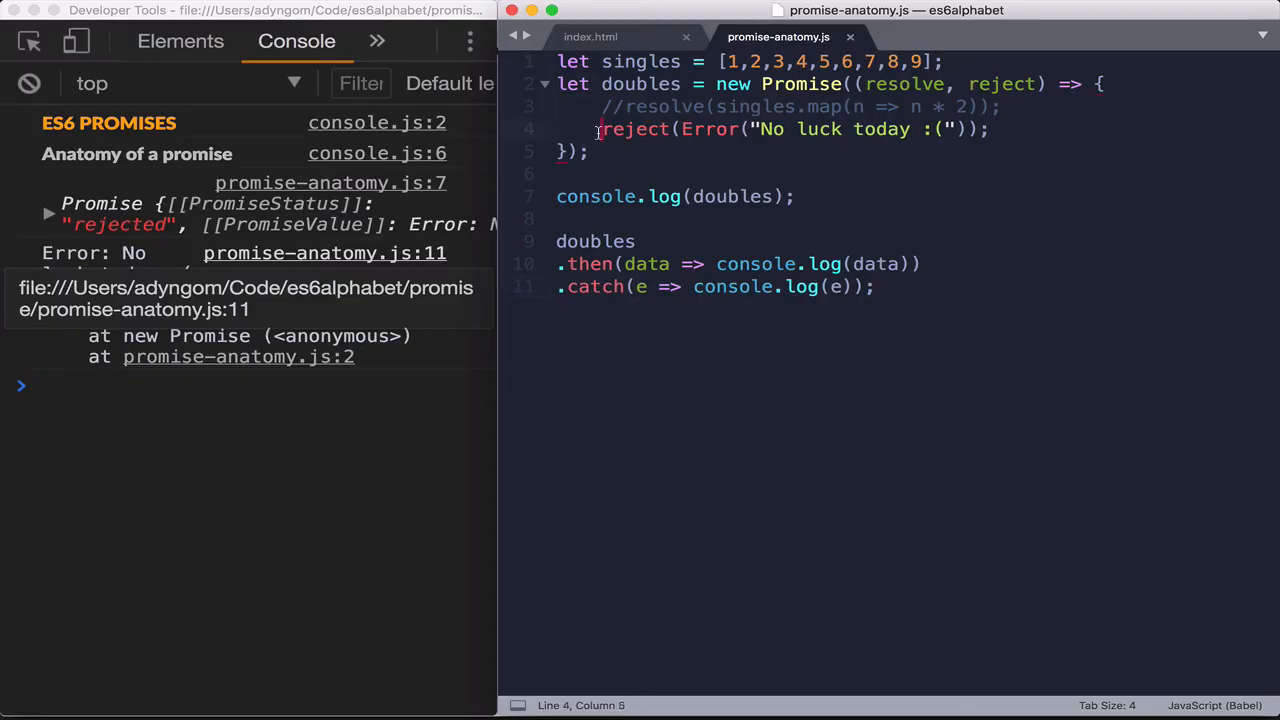
{"action": "type", "text": "//"}
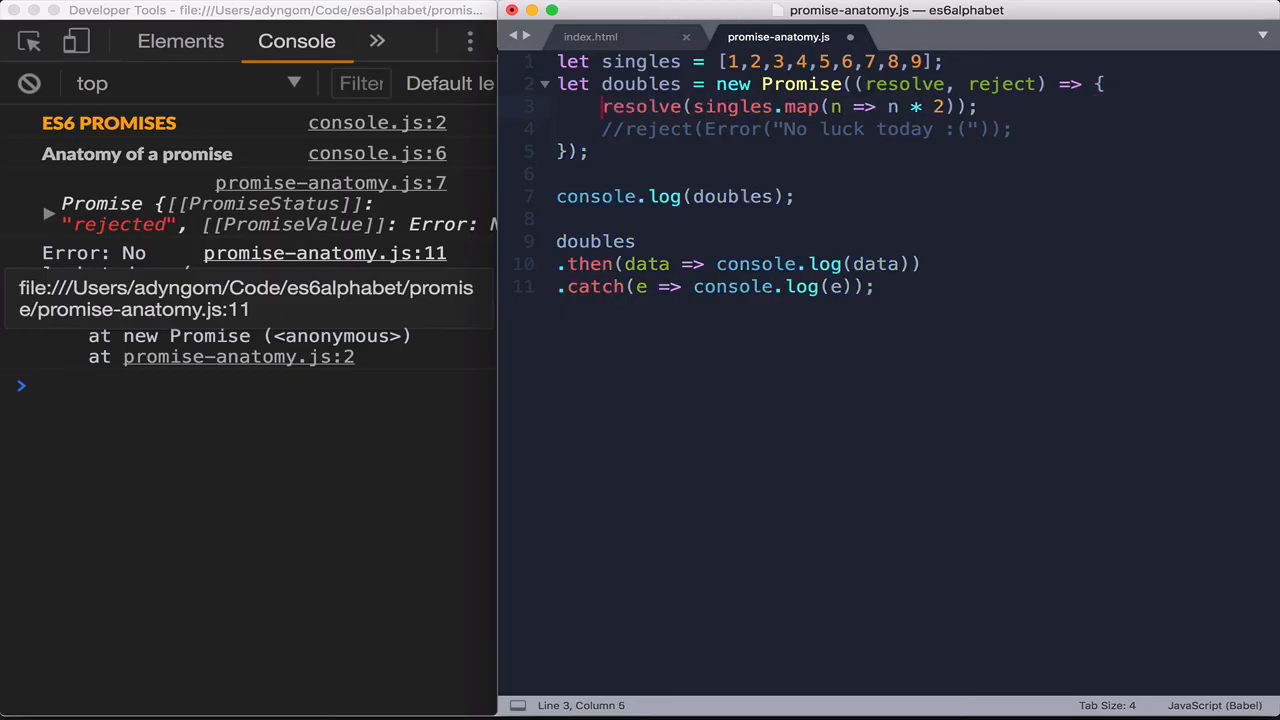
{"action": "mouse_move", "coordinate": [640, 107]}
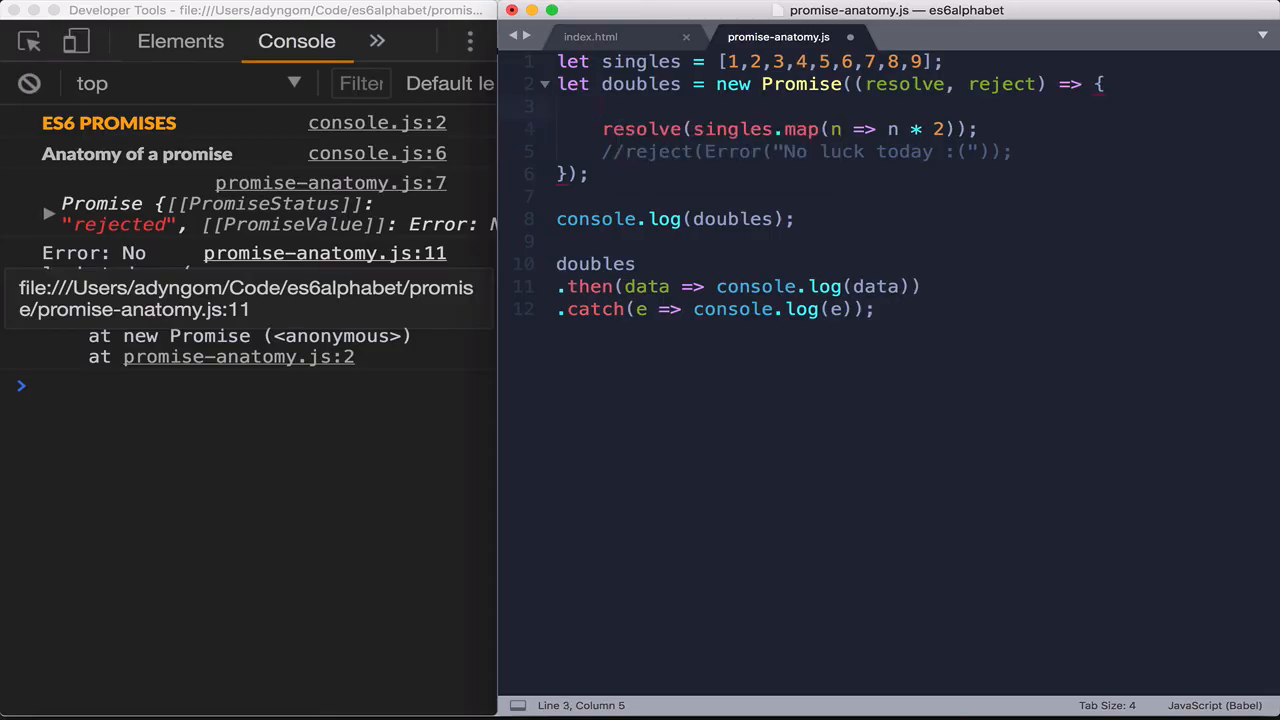
{"action": "type", "text": "setTim"}
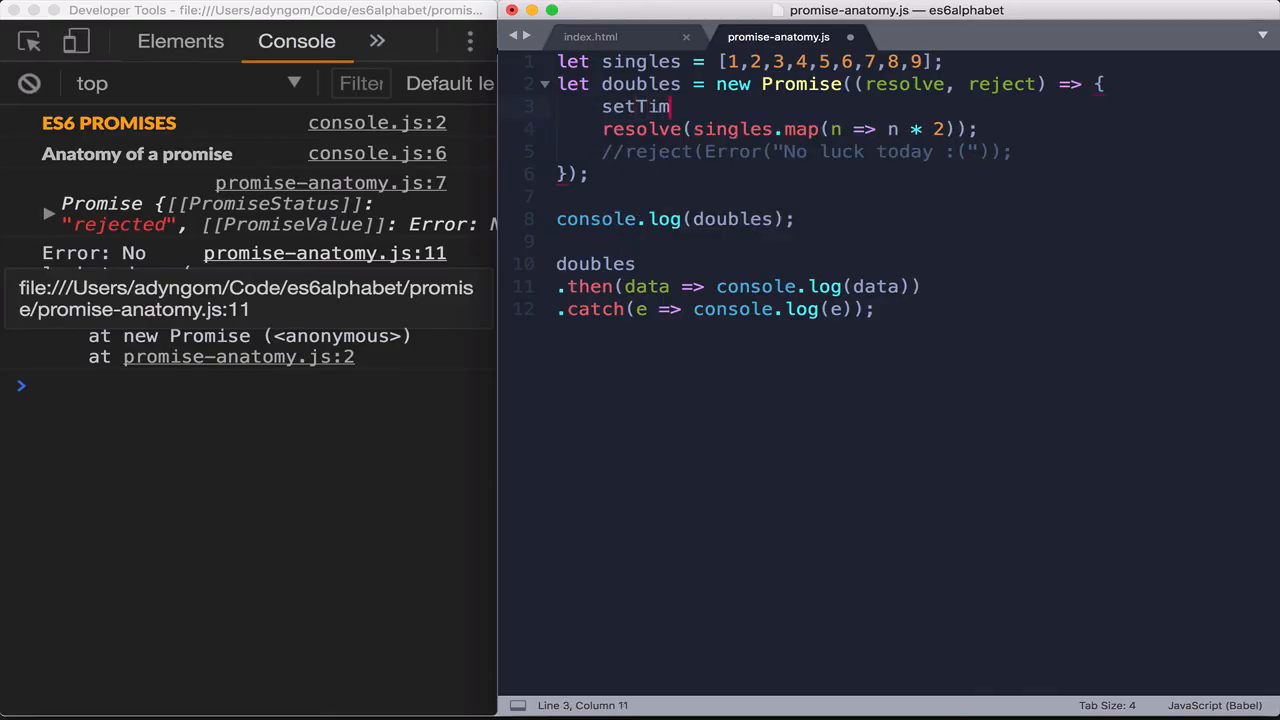
{"action": "type", "text": "eout"}
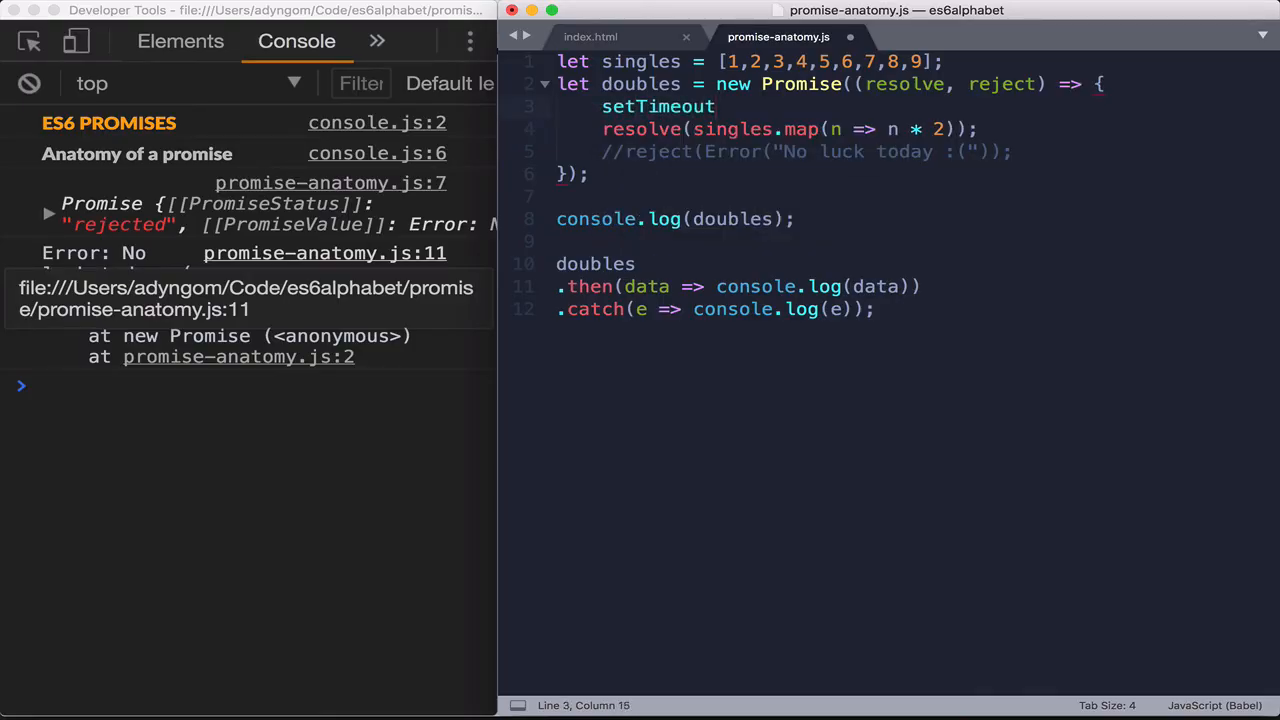
{"action": "type", "text": "()"}
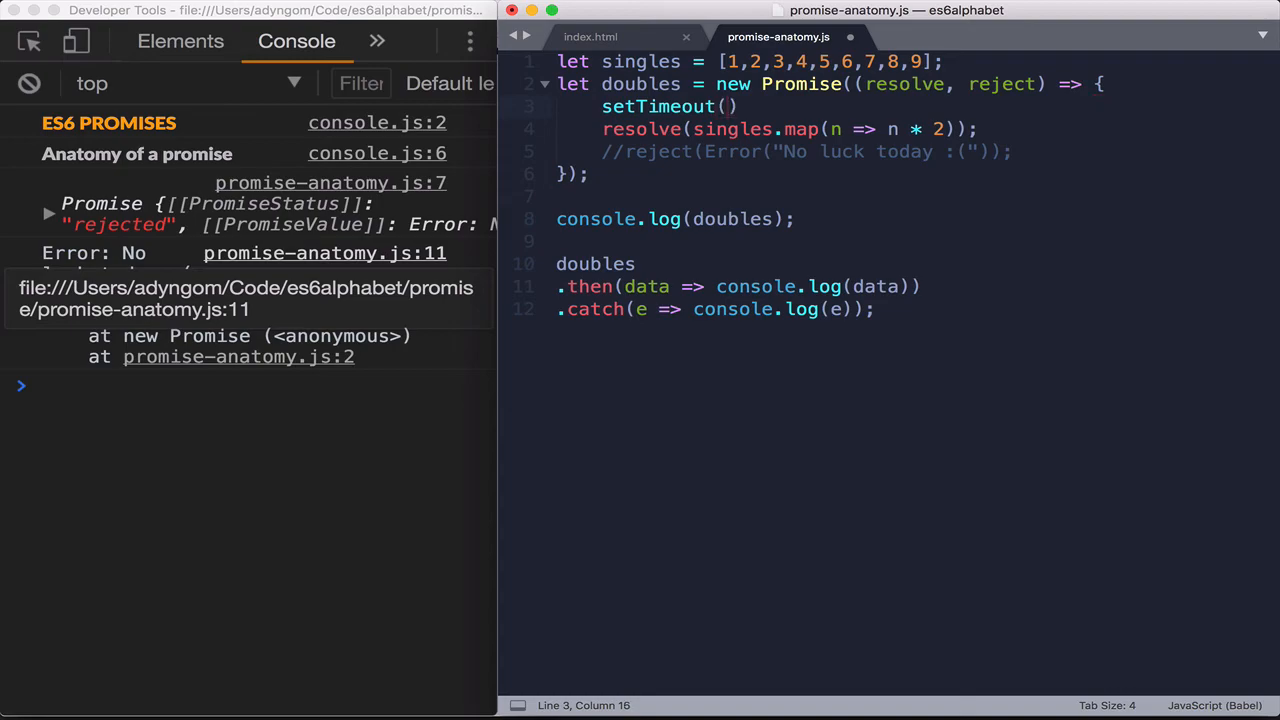
{"action": "type", "text": "("}
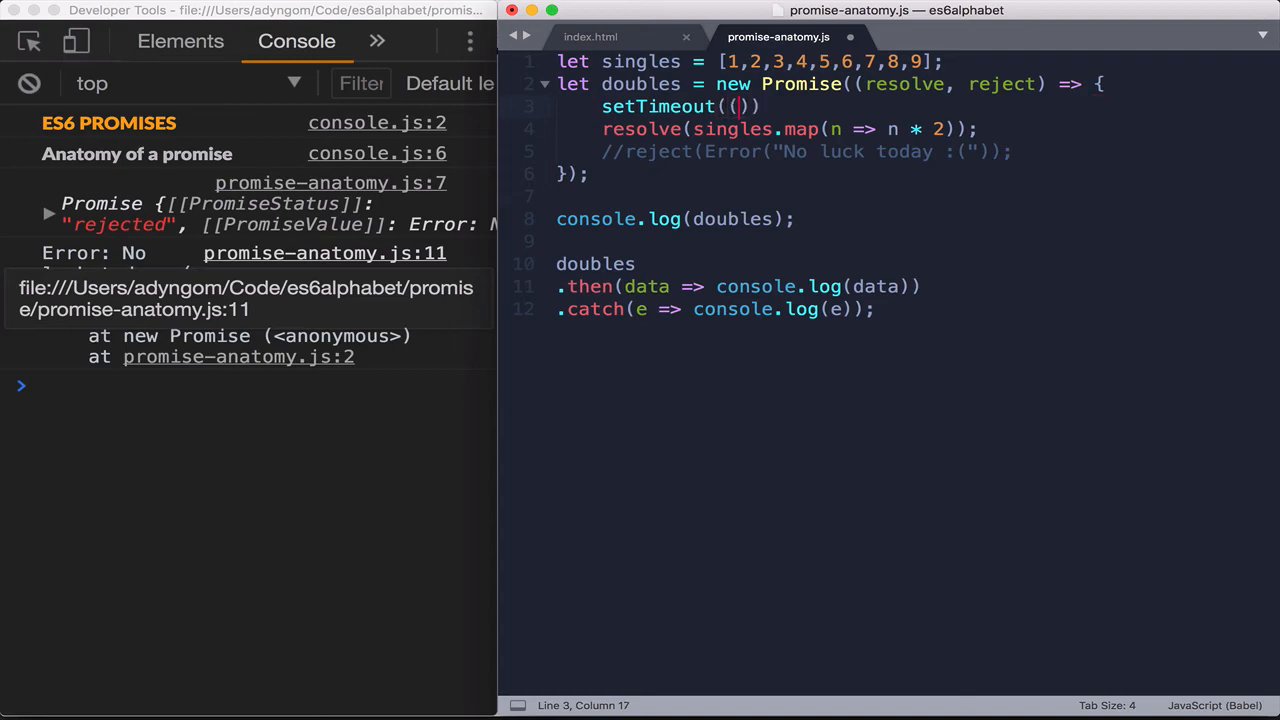
Put resolve(singles.map(n => n * 2)); inside the setTimeout callback with a 3000 ms delay
{"action": "left_click", "coordinate": [745, 107]}
{"action": "type", "text": " => {"}
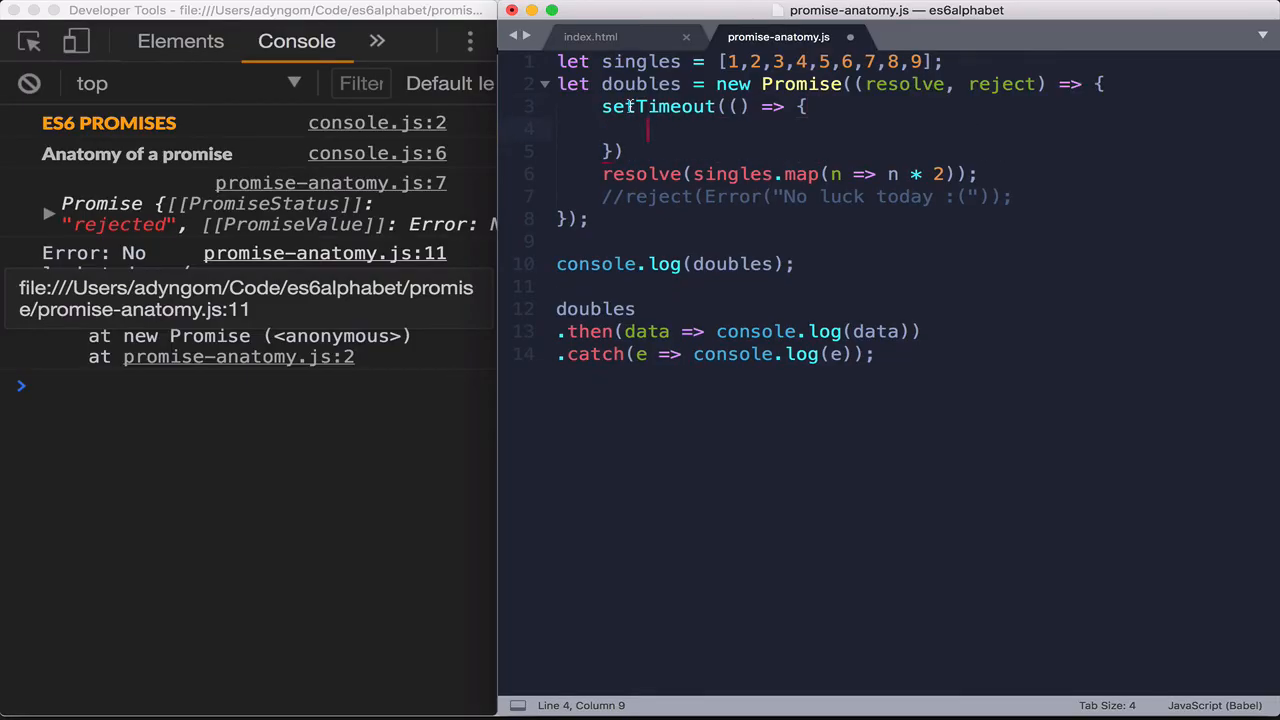
{"action": "left_click_drag", "start_coordinate": [603, 174], "coordinate": [977, 174]}
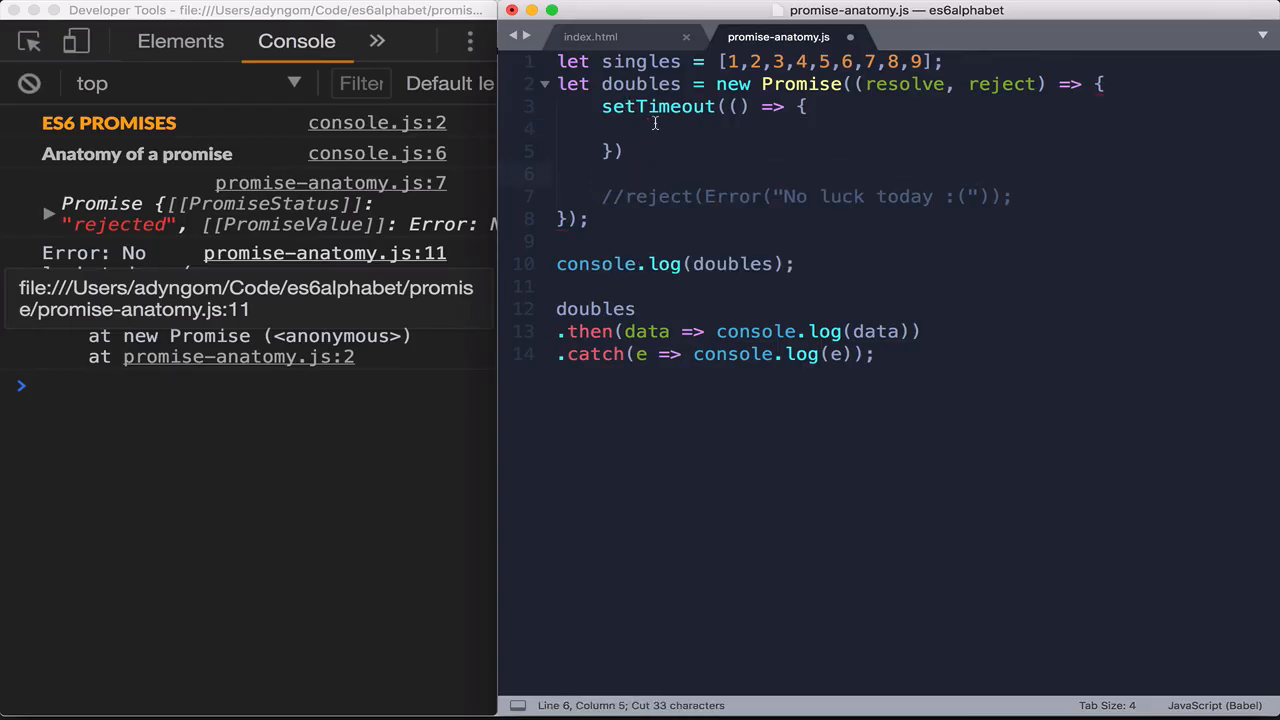
{"action": "type", "text": "resolve(singles.map(n => n * 2));"}
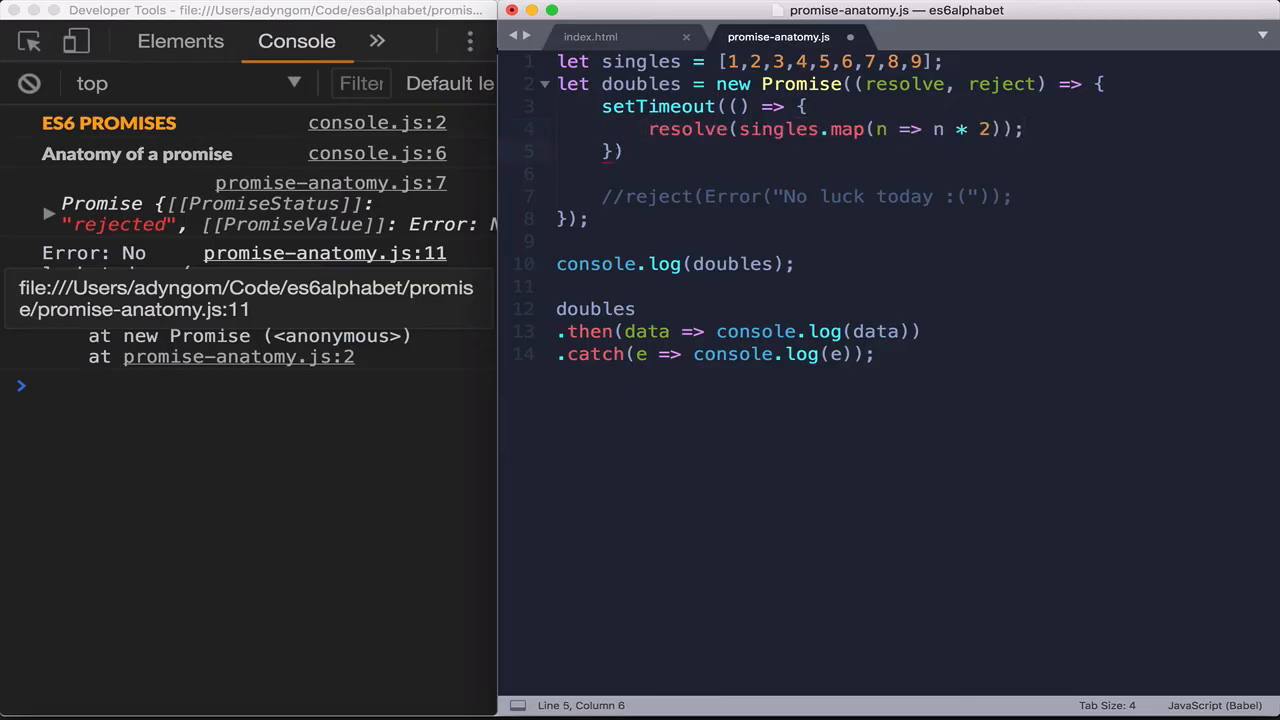
{"action": "type", "text": ","}
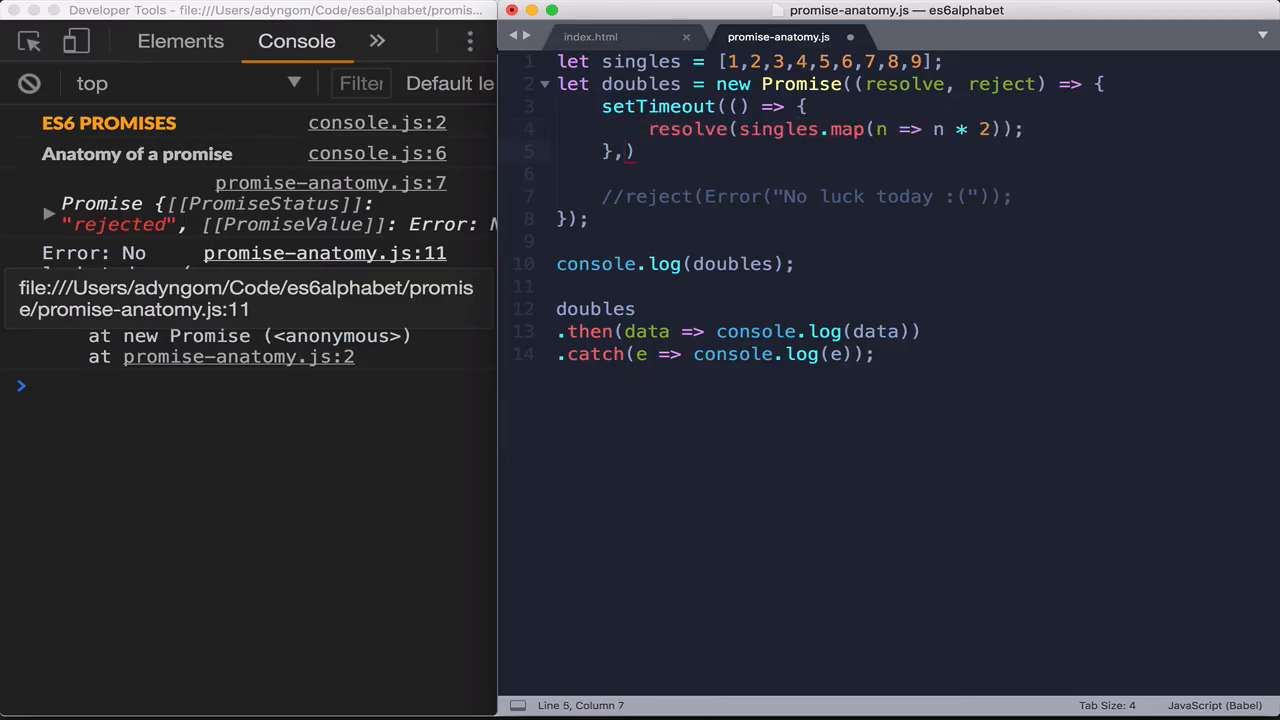
{"action": "type", "text": "300"}
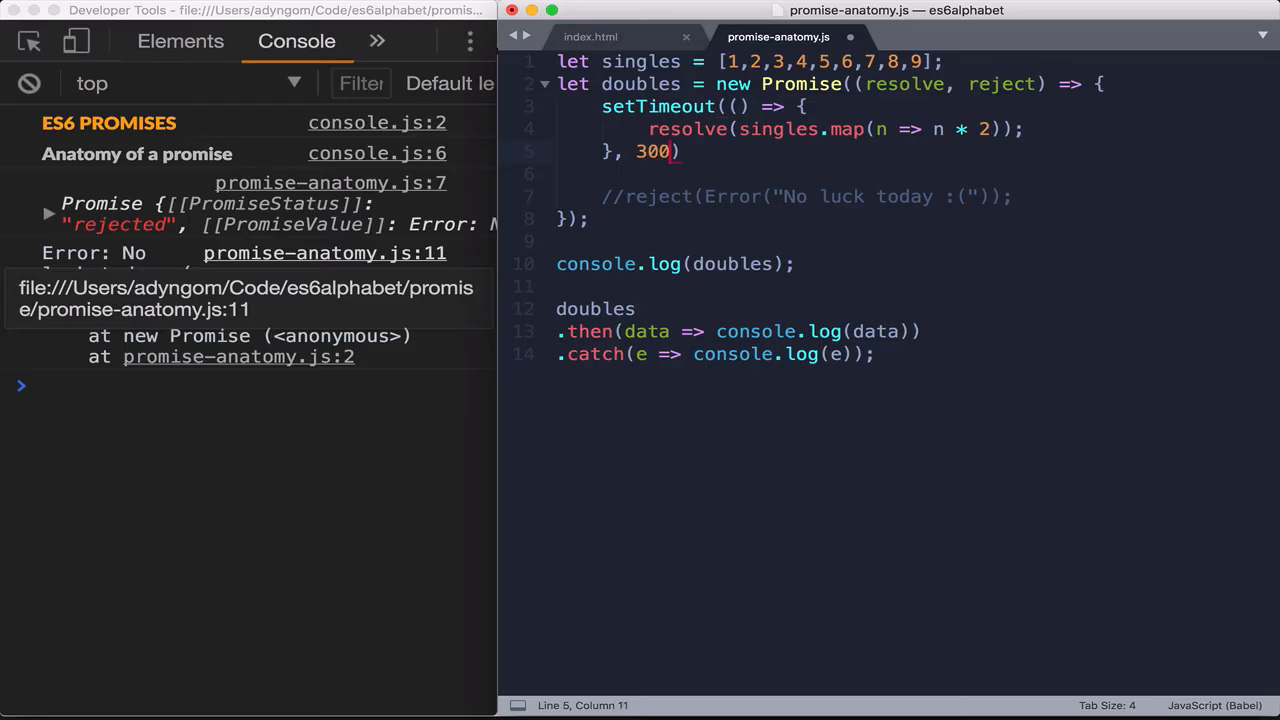
{"action": "type", "text": "0"}
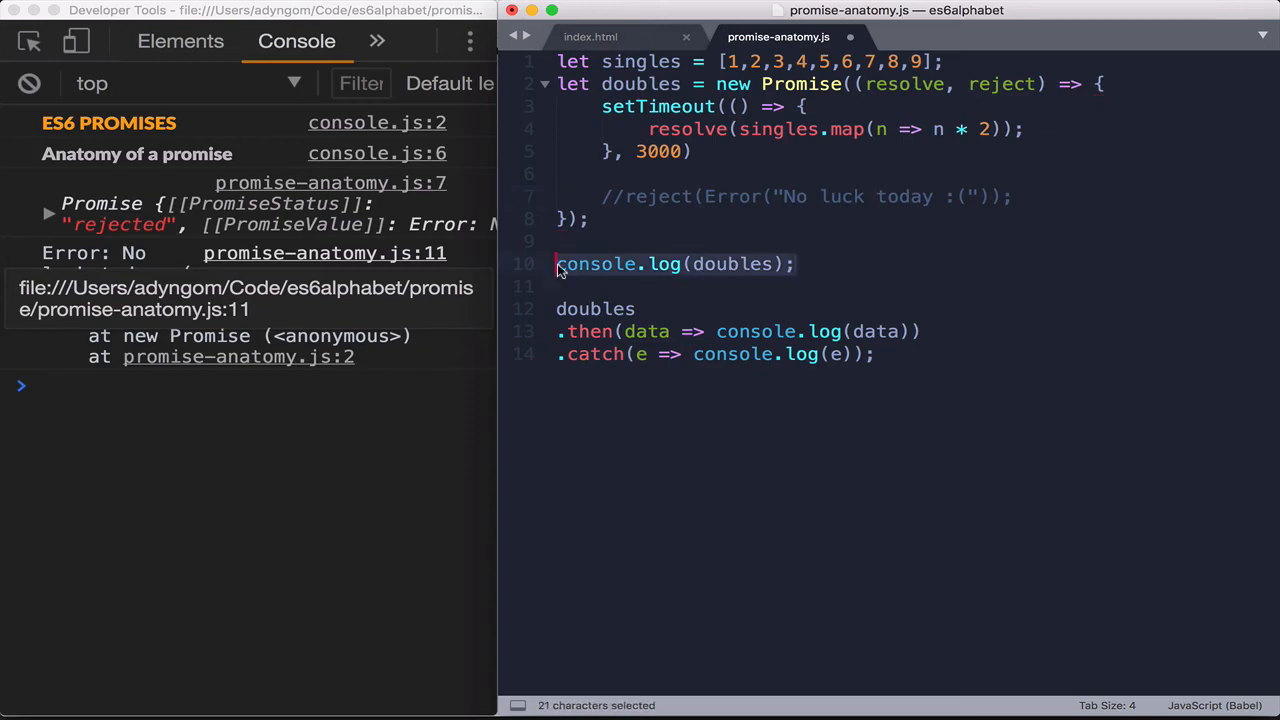
Give the .then handler a braced body that logs doubles after data
{"action": "key", "text": "cmd+c"}
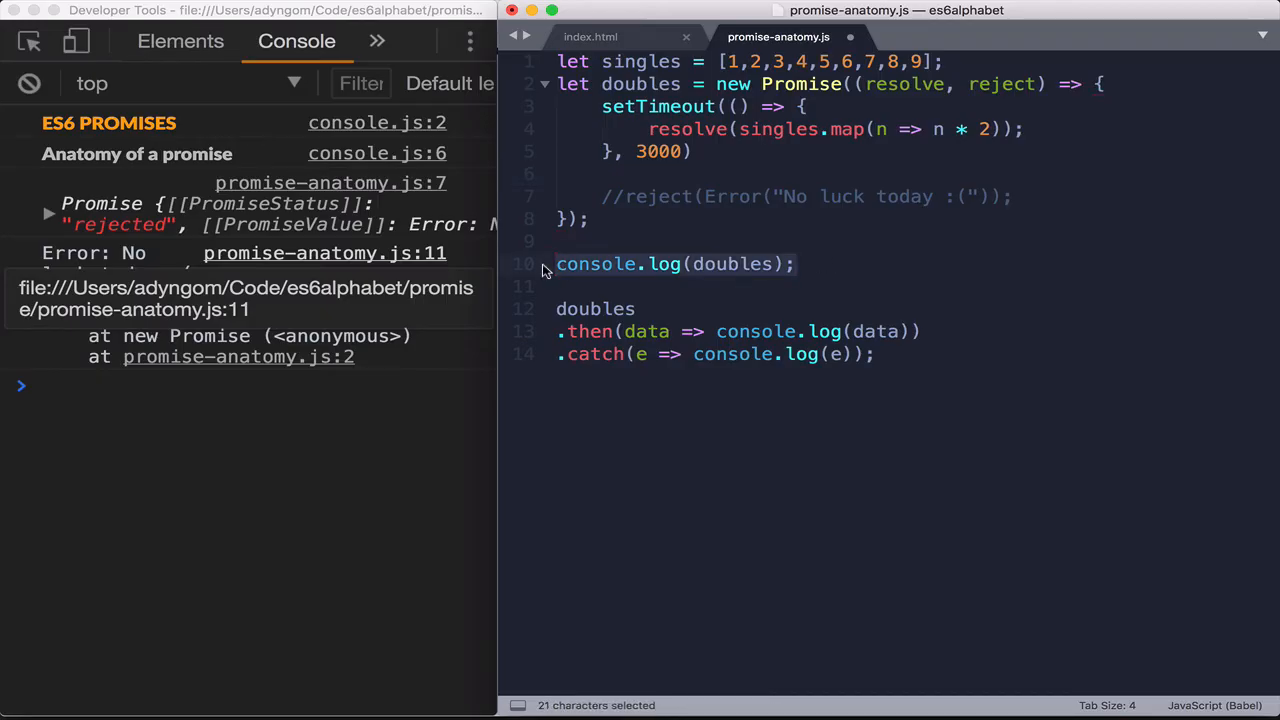
{"action": "left_click", "coordinate": [897, 331]}
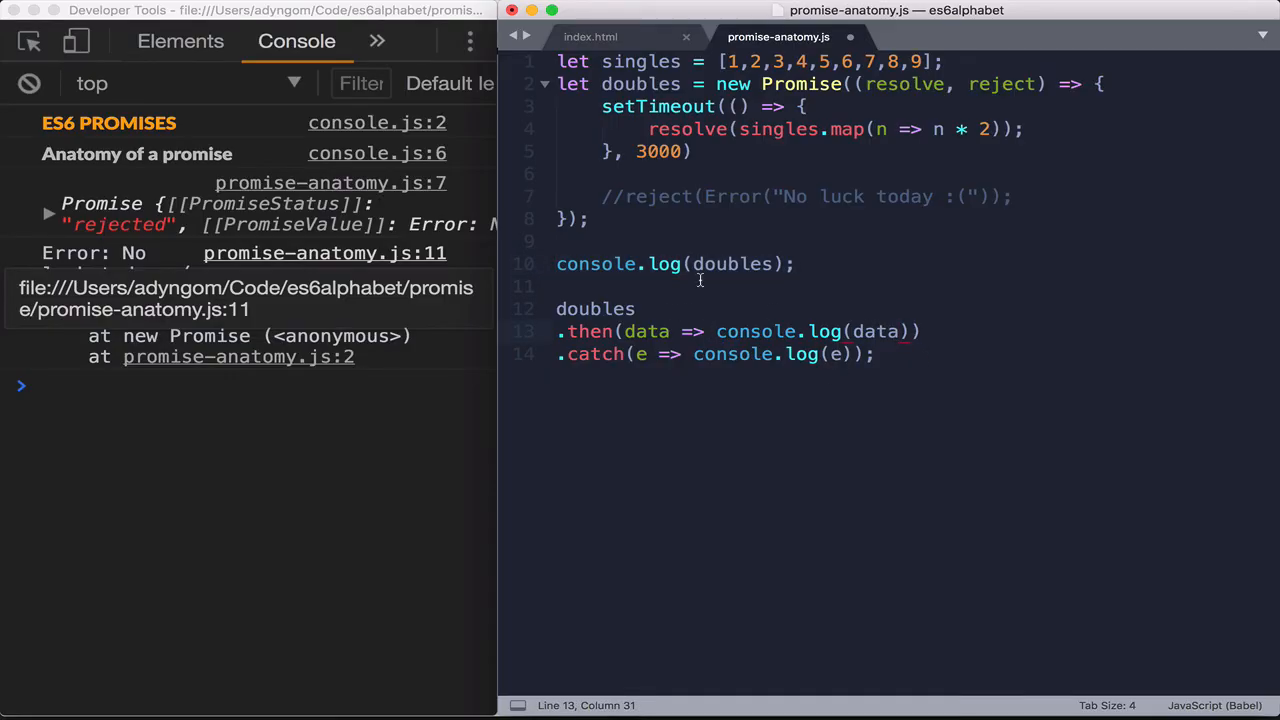
{"action": "left_click", "coordinate": [717, 331]}
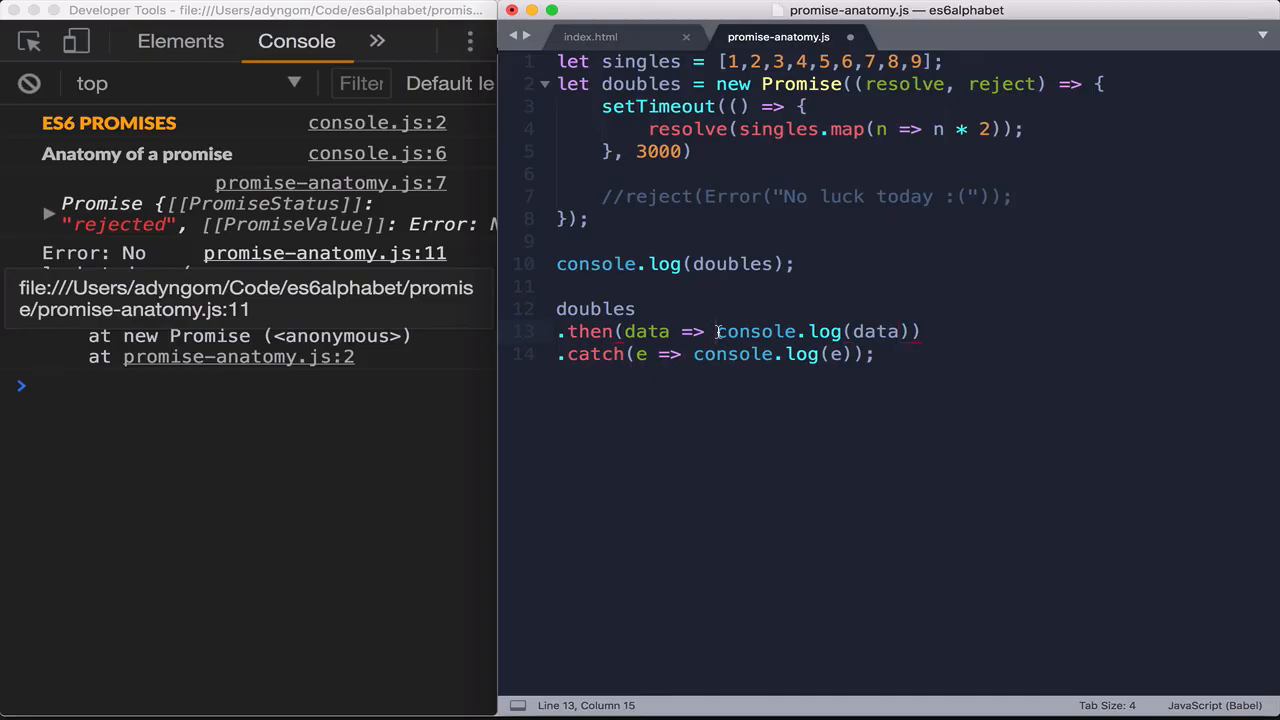
{"action": "type", "text": "\" \""}
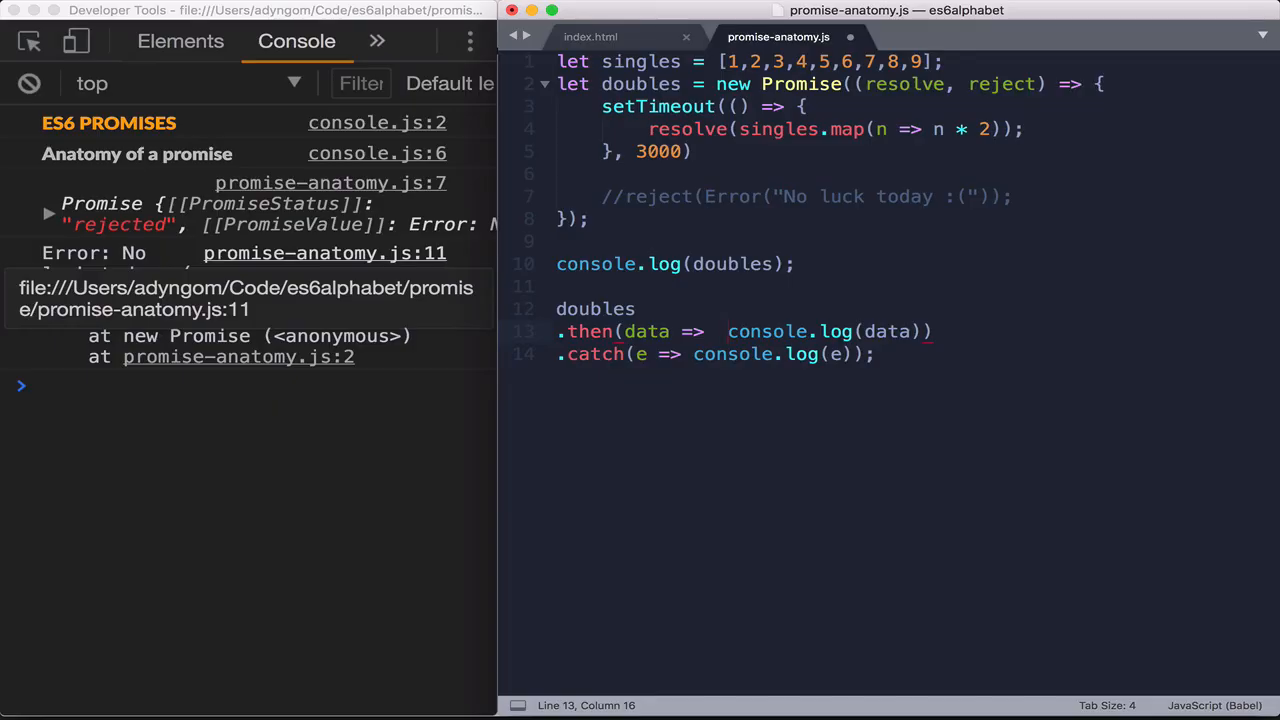
{"action": "type", "text": "{"}
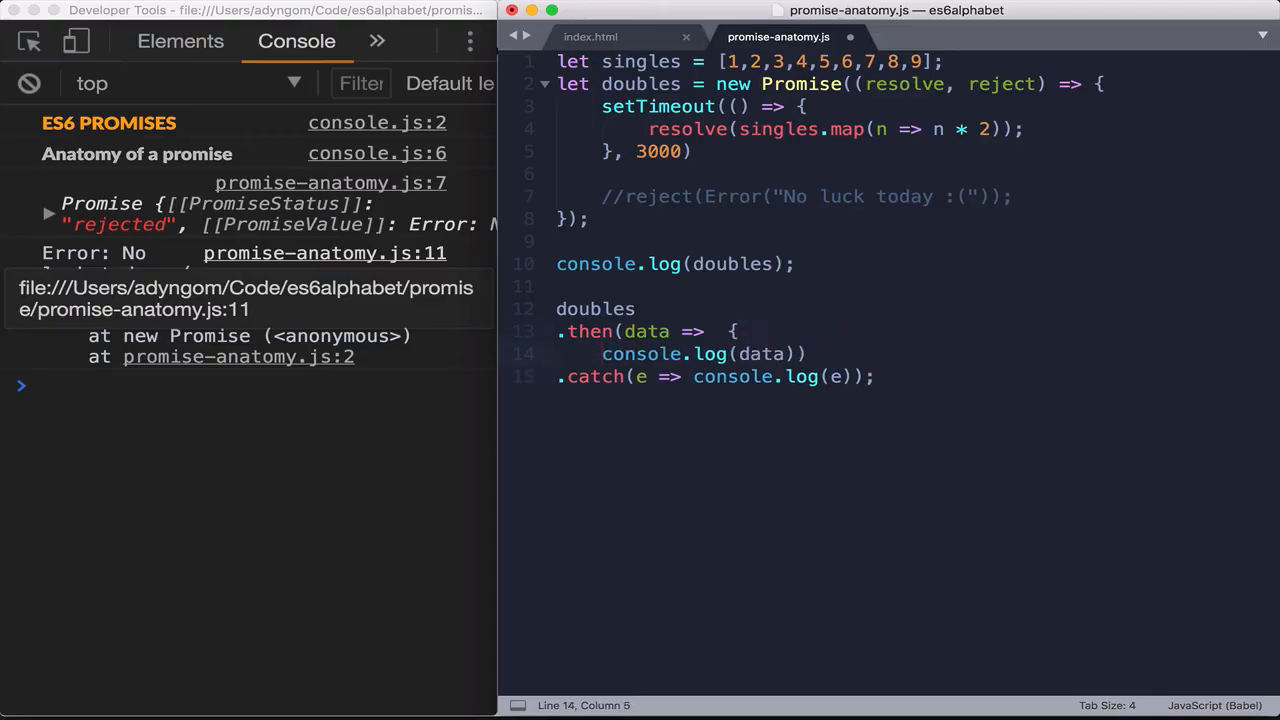
{"action": "left_click", "coordinate": [827, 353]}
{"action": "type", "text": ";"}
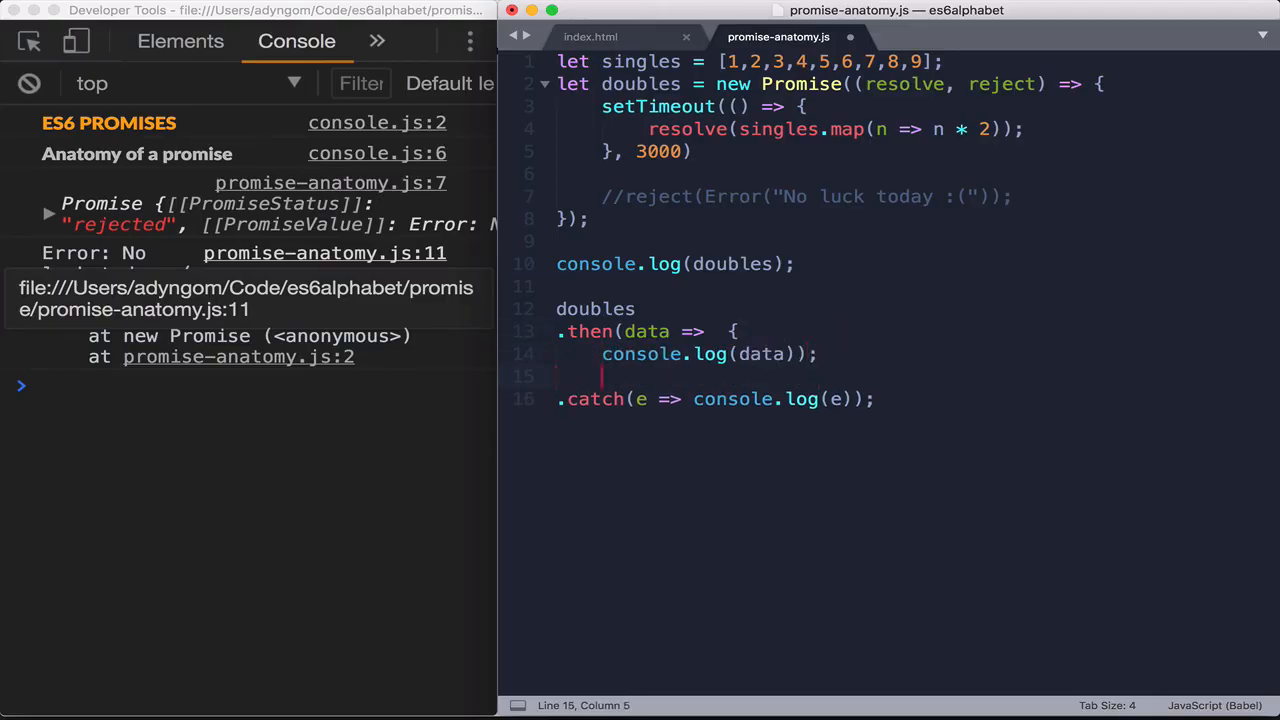
{"action": "type", "text": "console.log(doubles);"}
{"action": "type", "text": "}"}
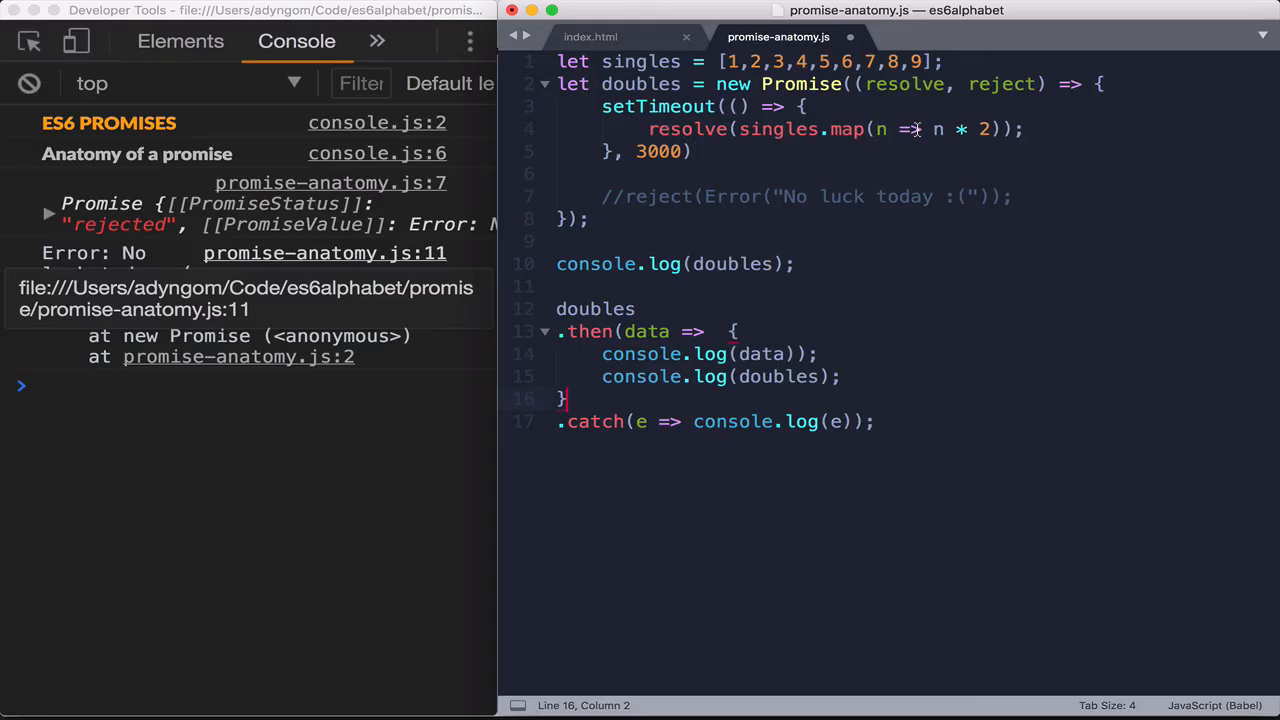
{"action": "mouse_move", "coordinate": [912, 130]}
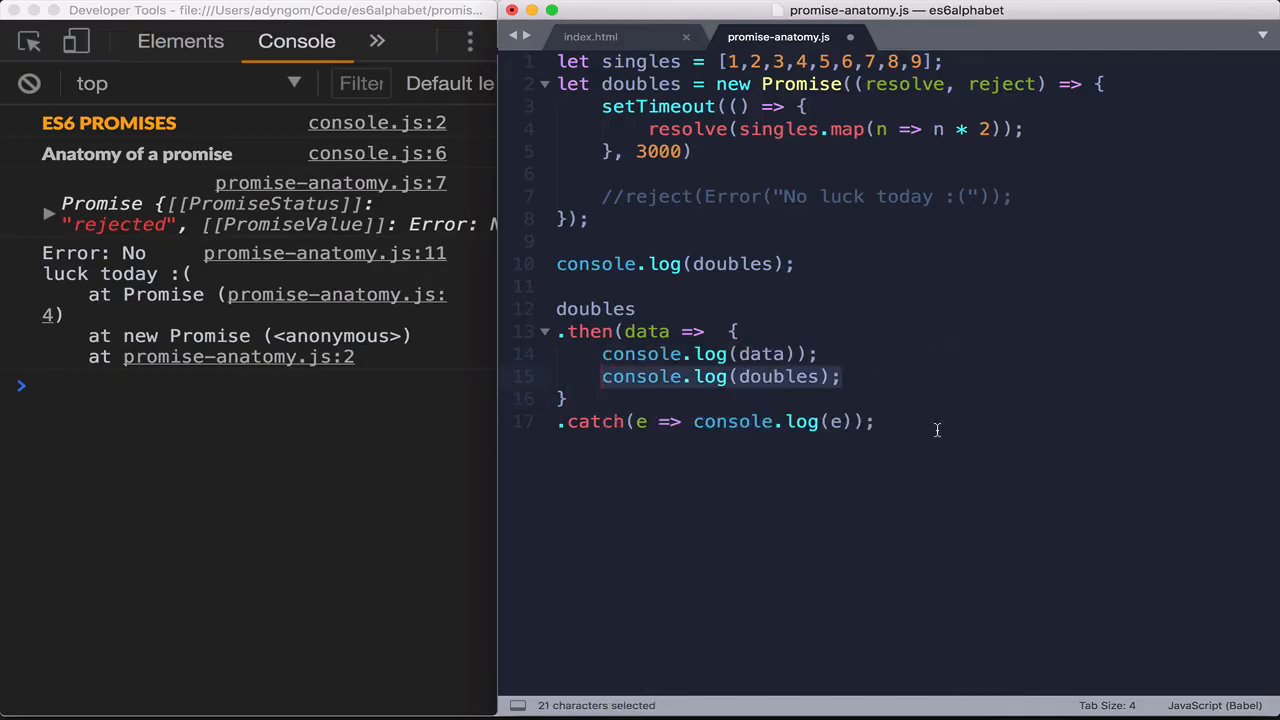
Save the script and switch DevTools from Sources back to the Console
{"action": "key", "text": "cmd+s"}
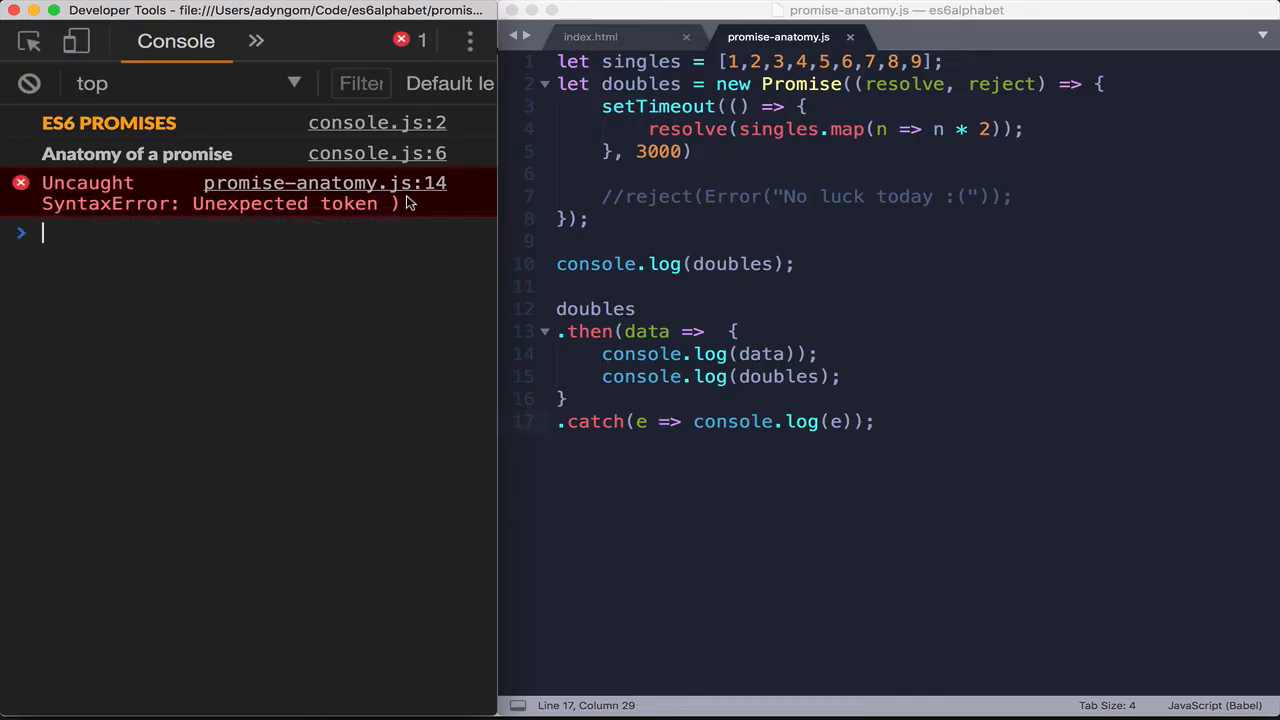
{"action": "mouse_move", "coordinate": [325, 183]}
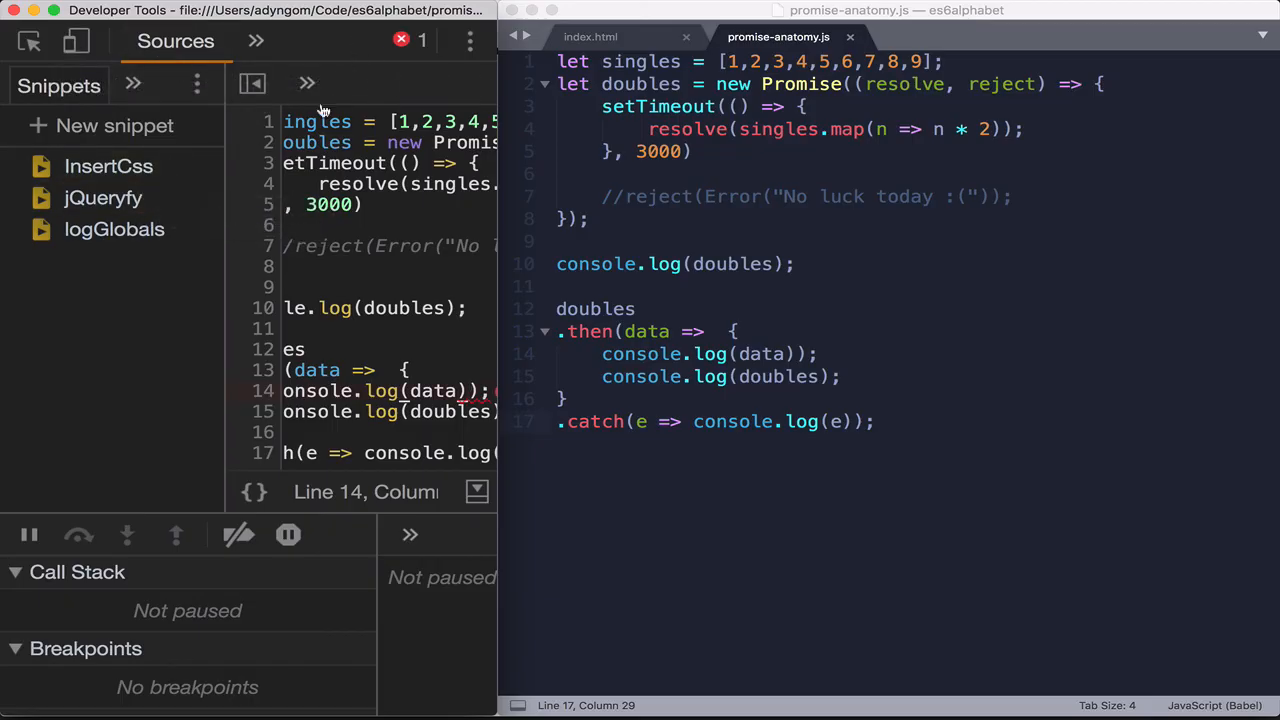
{"action": "mouse_move", "coordinate": [252, 83]}
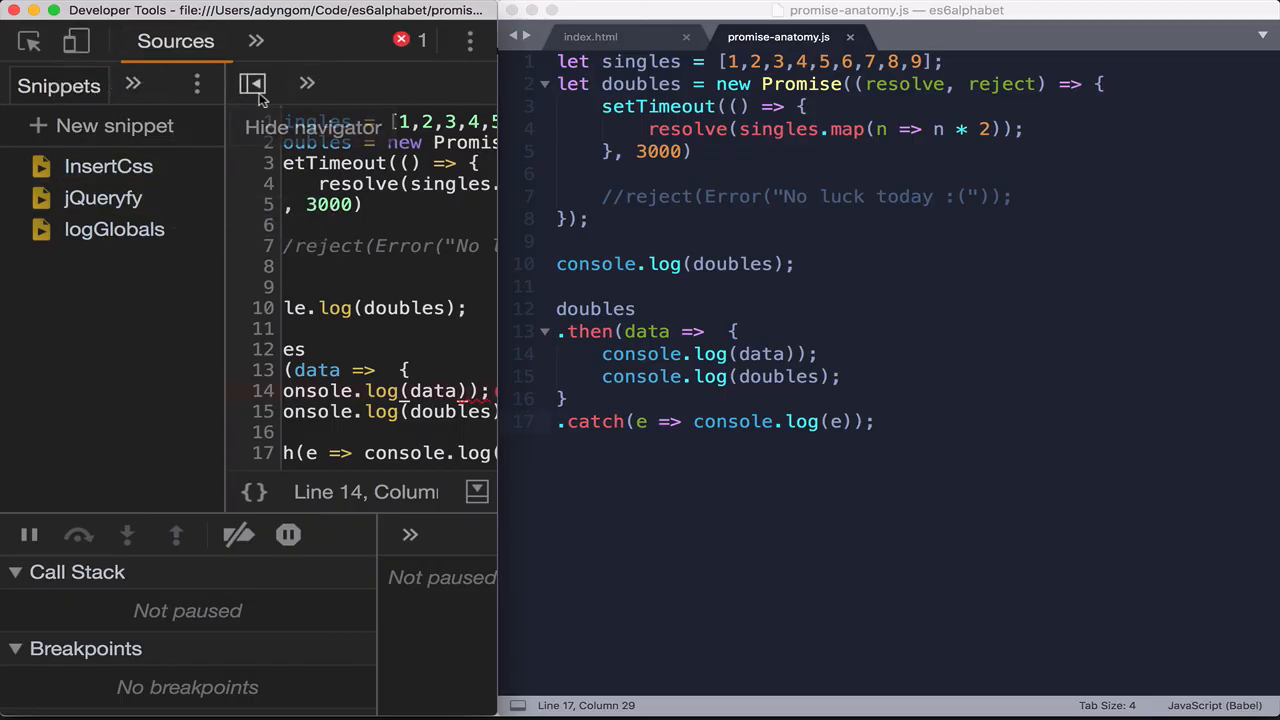
{"action": "left_click", "coordinate": [256, 41]}
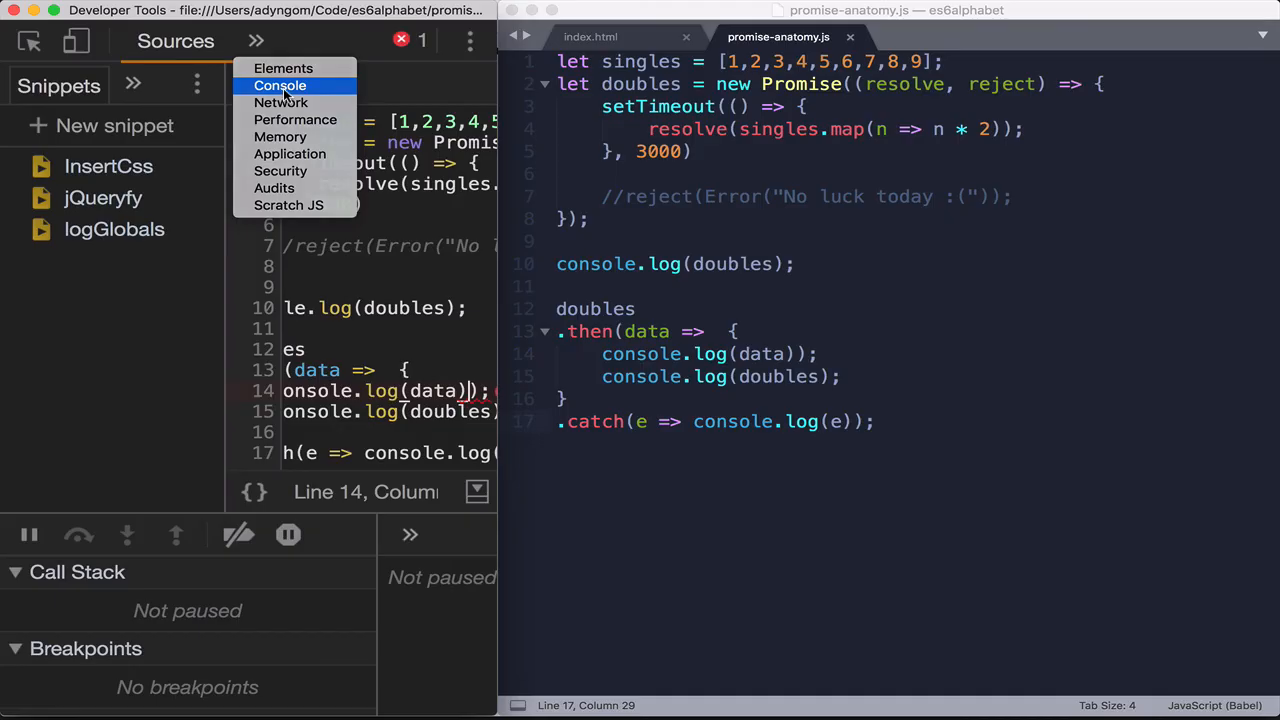
{"action": "left_click", "coordinate": [280, 85]}
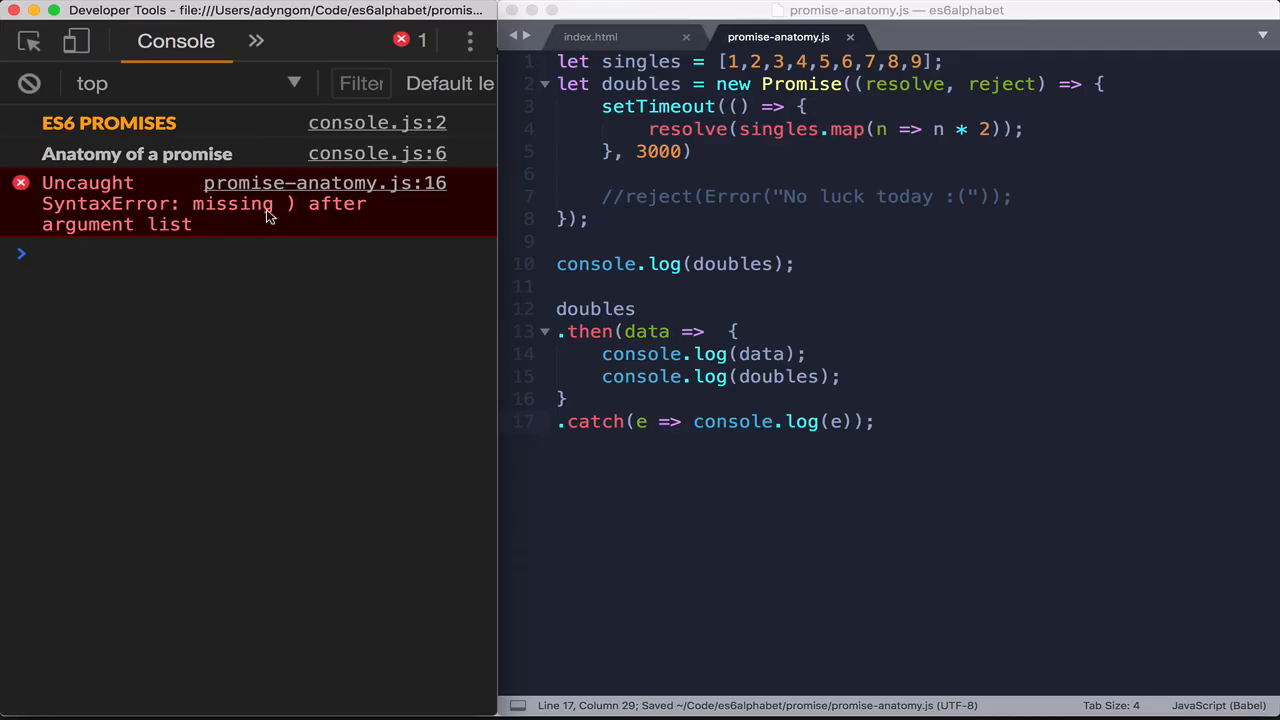
{"action": "mouse_move", "coordinate": [324, 183]}
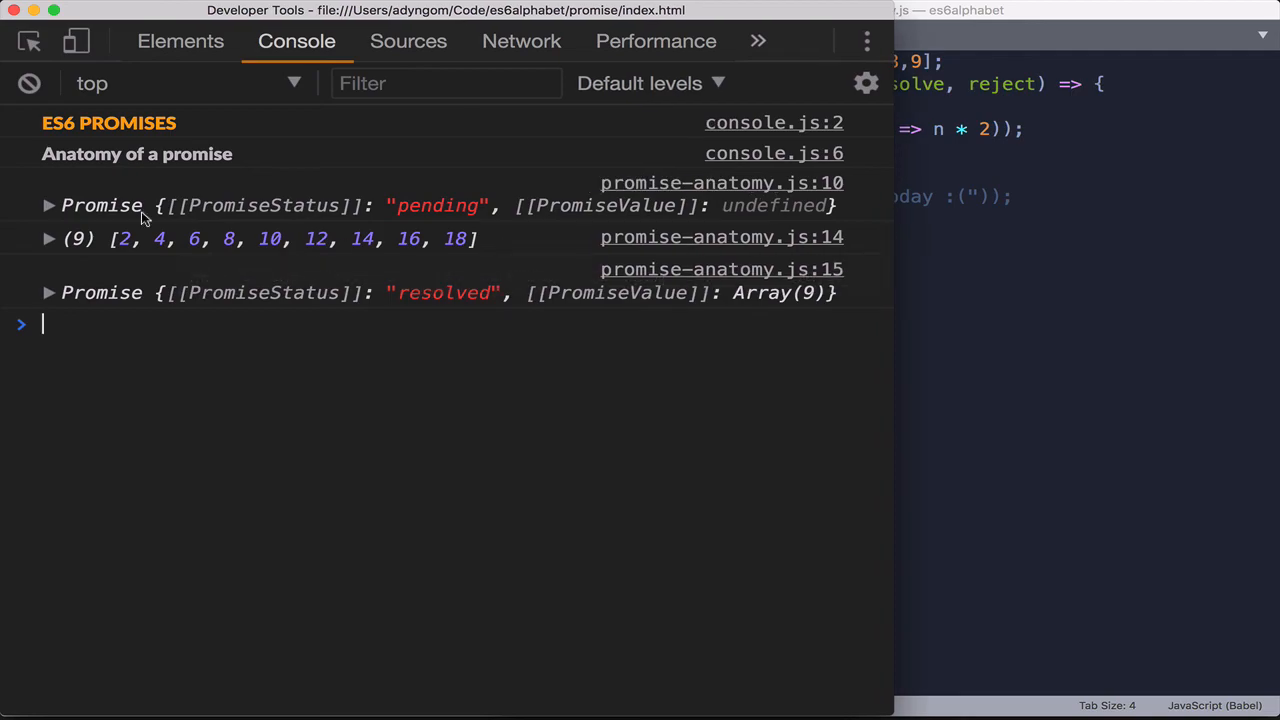
{"action": "mouse_move", "coordinate": [457, 212]}
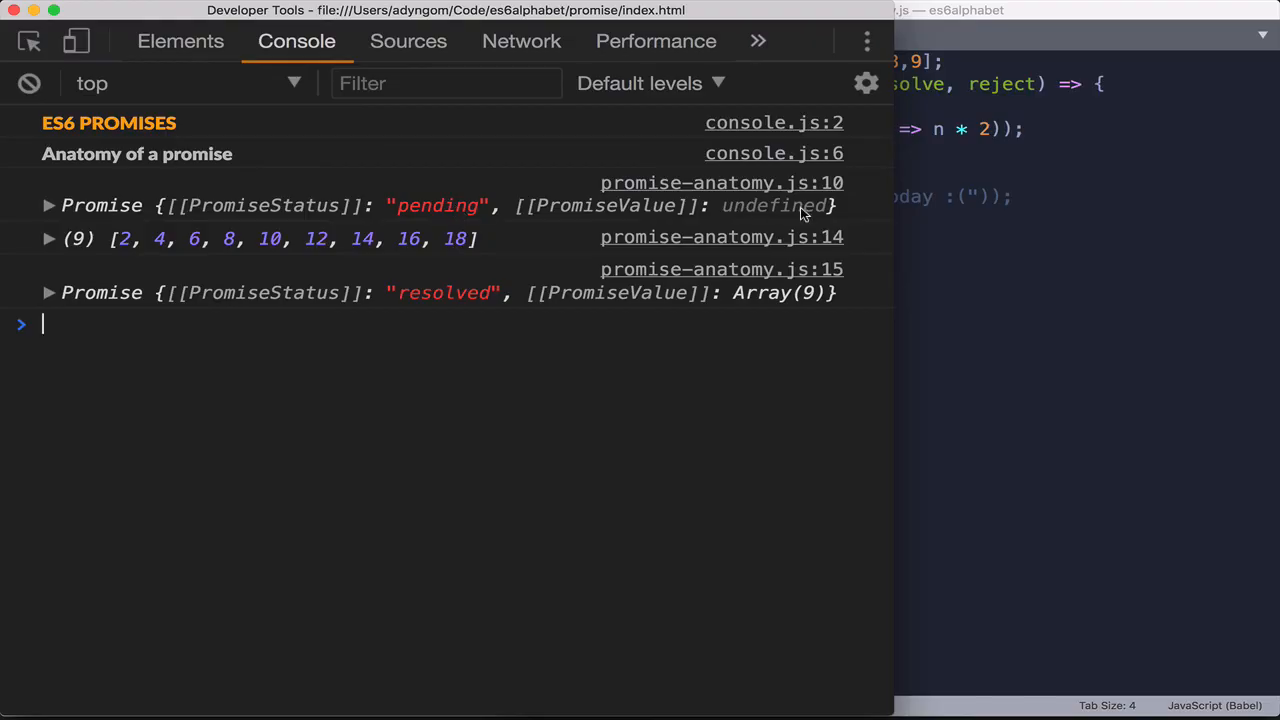
{"action": "mouse_move", "coordinate": [720, 208]}
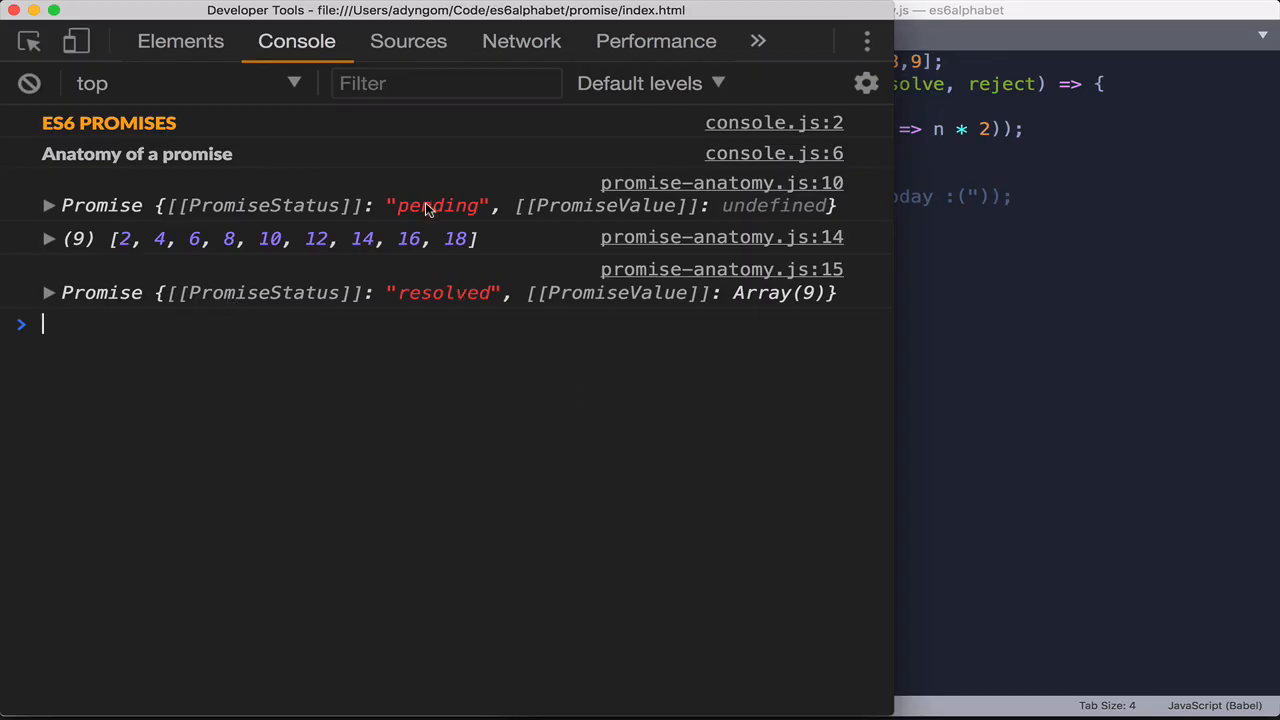
{"action": "mouse_move", "coordinate": [787, 297]}
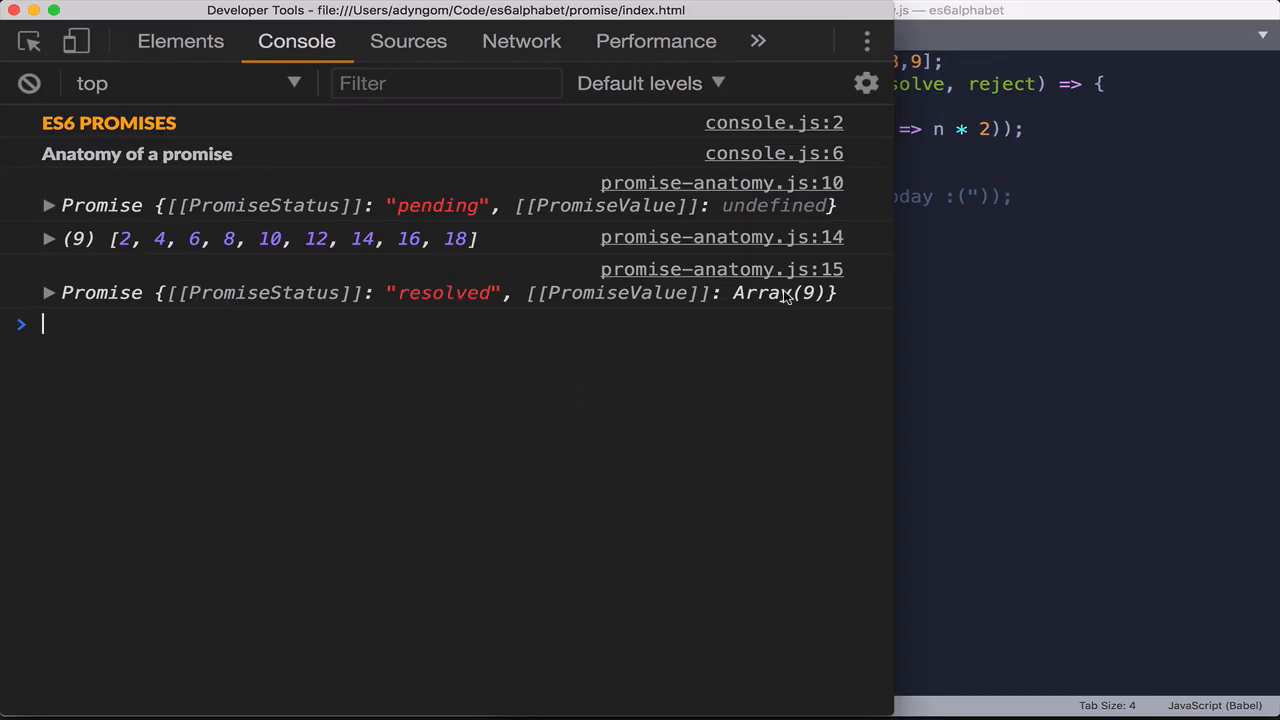
{"action": "mouse_move", "coordinate": [985, 324]}
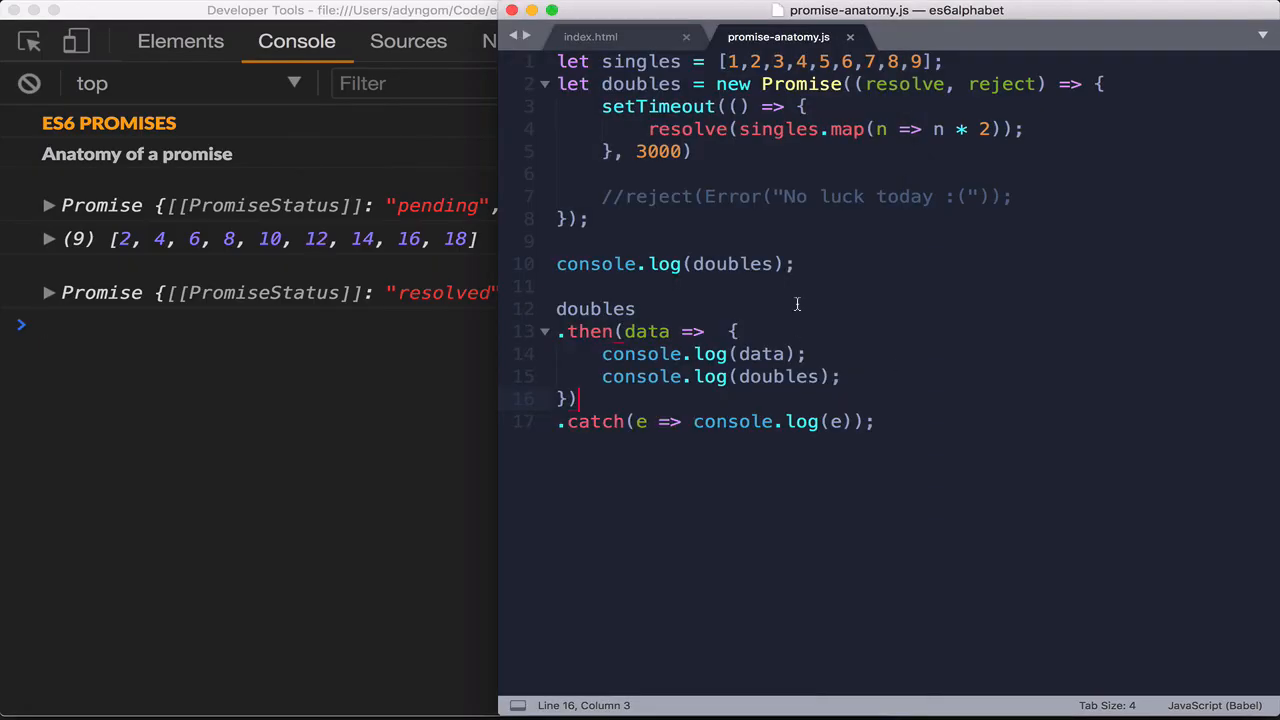
{"action": "mouse_move", "coordinate": [604, 429]}
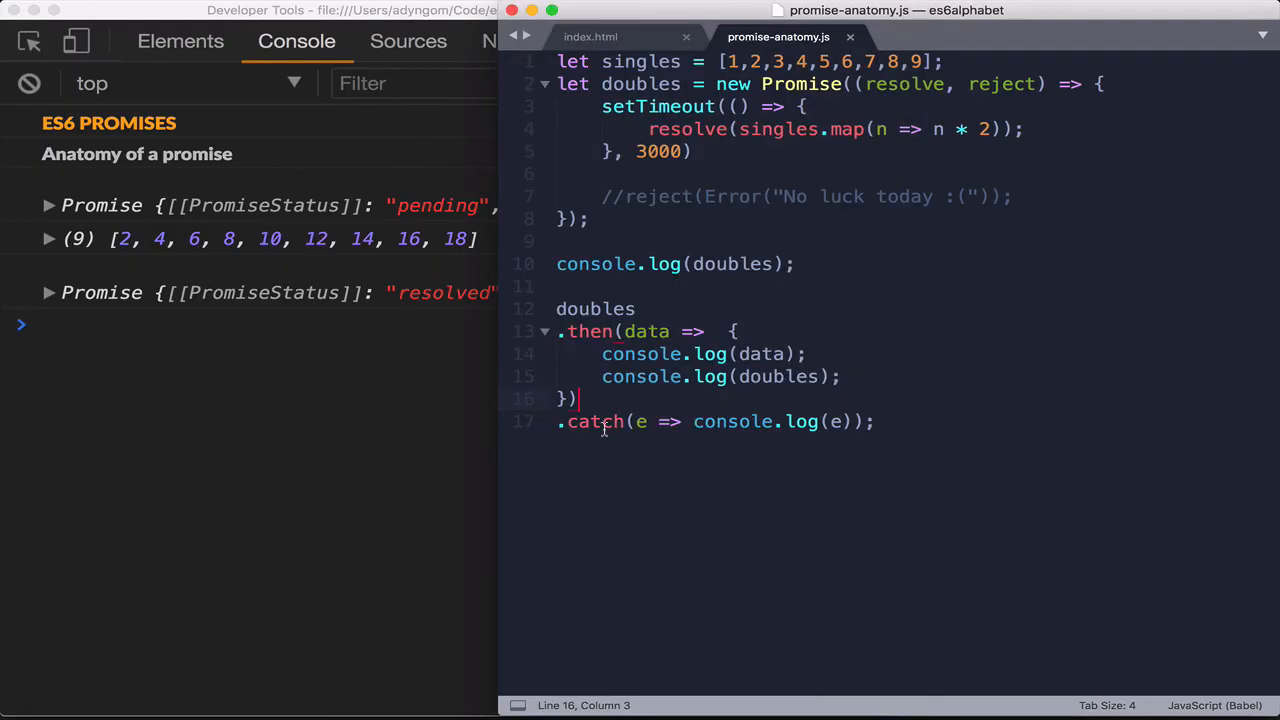
{"action": "mouse_move", "coordinate": [452, 358]}
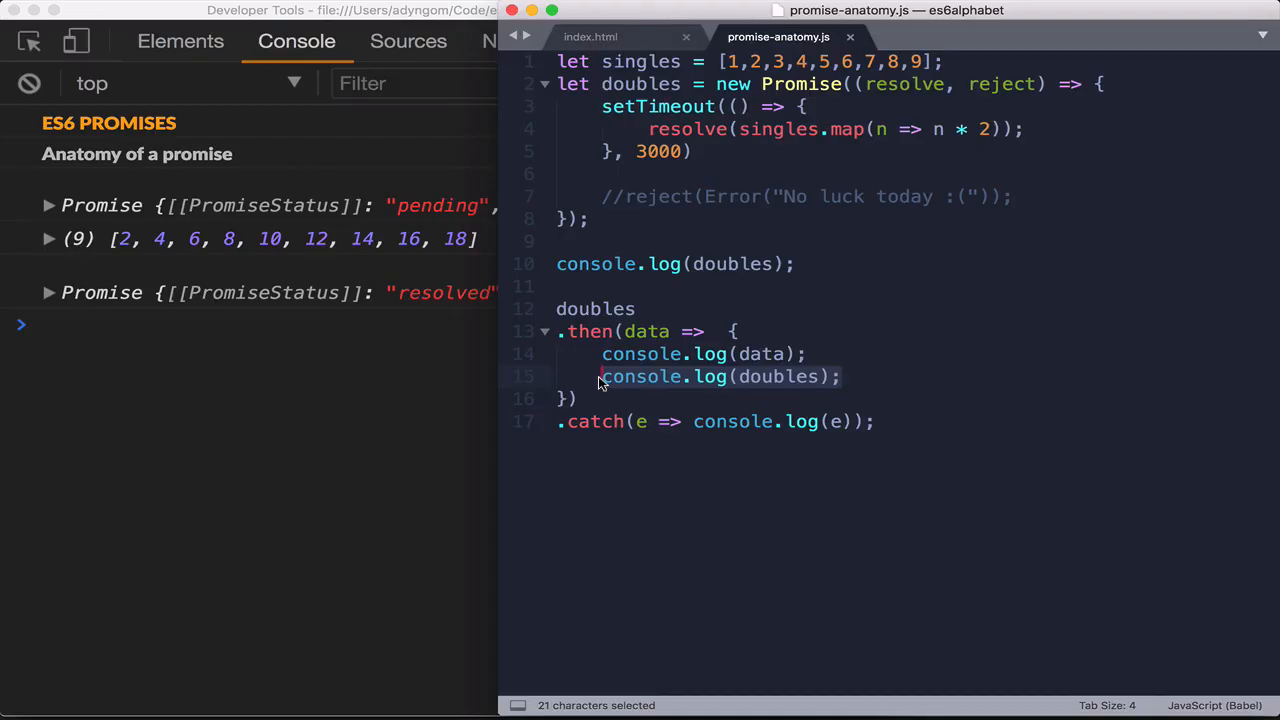
Wrap the catch body in braces and log doubles after e
{"action": "key", "text": "cmd+c"}
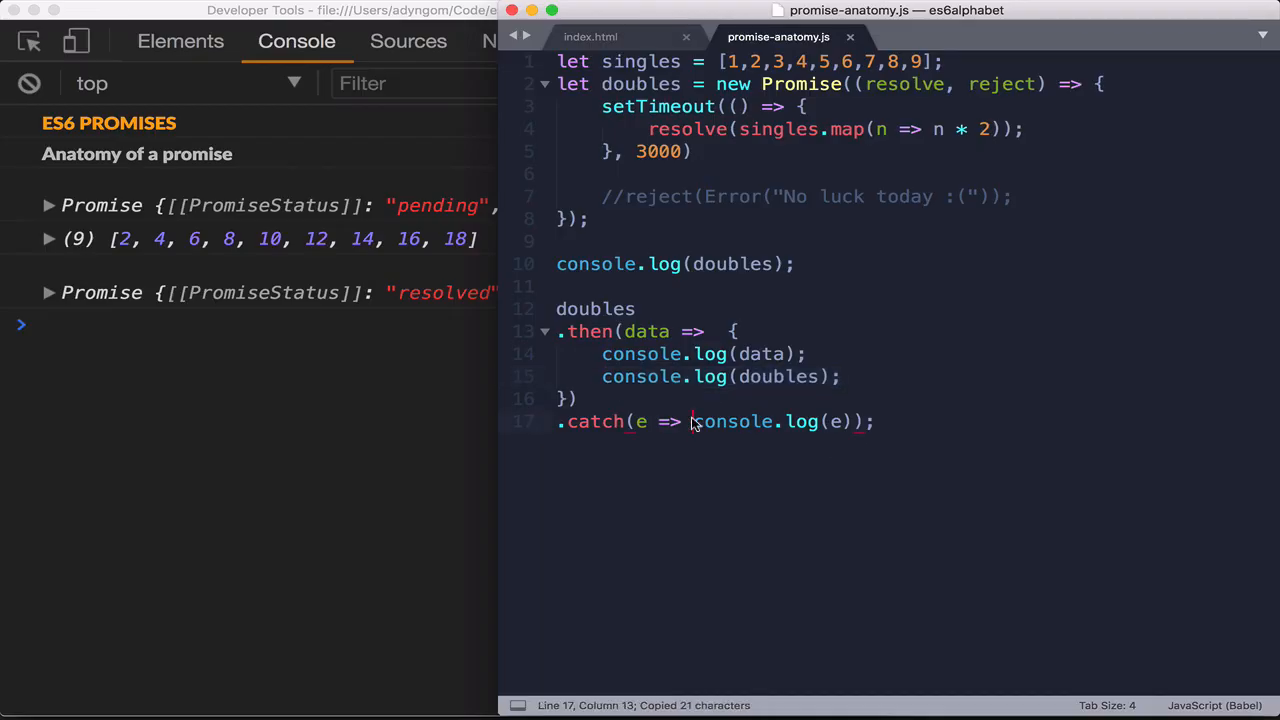
{"action": "type", "text": "{"}
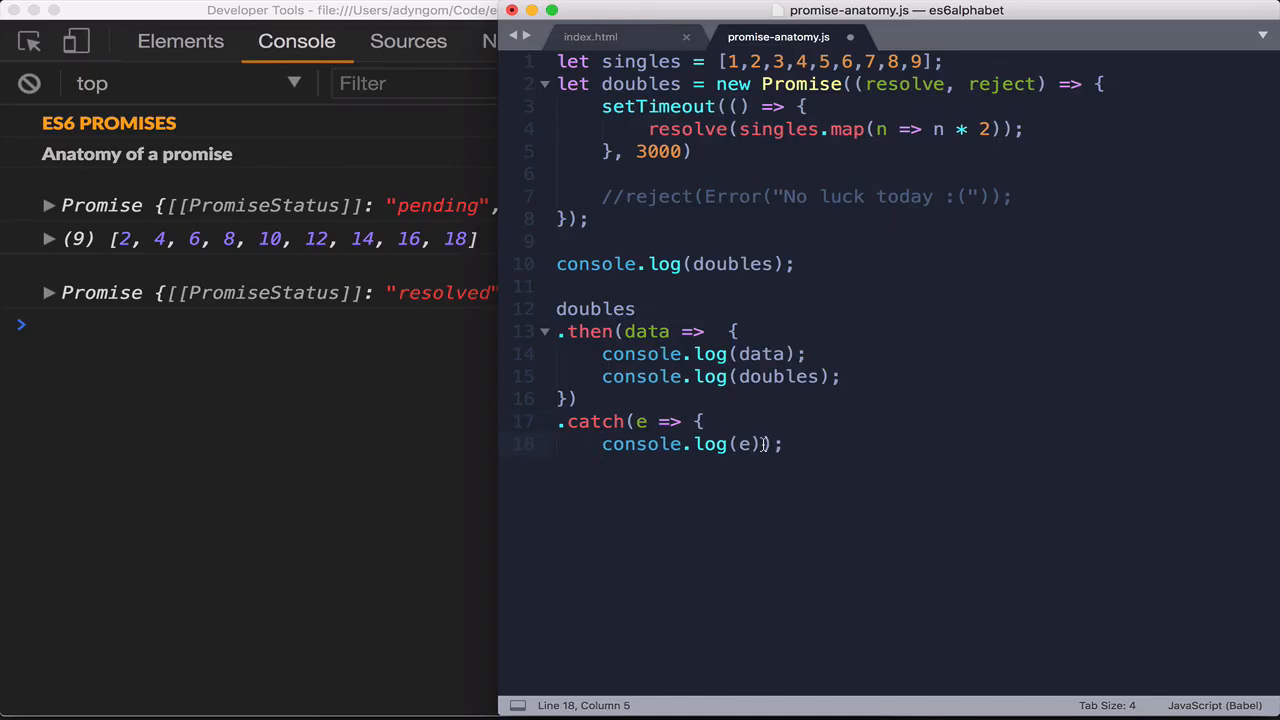
{"action": "left_click", "coordinate": [765, 444]}
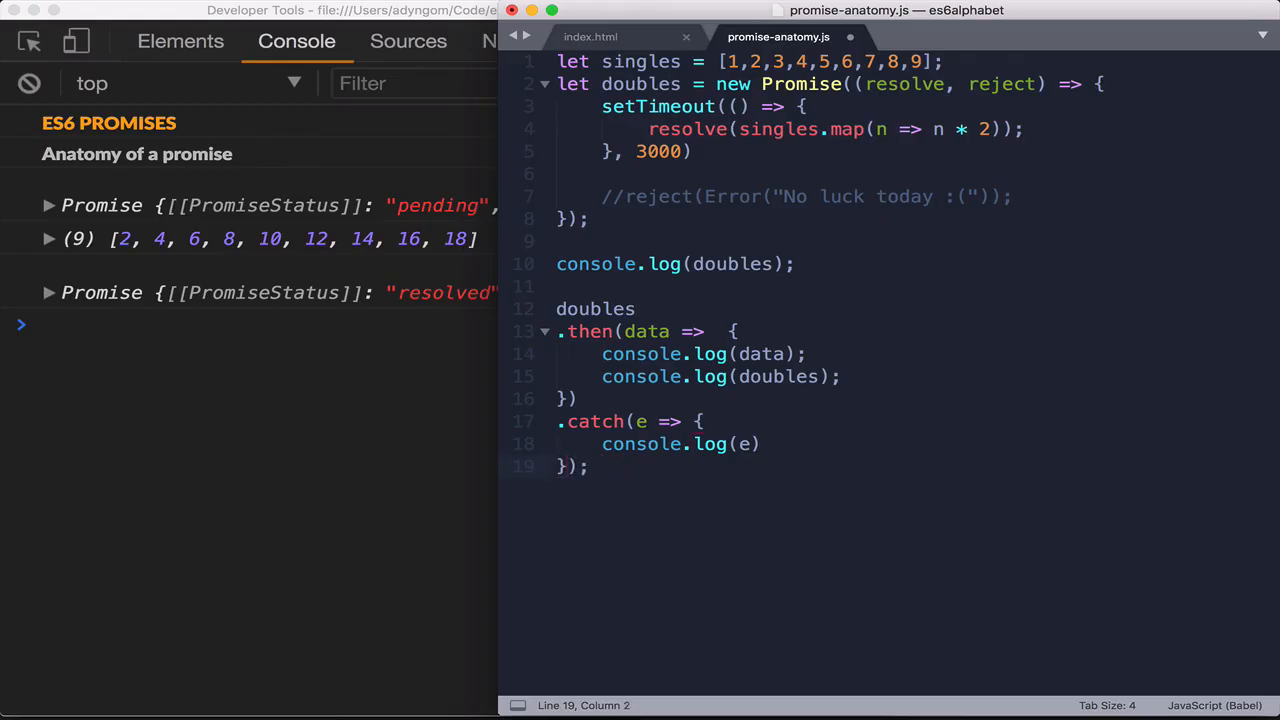
{"action": "left_click", "coordinate": [757, 444]}
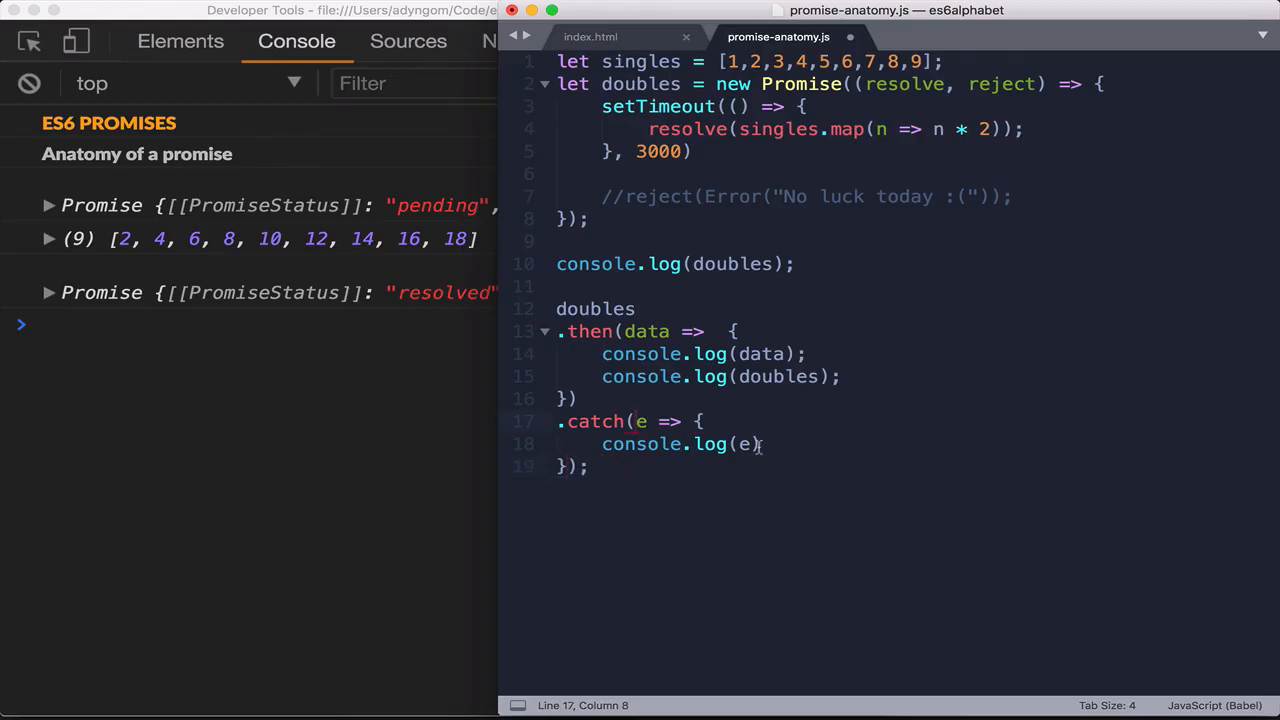
{"action": "type", "text": ";"}
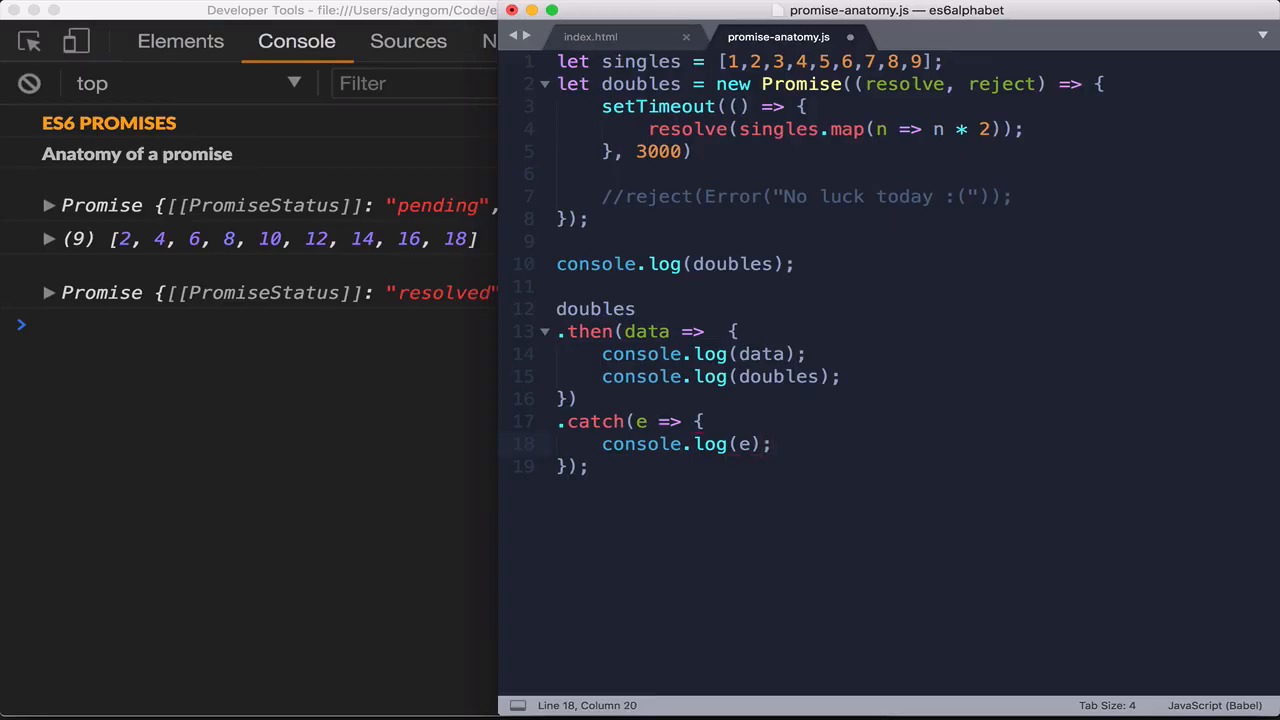
{"action": "type", "text": "console.log(doubles);"}
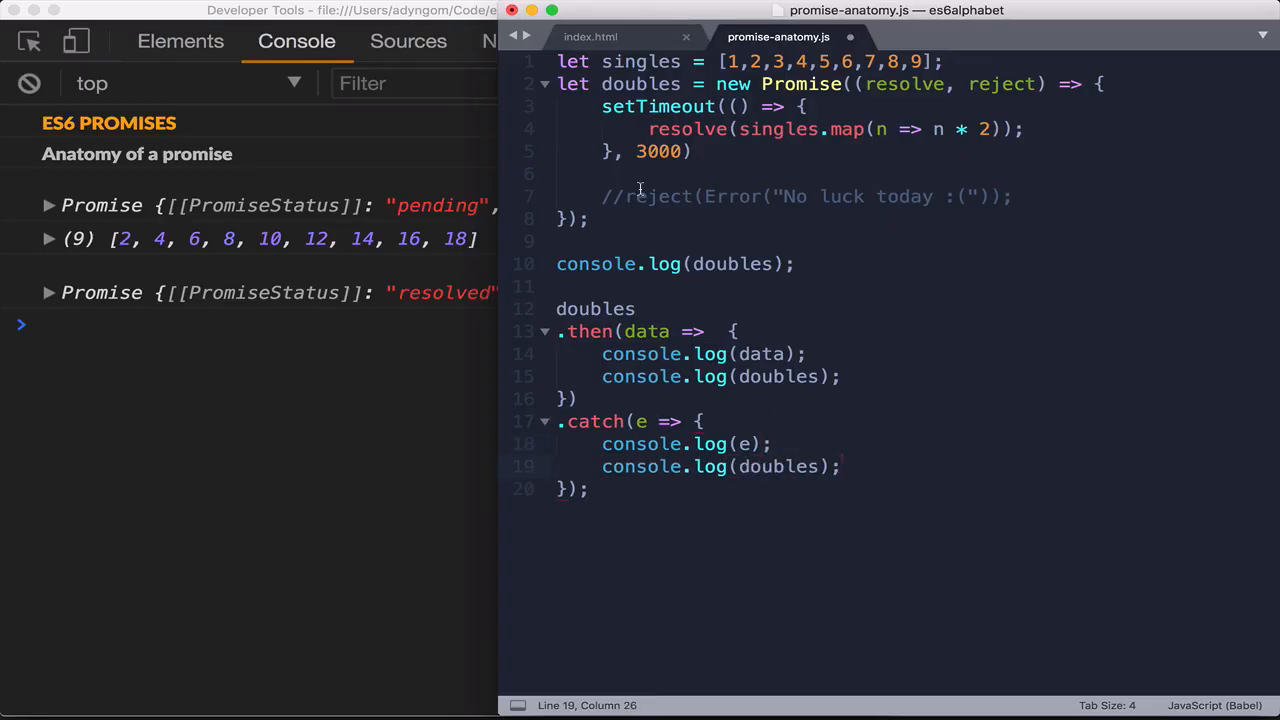
Move the commented //reject(Error("No luck today :(")); line into the setTimeout after resolve
{"action": "left_click_drag", "start_coordinate": [632, 196], "coordinate": [1012, 196]}
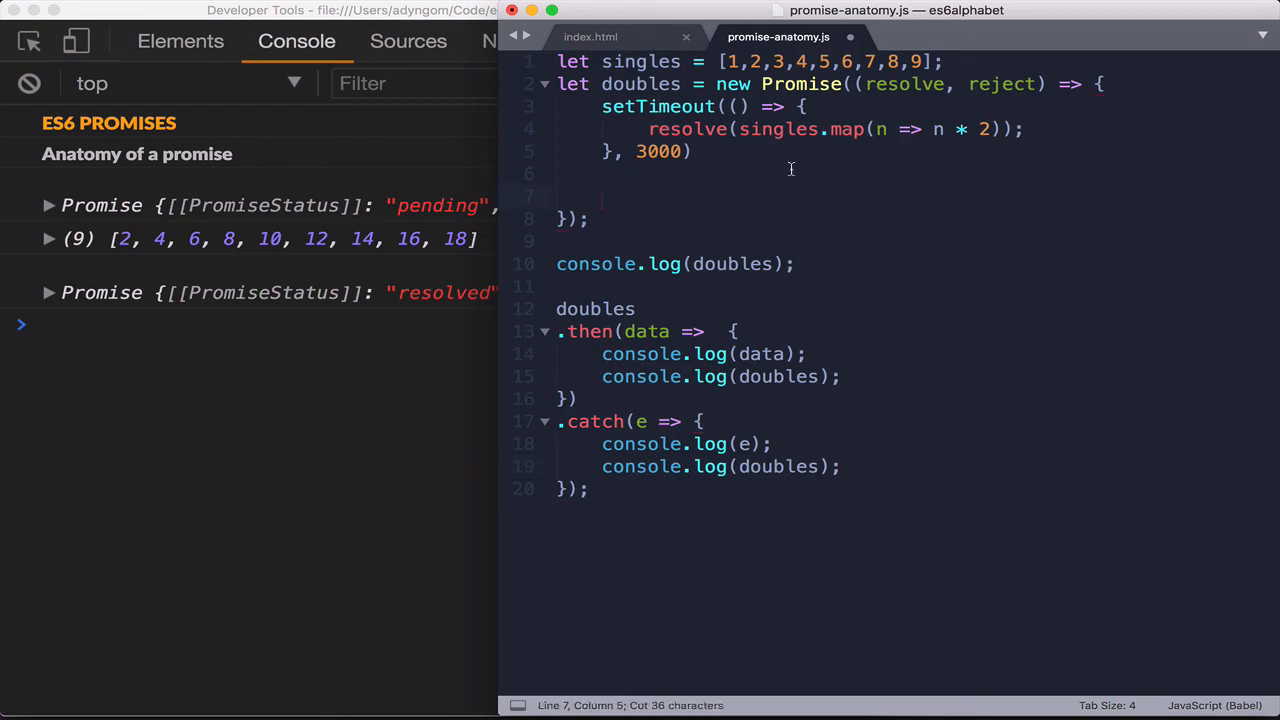
{"action": "key", "text": "Backspace"}
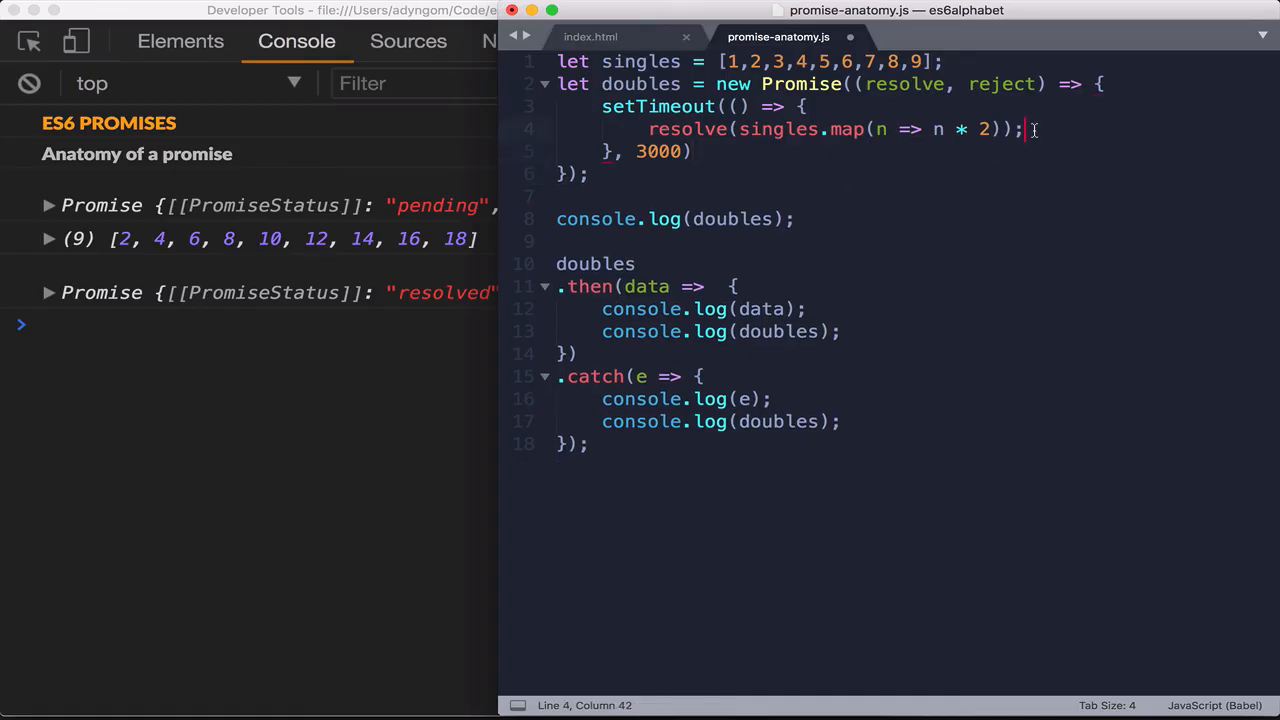
{"action": "type", "text": "//reject(Error(\"No luck today :(\"));"}
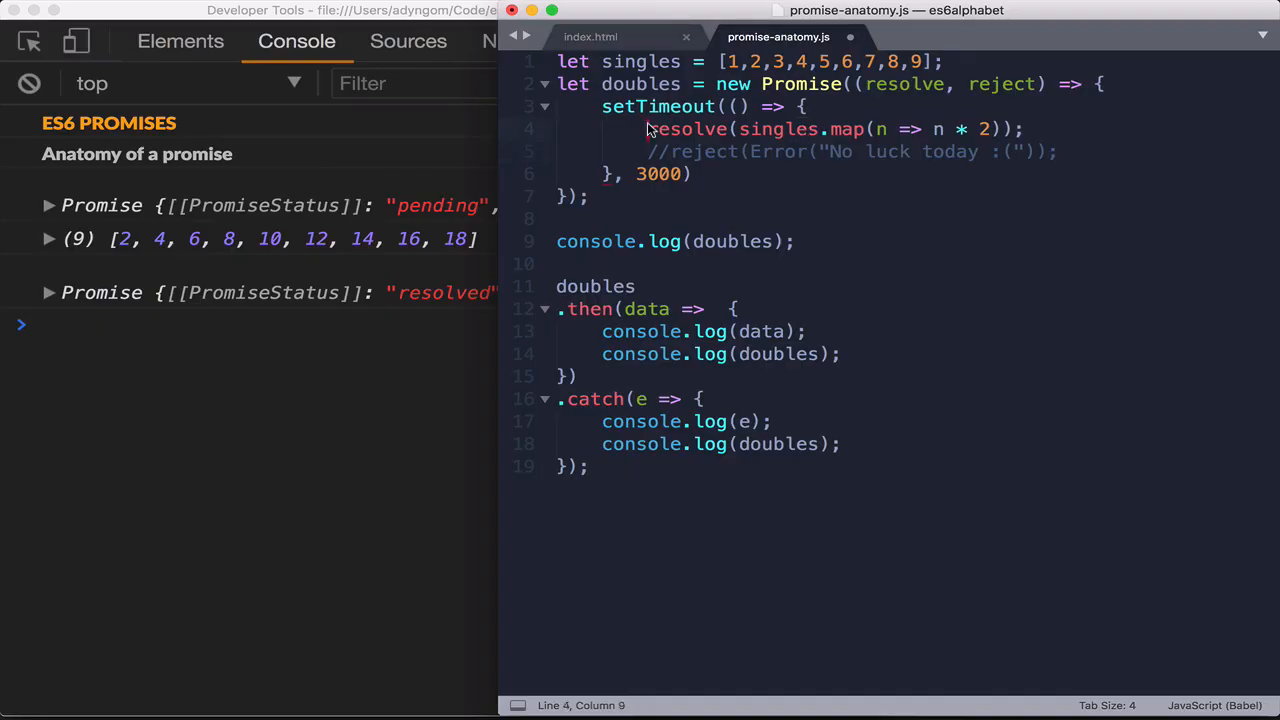
{"action": "type", "text": "//"}
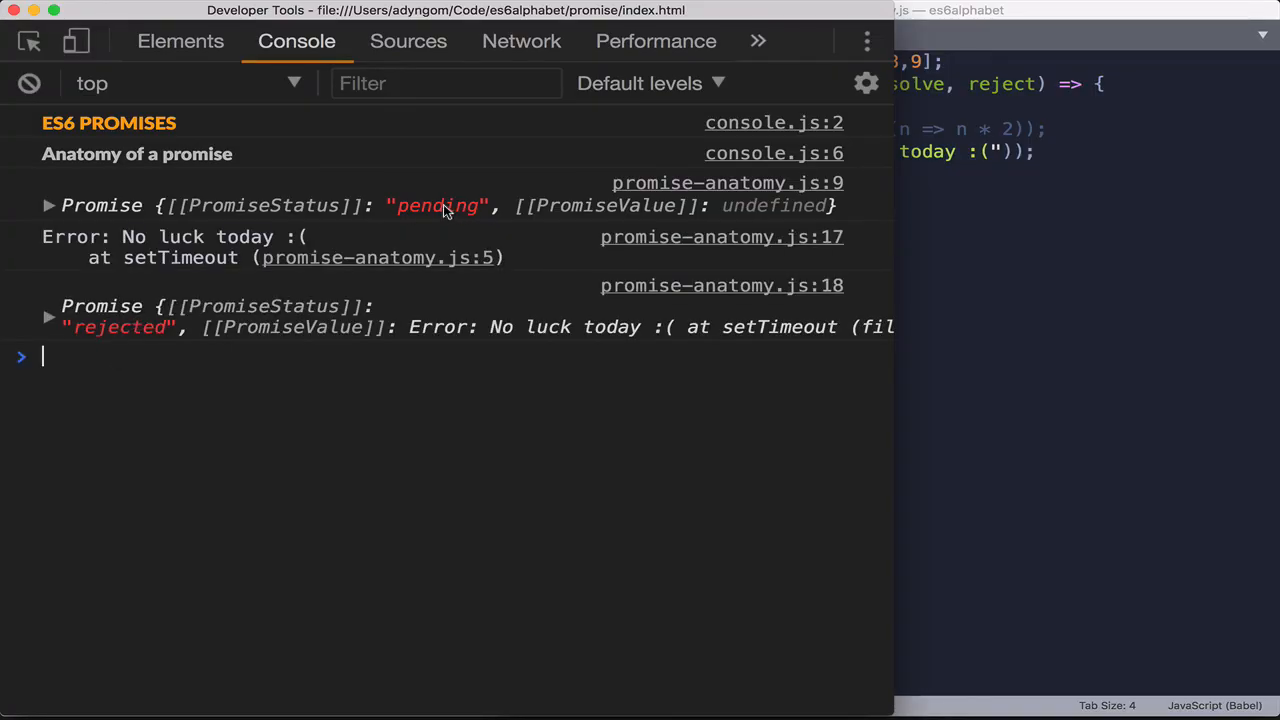
{"action": "mouse_move", "coordinate": [125, 335]}
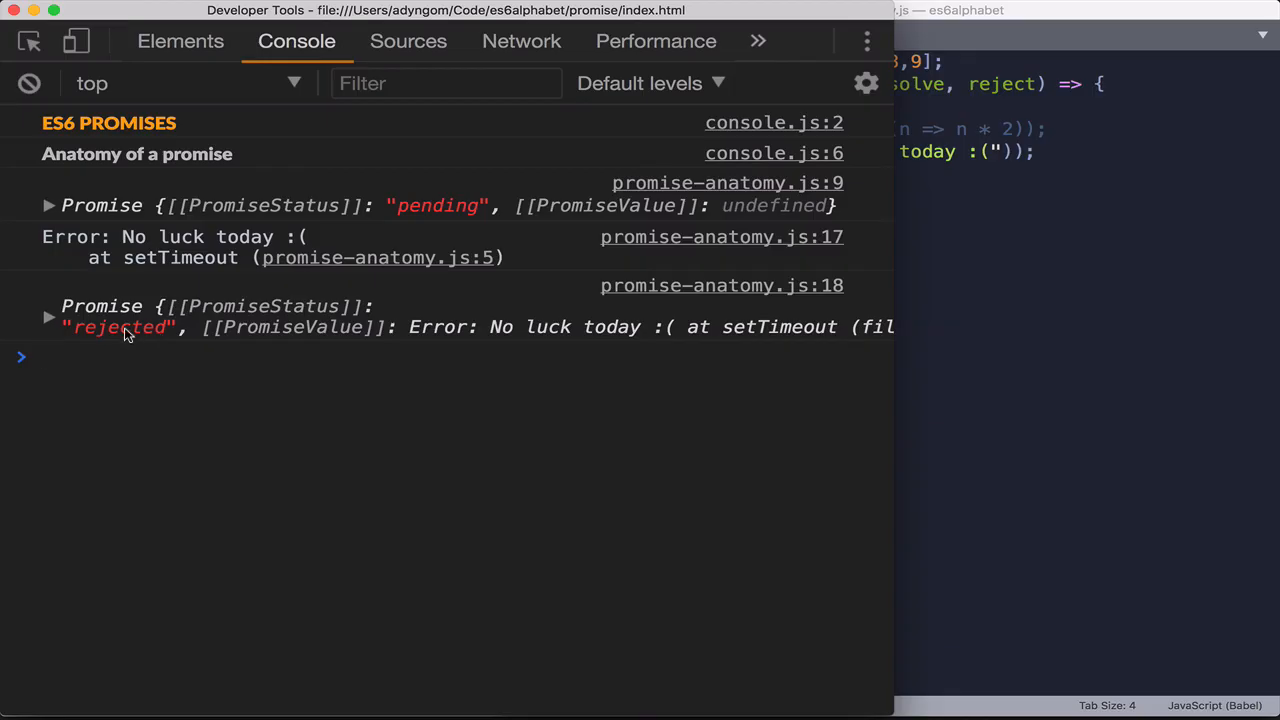
{"action": "mouse_move", "coordinate": [193, 285]}
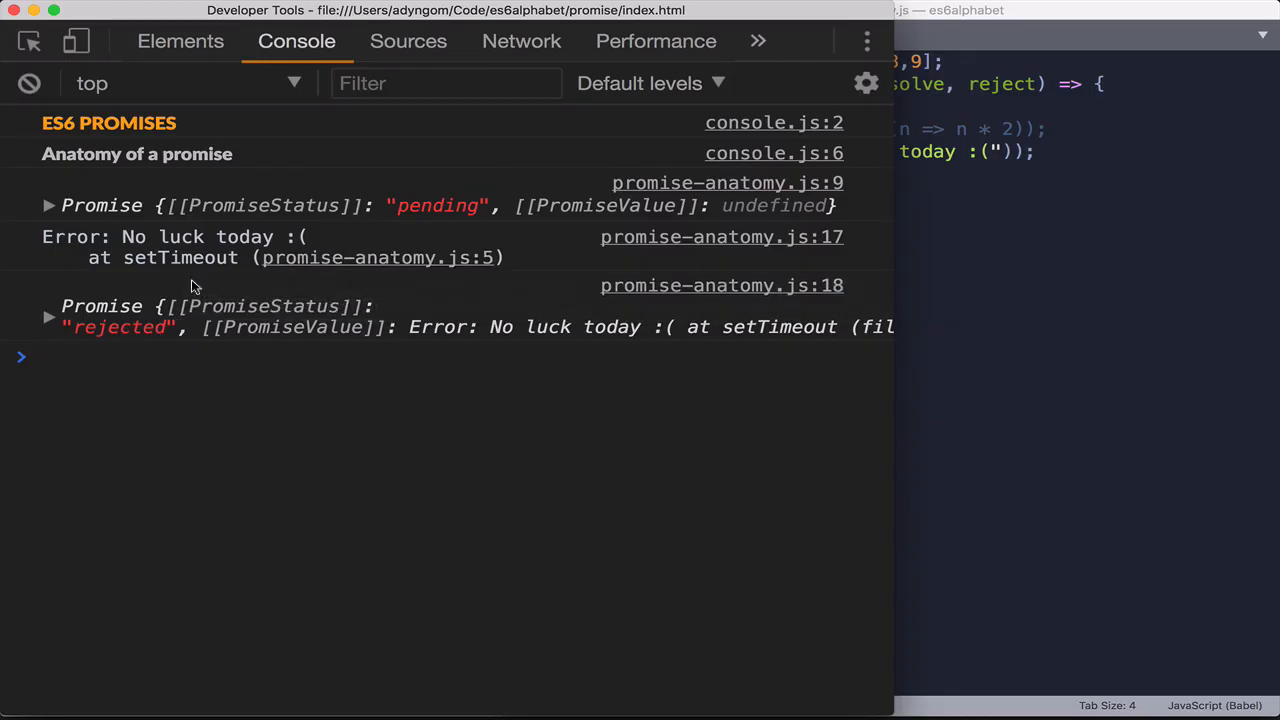
{"action": "mouse_move", "coordinate": [996, 263]}
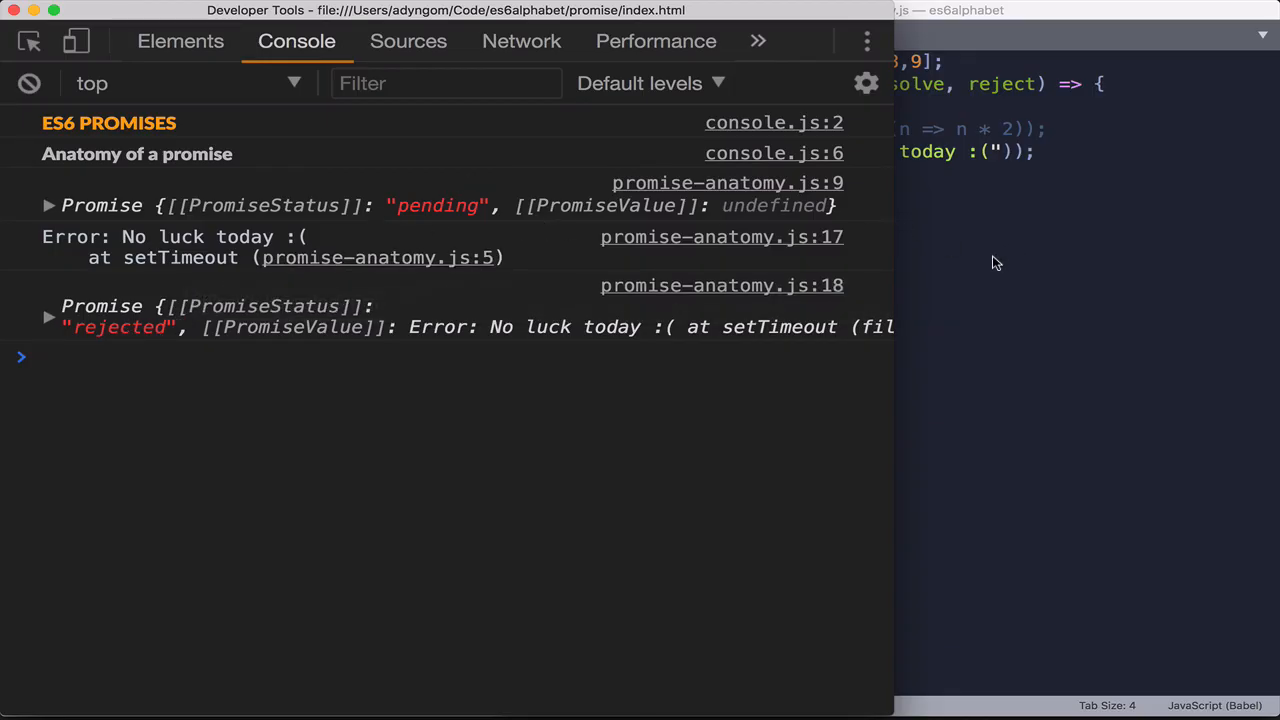